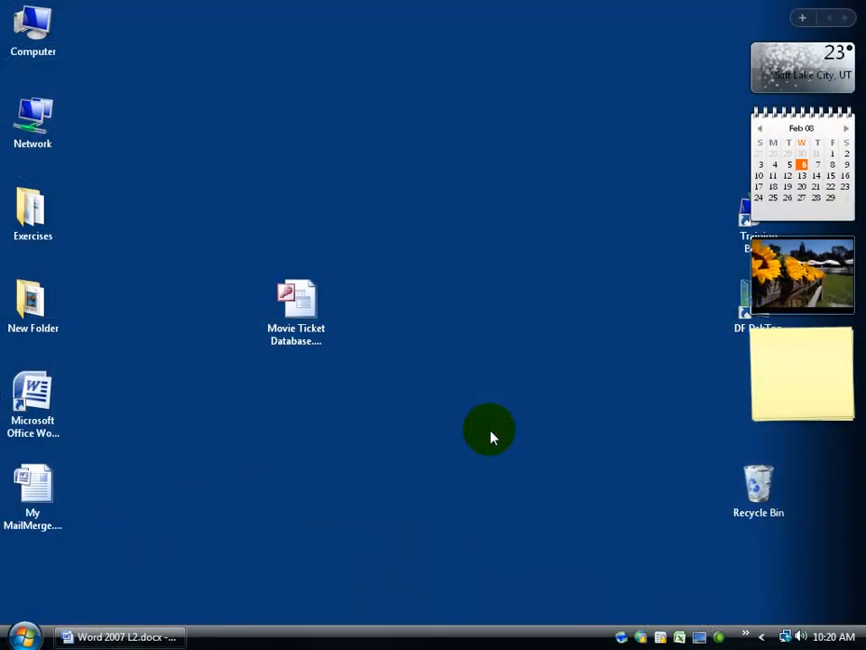
Open the My MailMerge letter document from the Windows Vista desktop
left_click(802, 370)
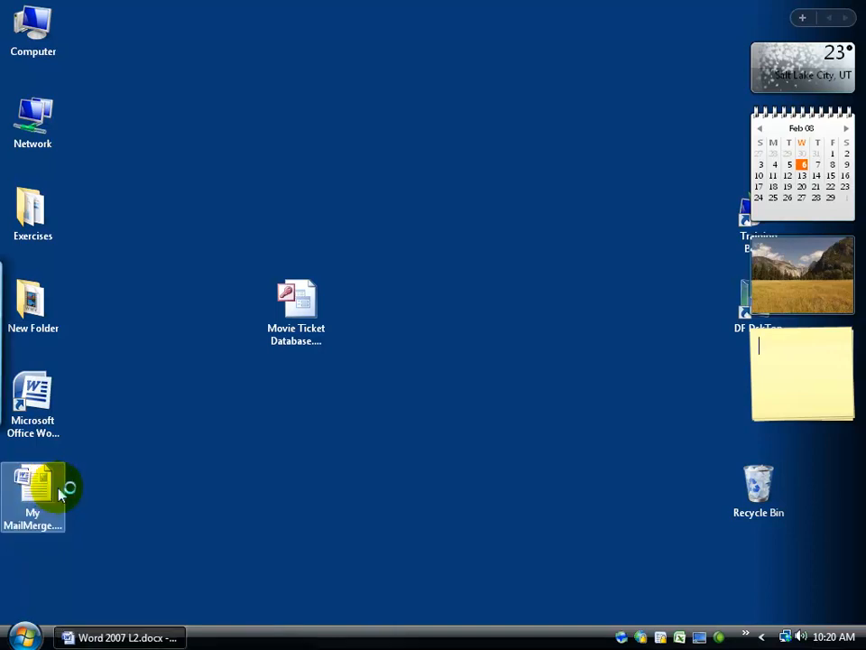
double_click(33, 495)
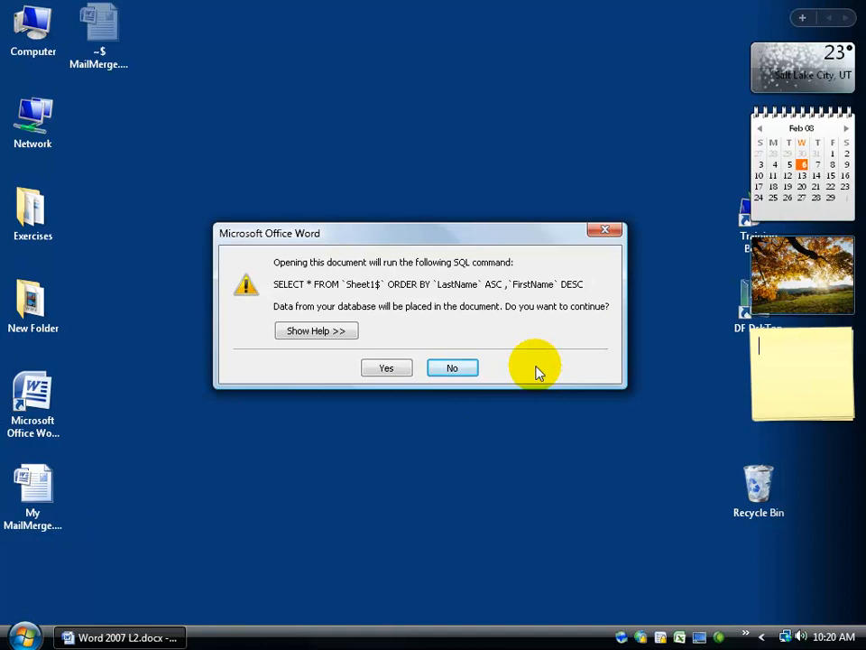
mouse_move(437, 368)
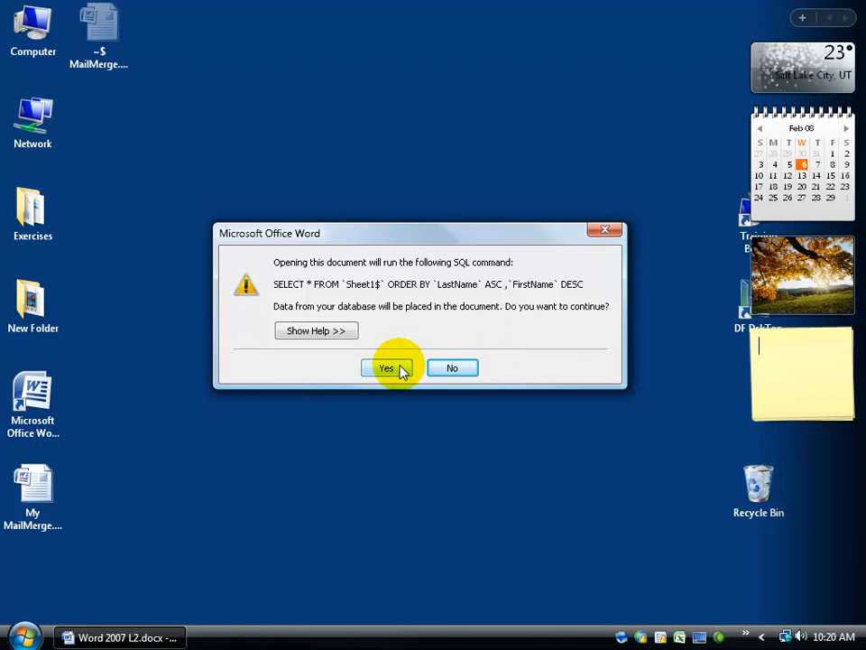
Accept the SQL data query and launch the Step by Step Mail Merge Wizard
left_click(386, 367)
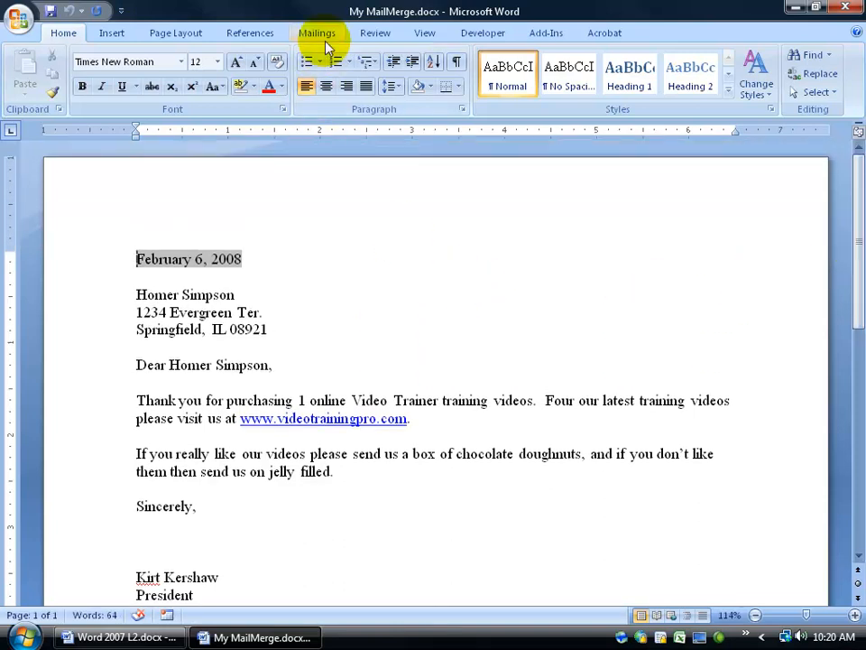
left_click(122, 74)
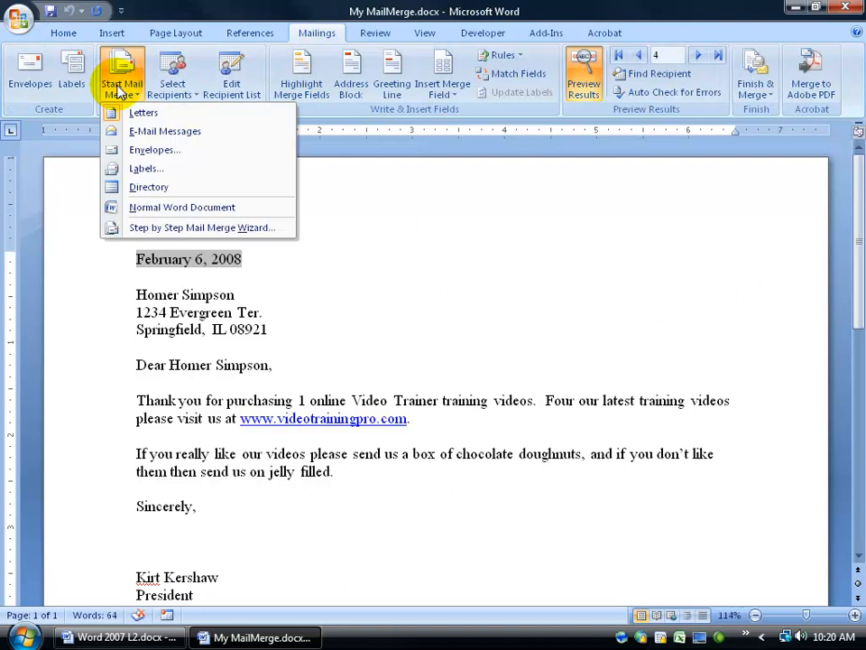
mouse_move(202, 227)
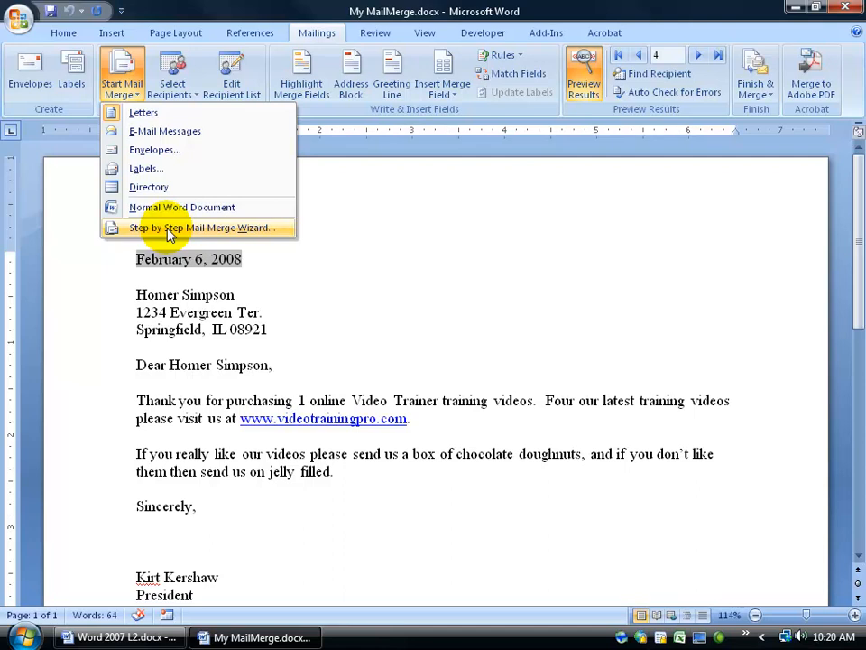
mouse_move(564, 113)
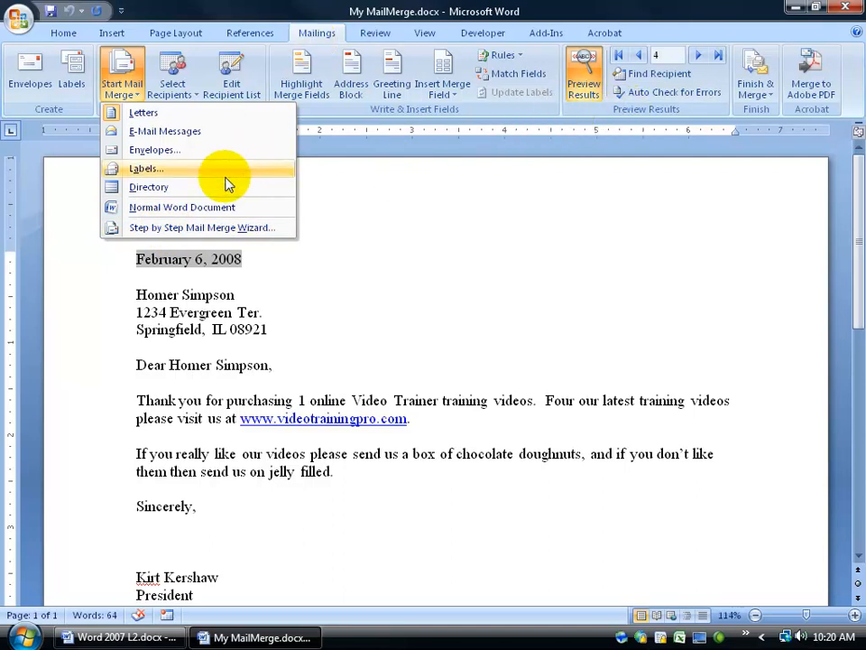
mouse_move(177, 227)
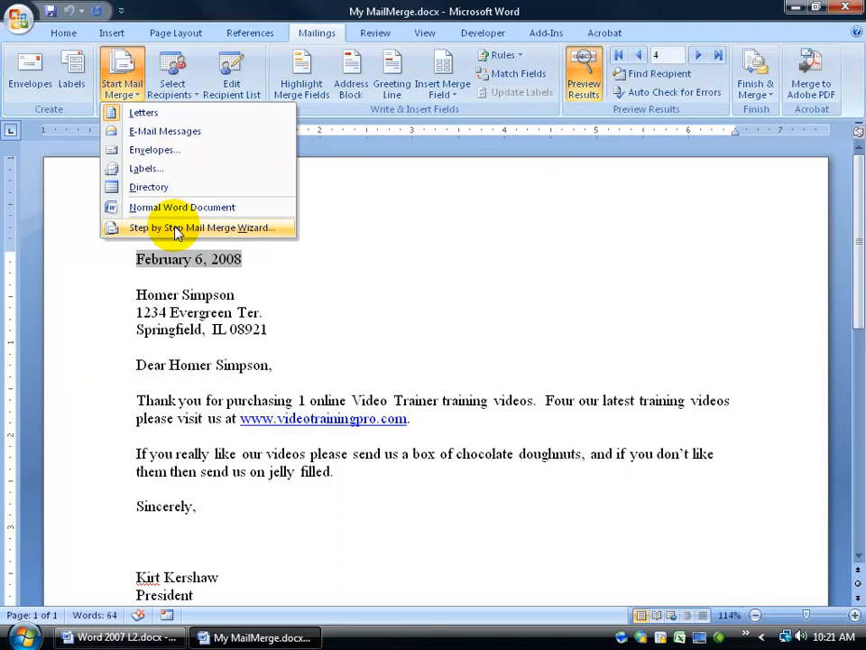
left_click(200, 226)
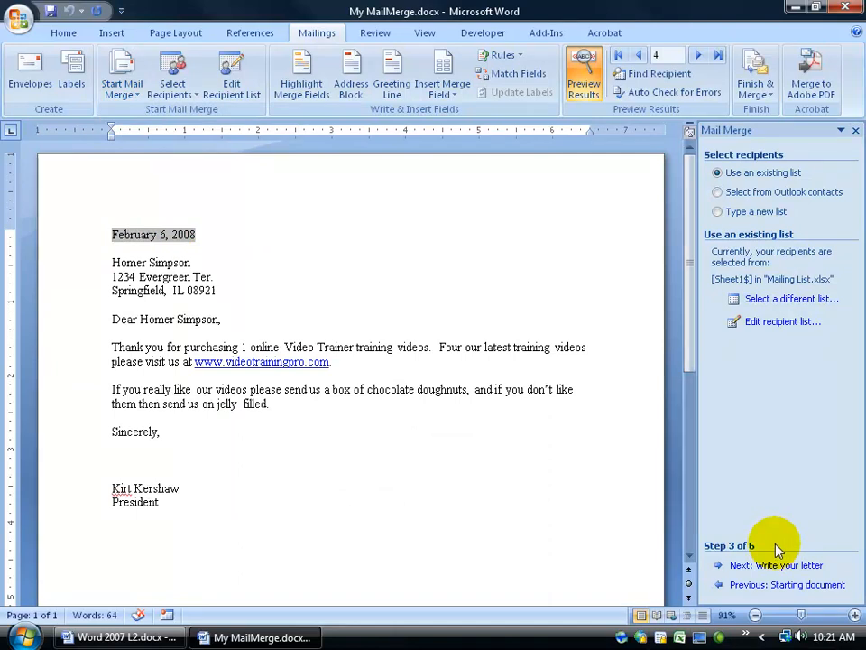
mouse_move(772, 591)
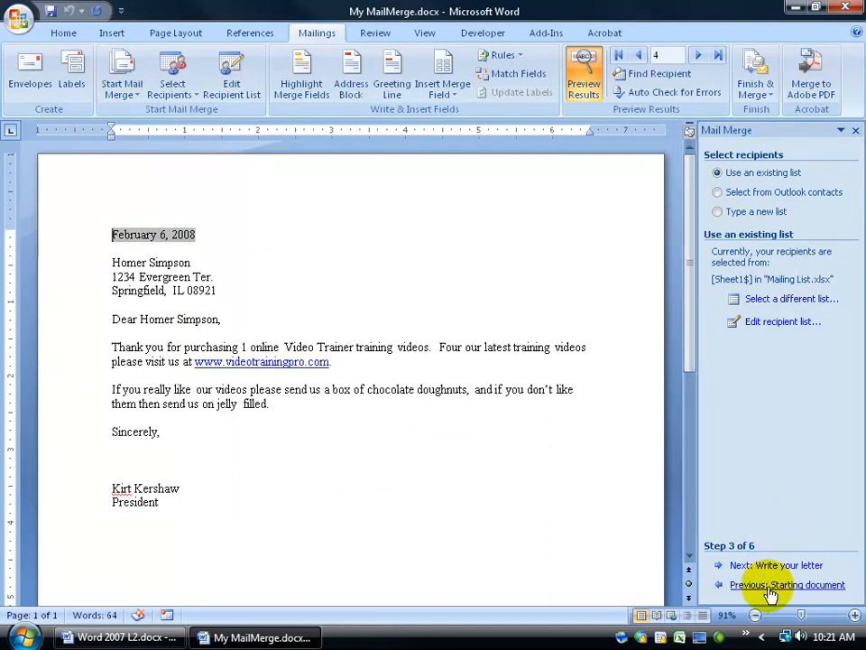
Choose E-mail messages as document type, reach the starting-document step, and select all text
left_click(787, 584)
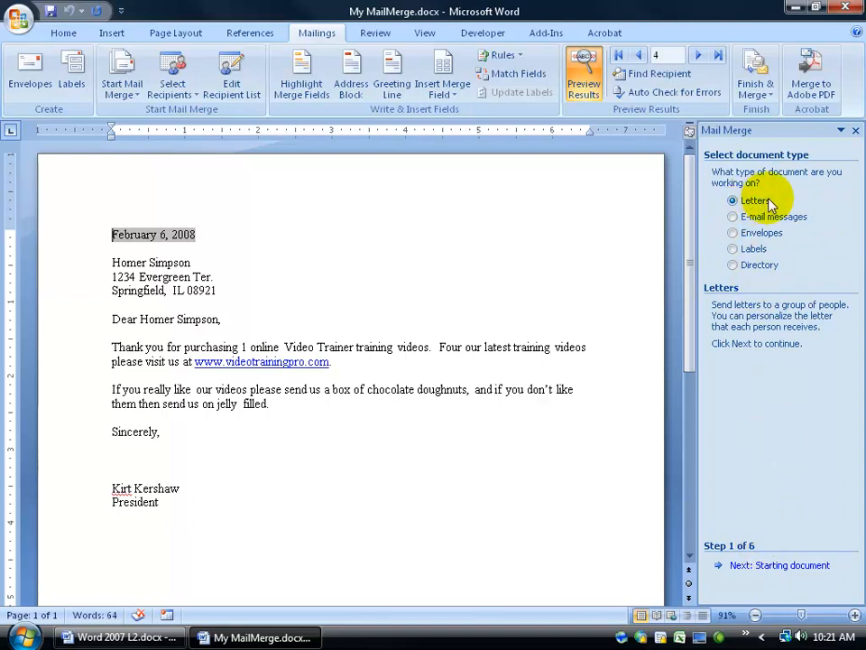
left_click(733, 217)
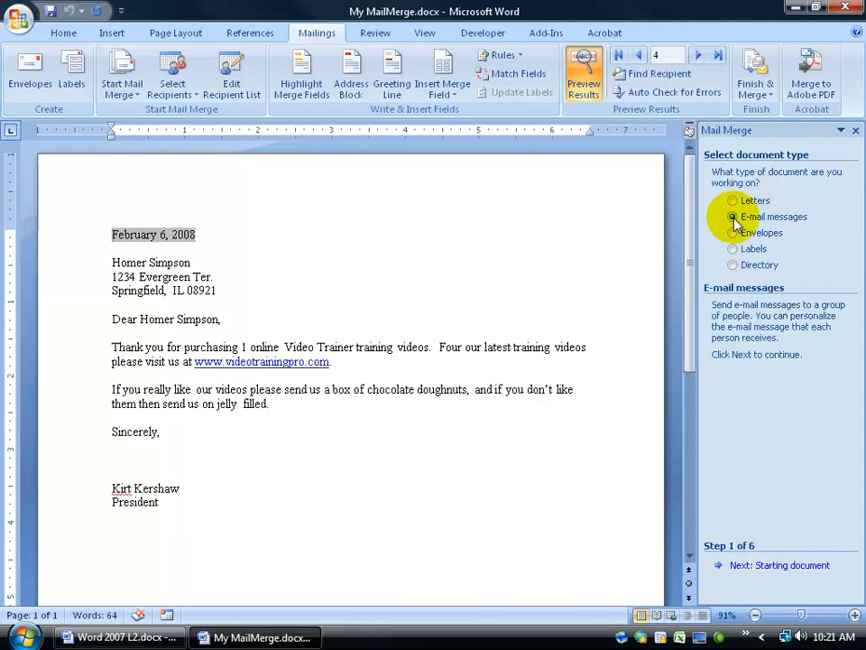
left_click(779, 564)
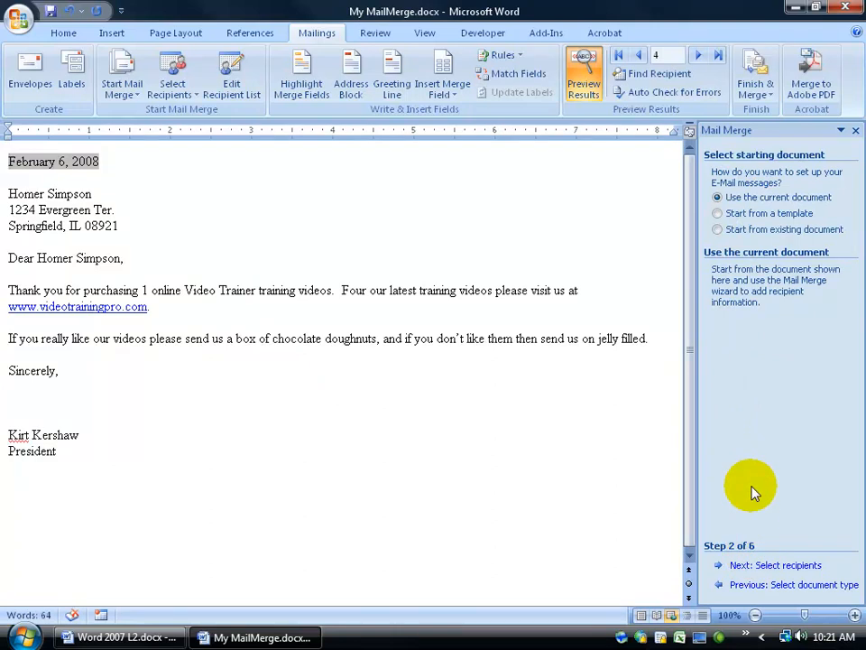
mouse_move(722, 276)
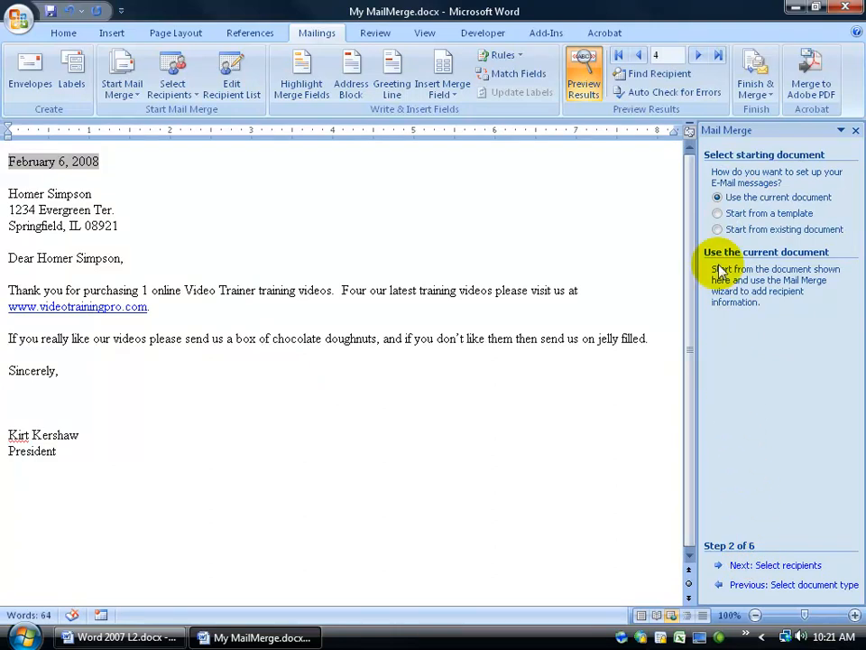
mouse_move(749, 252)
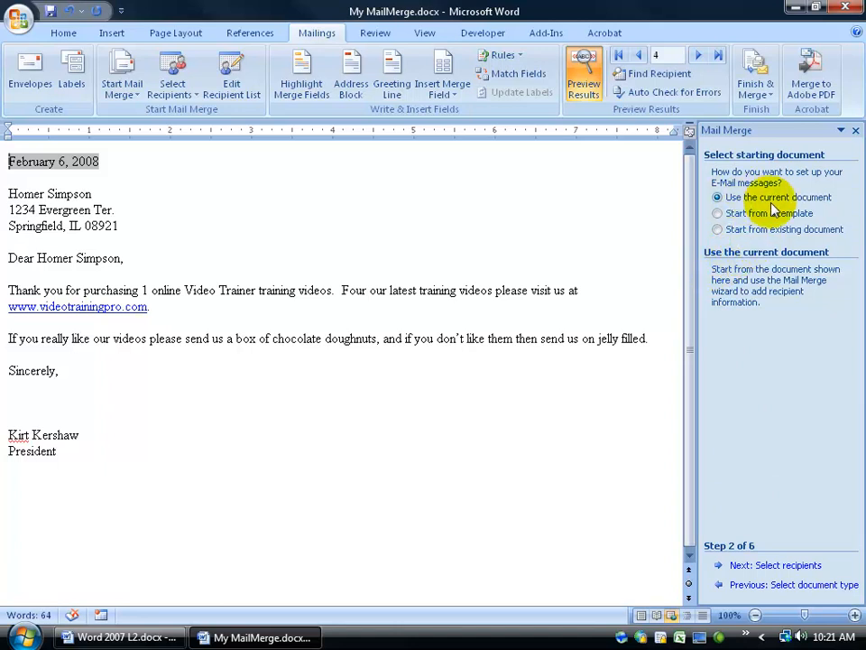
key("ctrl+a")
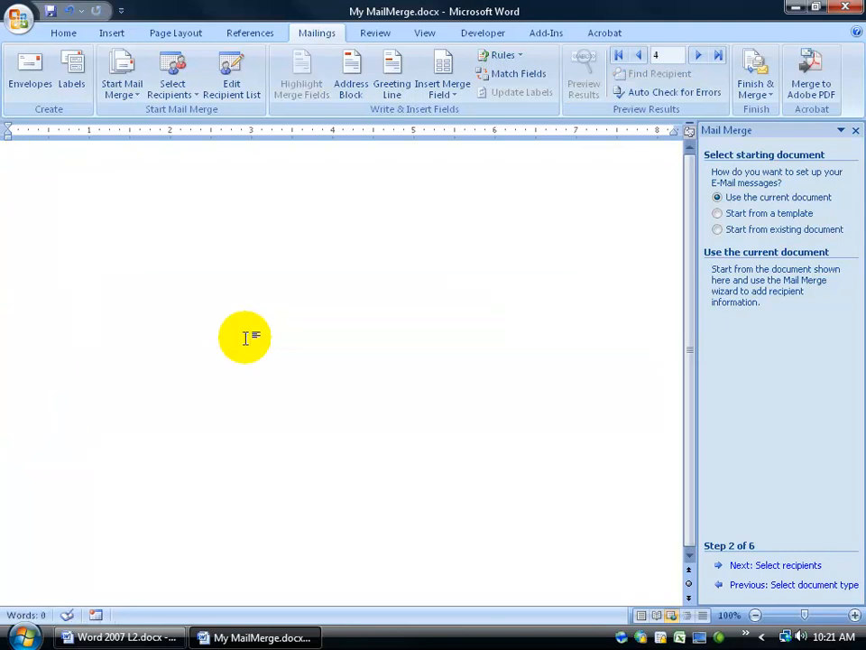
Try a 'Dear «FirstName»' greeting across several recipients, then restore the original Homer Simpson letter
type("Dear")
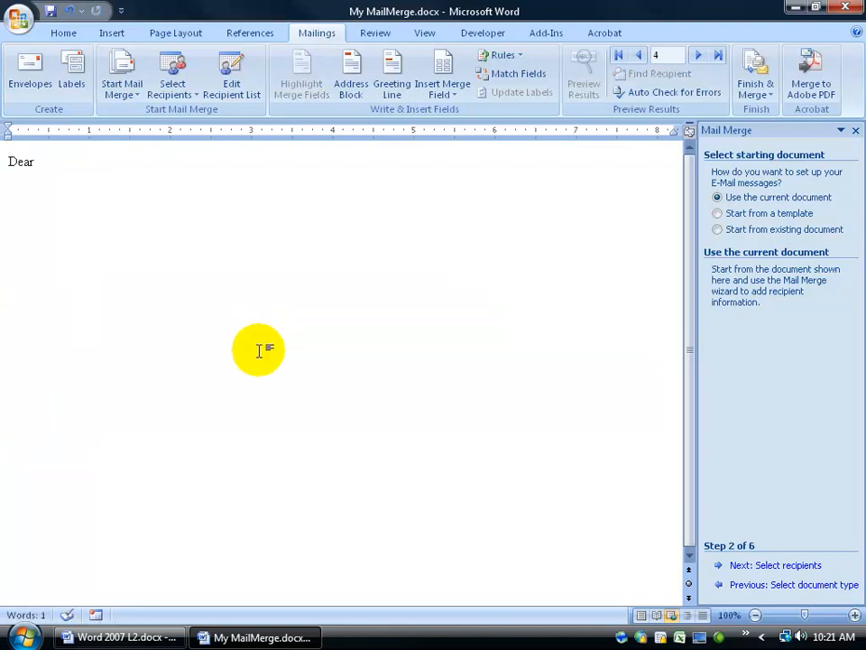
left_click(584, 74)
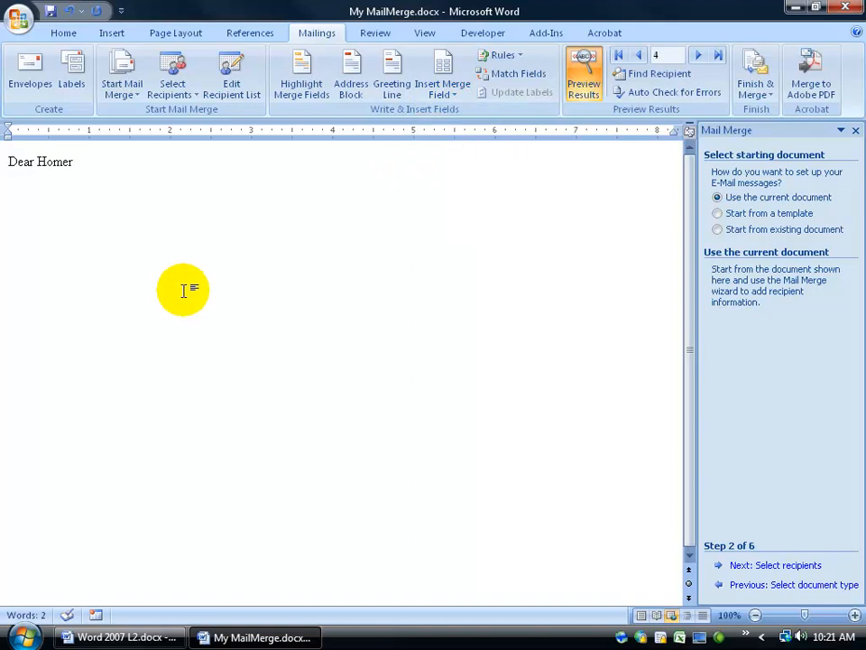
left_click(639, 55)
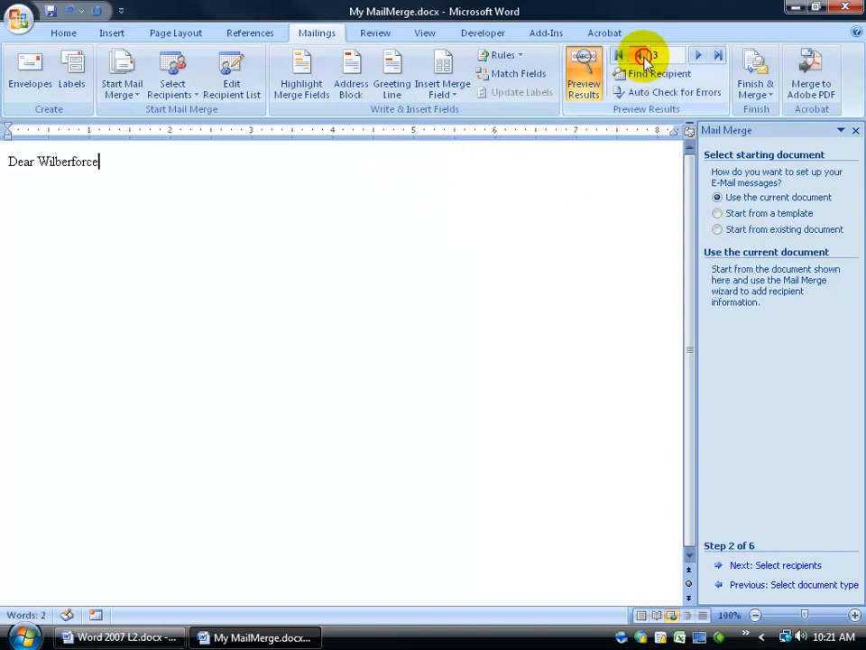
left_click(697, 55)
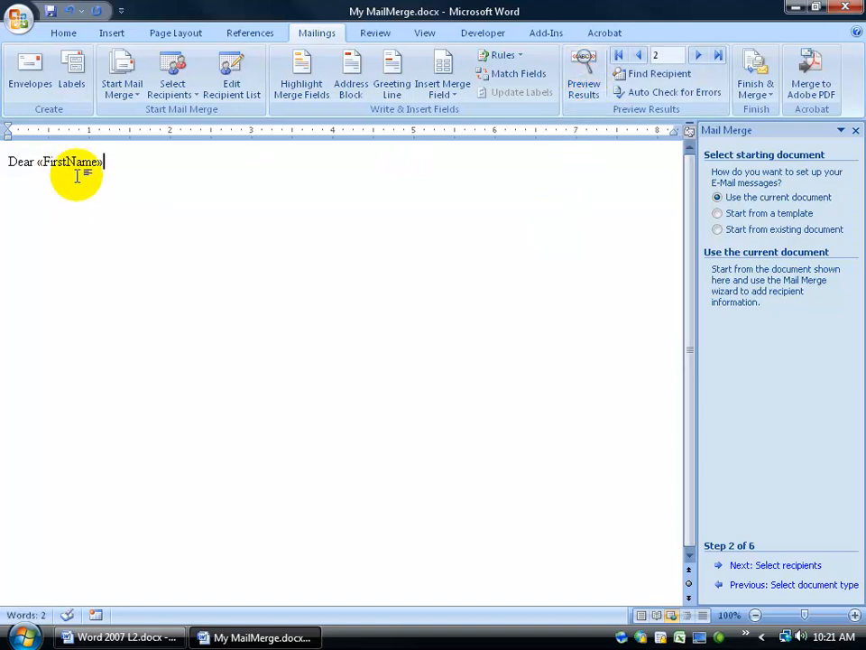
left_click(584, 74)
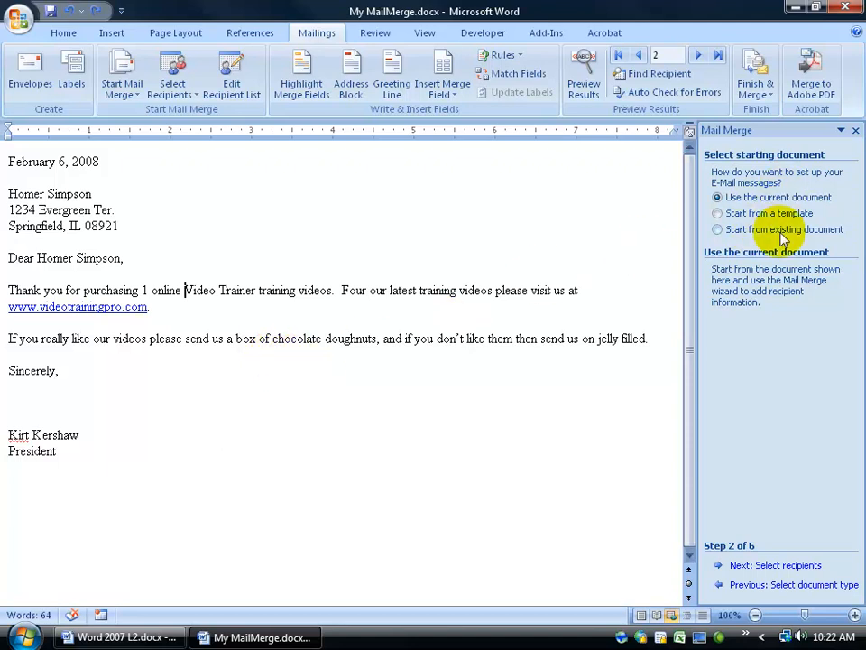
Dismiss the Outlook contacts prompt, keeping the existing Mailing List spreadsheet as recipients
left_click(775, 564)
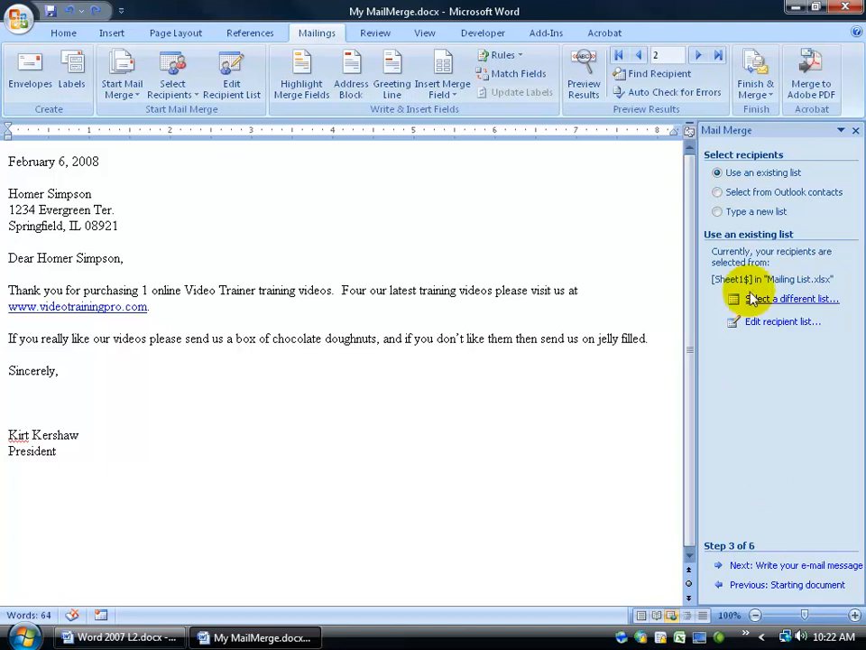
mouse_move(748, 192)
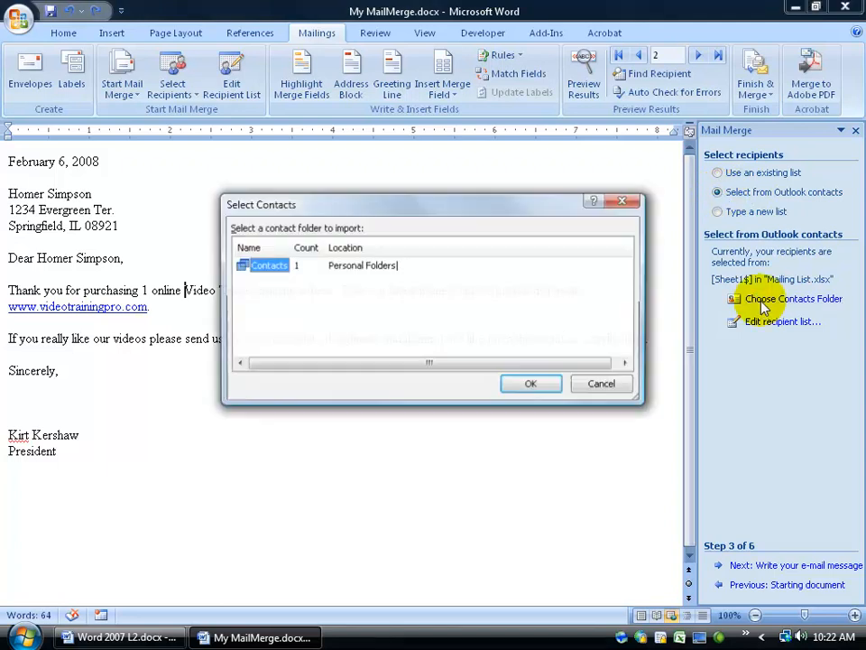
mouse_move(276, 310)
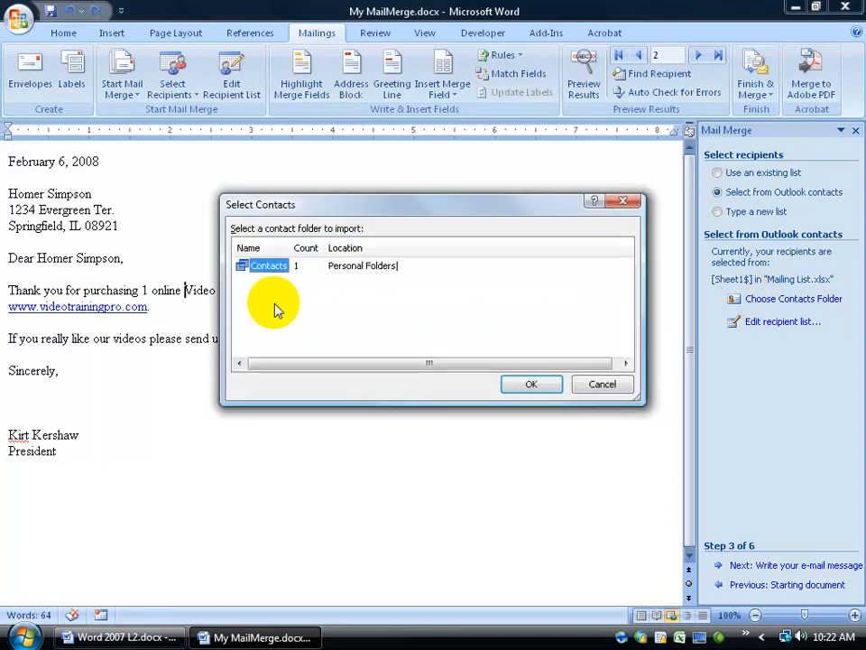
mouse_move(370, 294)
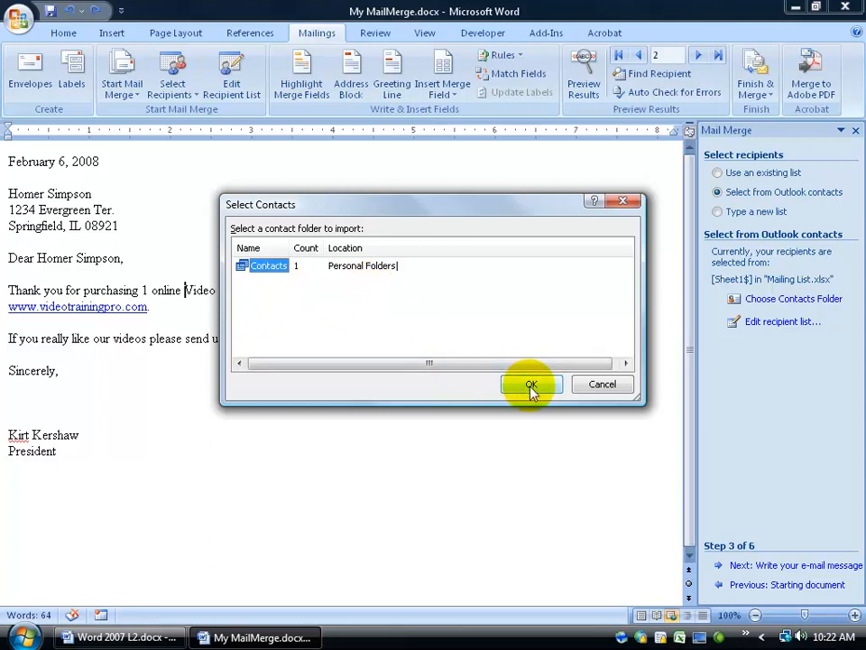
left_click(531, 385)
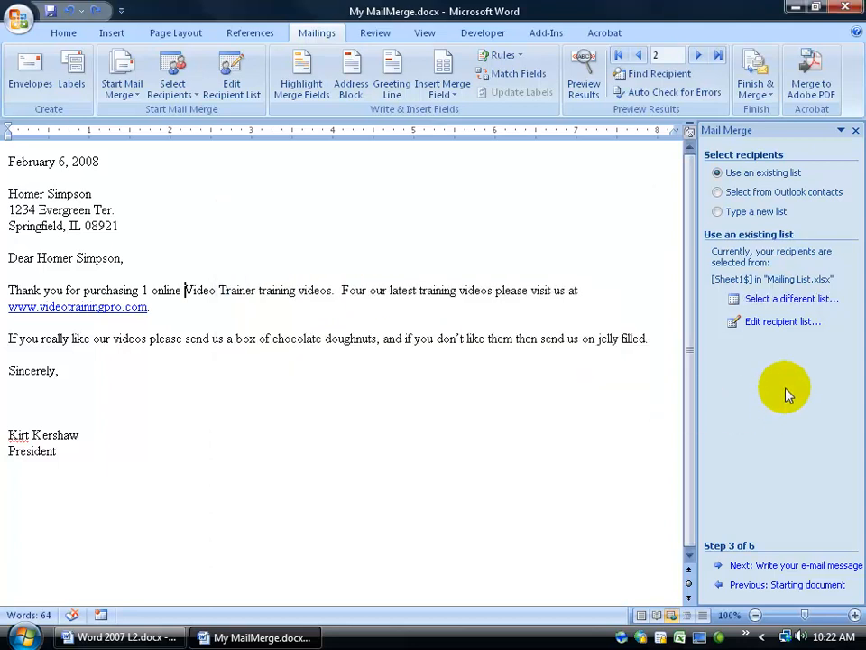
mouse_move(356, 303)
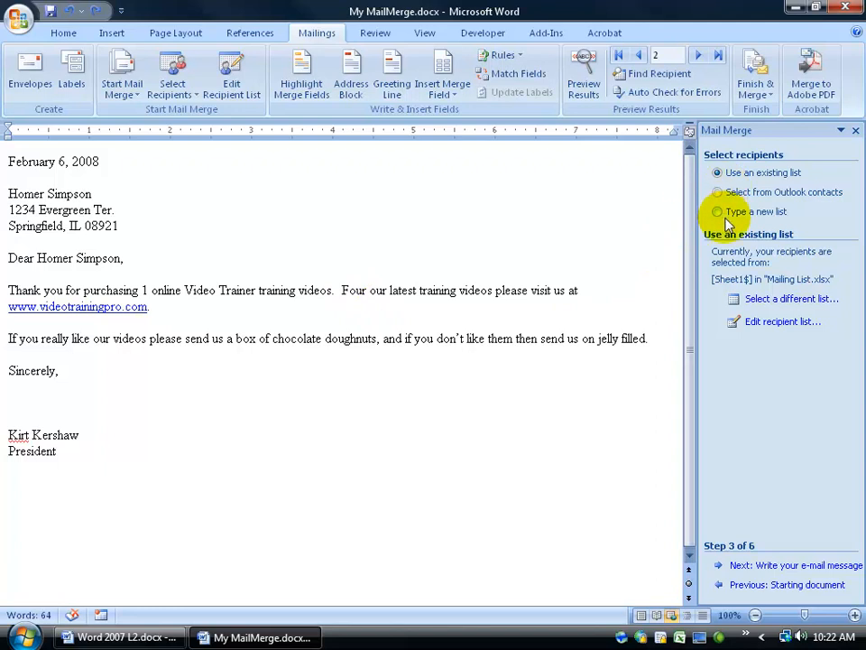
Advance to the preview step and show recipient 3, Wilberforce Humphries
left_click(794, 564)
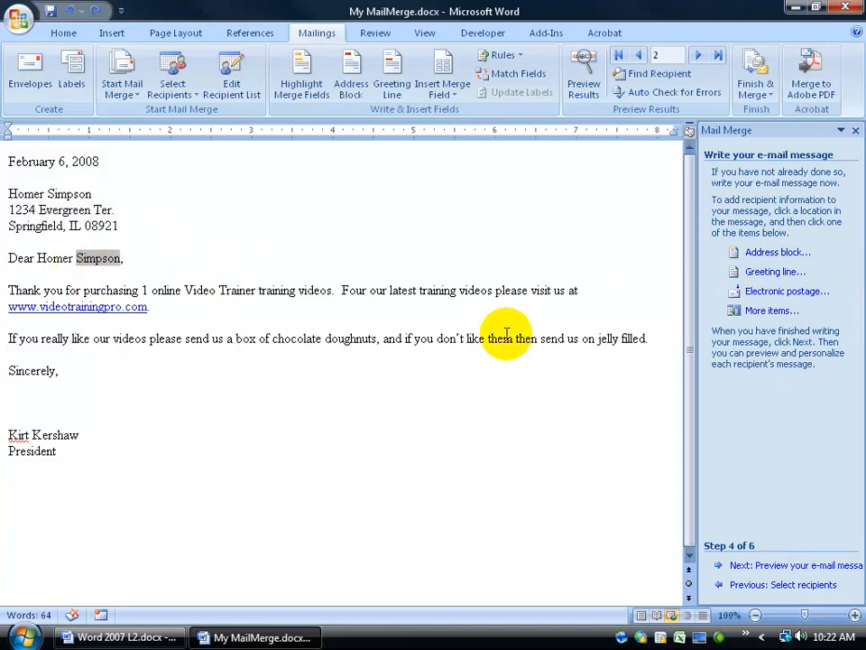
mouse_move(781, 573)
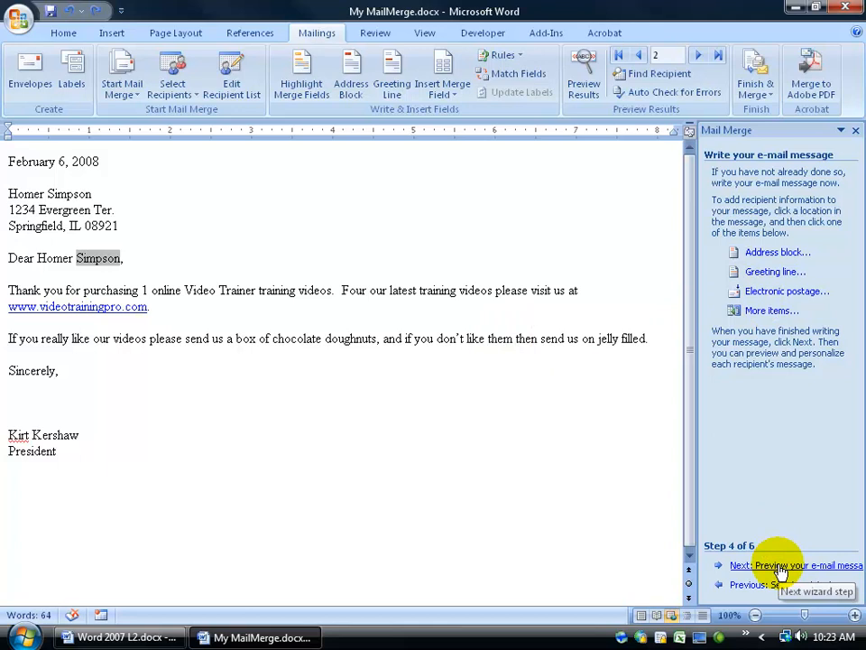
left_click(797, 564)
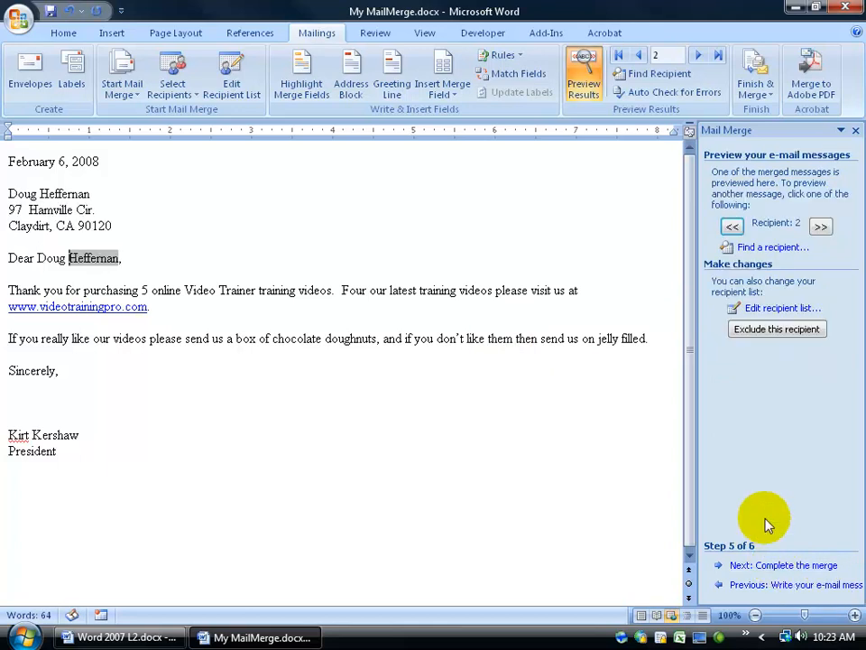
mouse_move(676, 458)
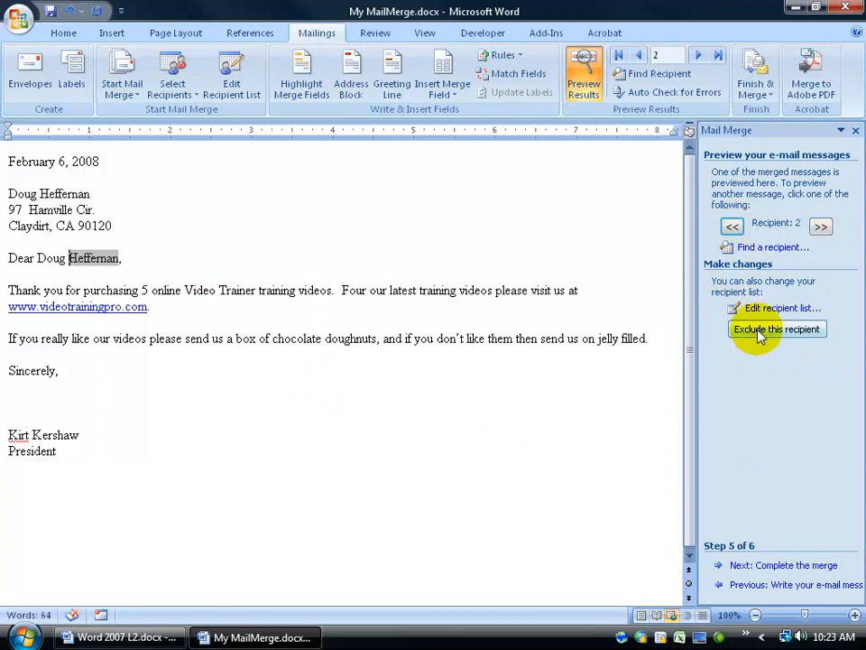
left_click(820, 226)
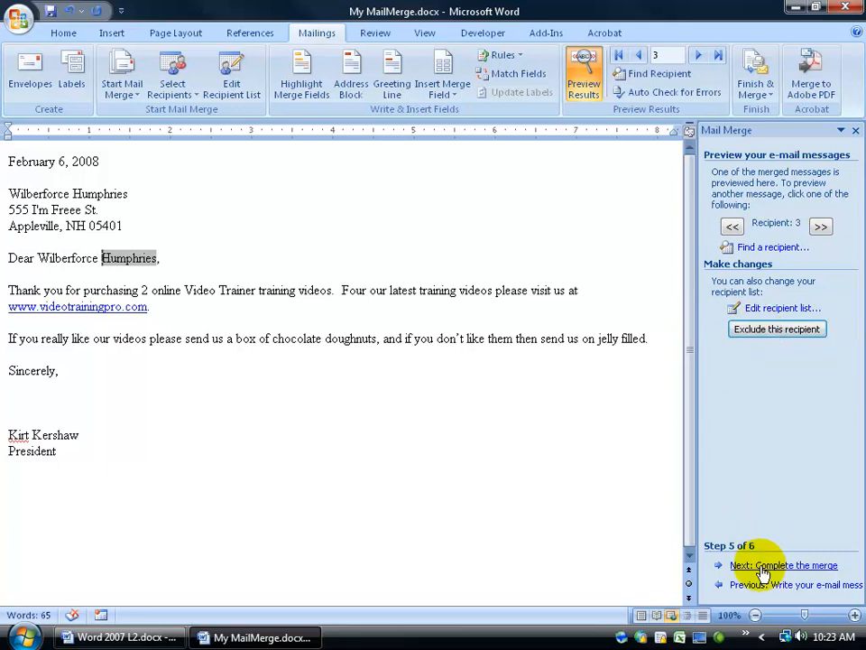
Set the e-mail merge to FirstName, subject 'Thank you', and Plain text format
left_click(784, 565)
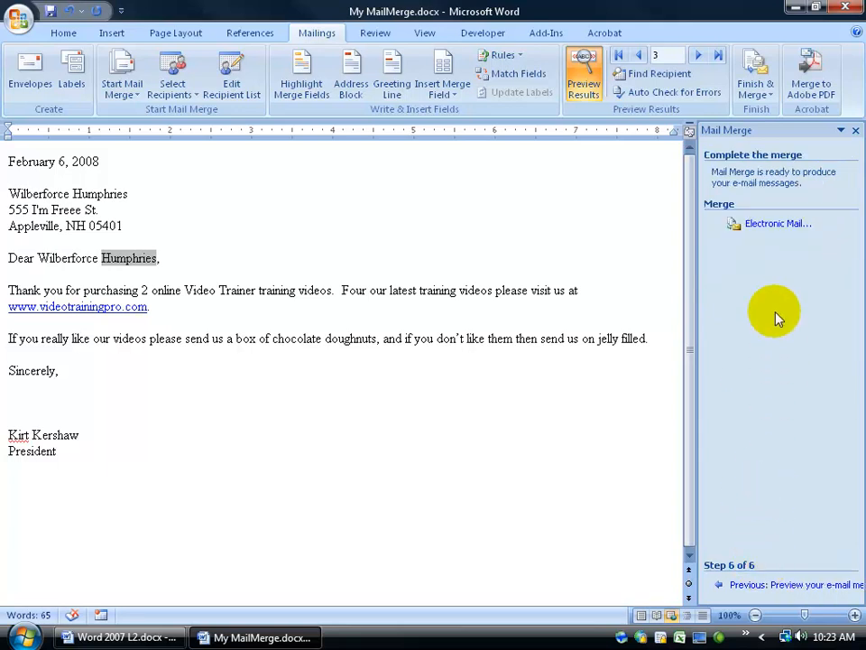
mouse_move(769, 228)
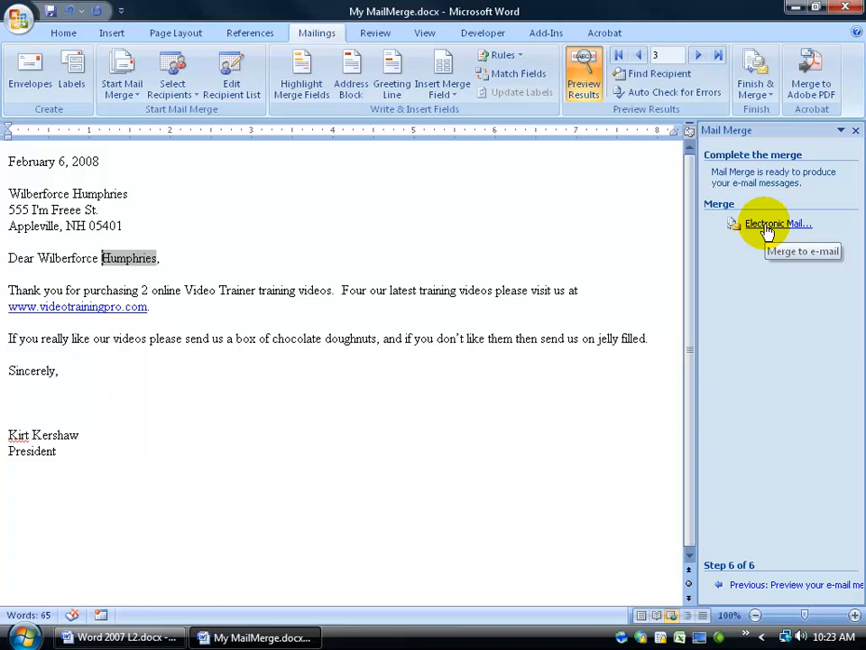
left_click(778, 223)
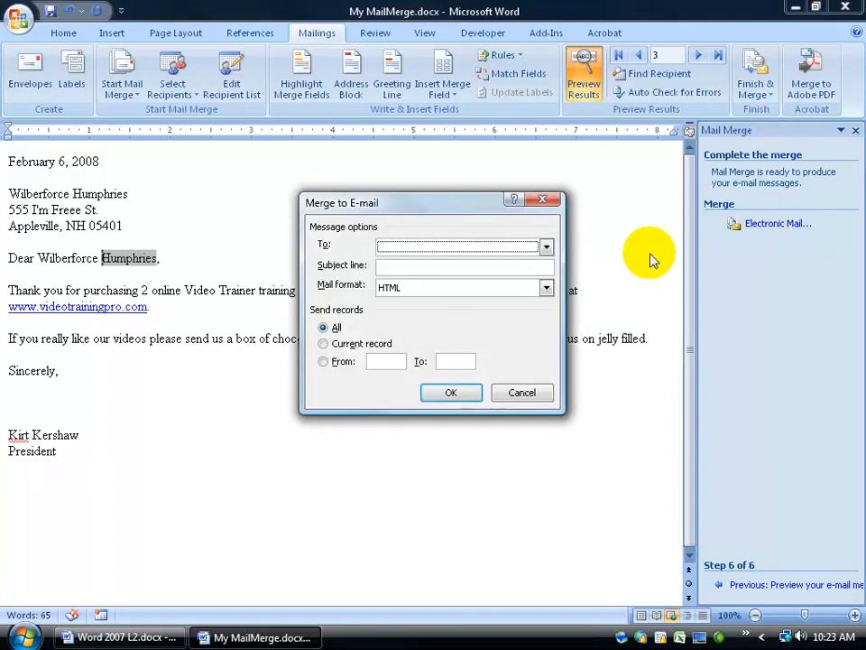
left_click(546, 247)
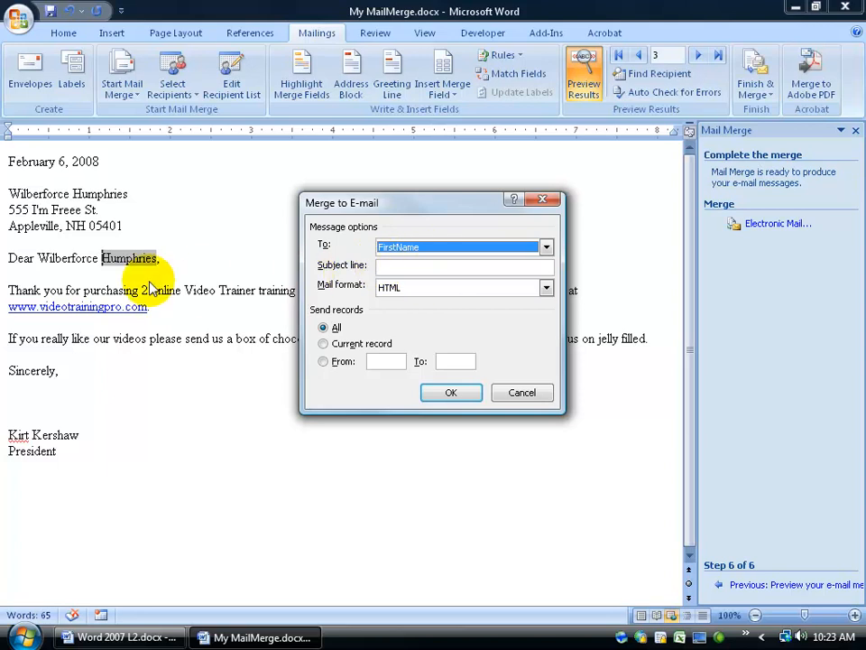
mouse_move(54, 260)
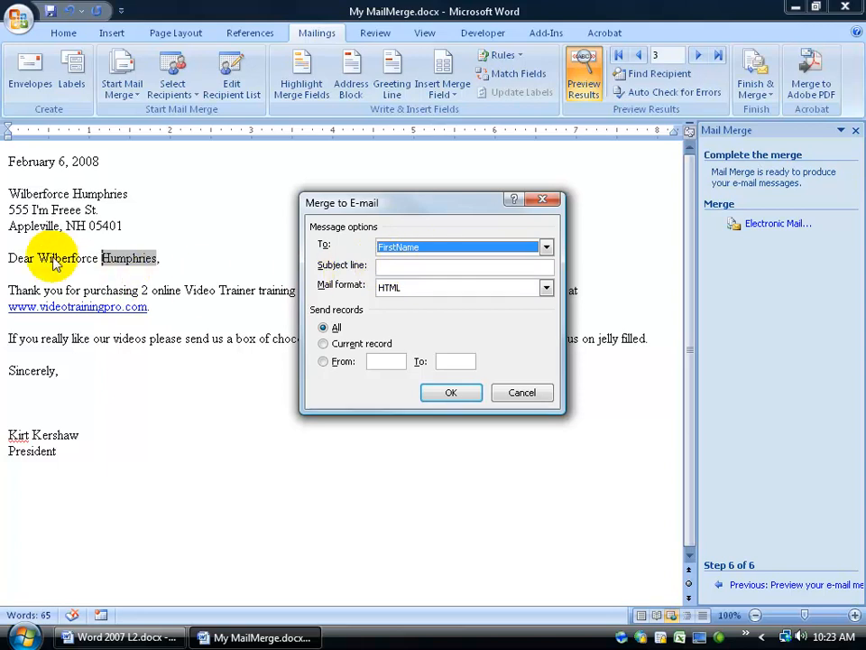
type("Thank you")
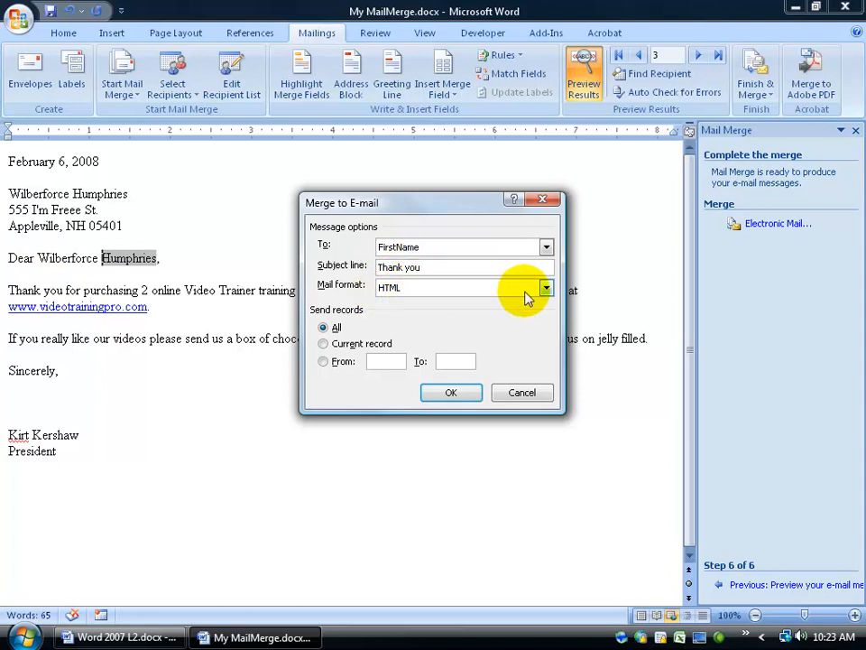
left_click(547, 288)
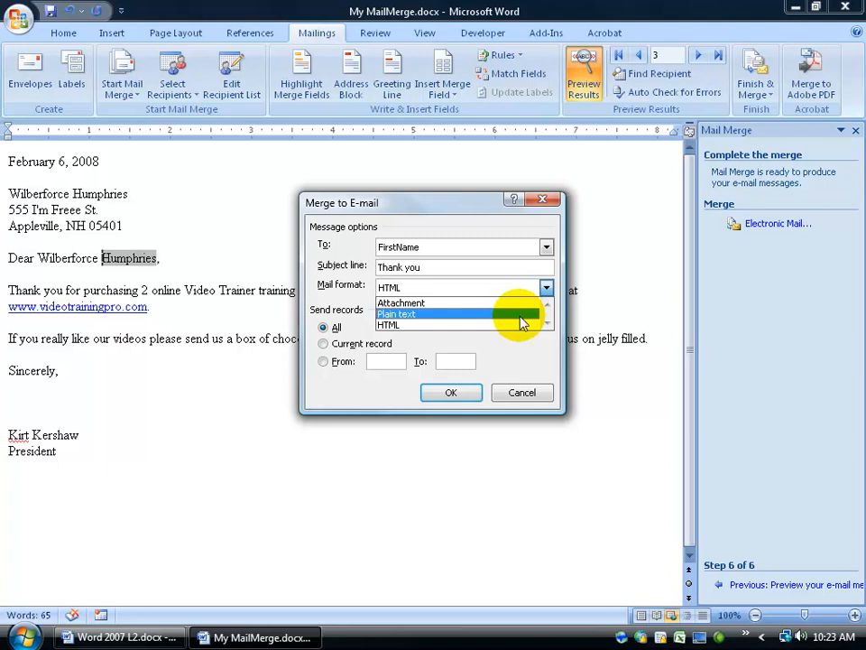
left_click(397, 313)
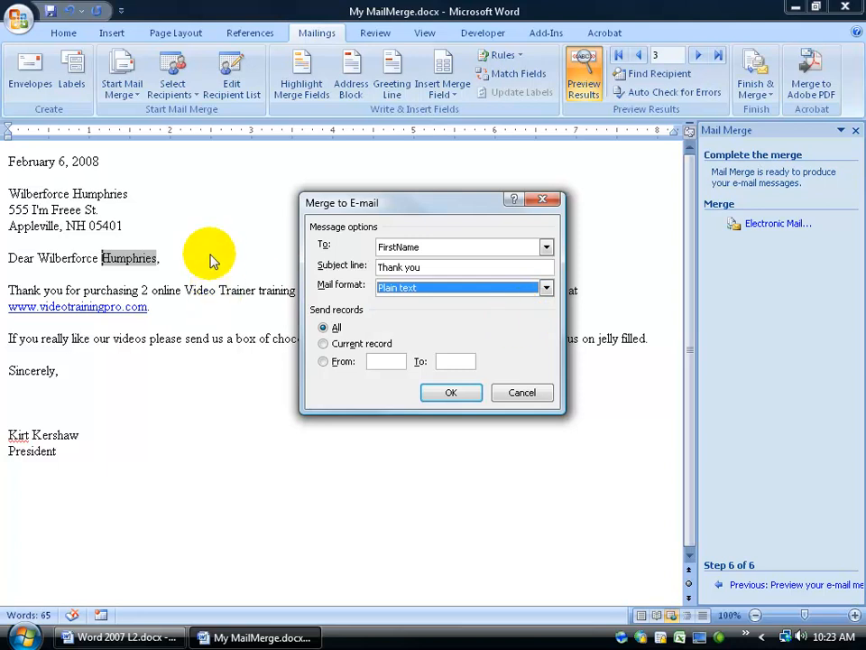
mouse_move(131, 352)
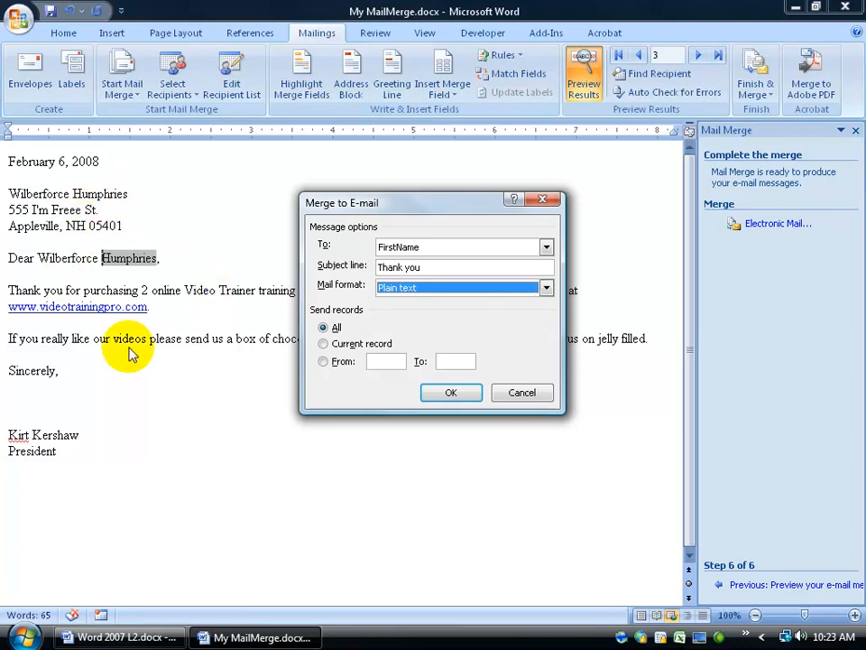
left_click(546, 287)
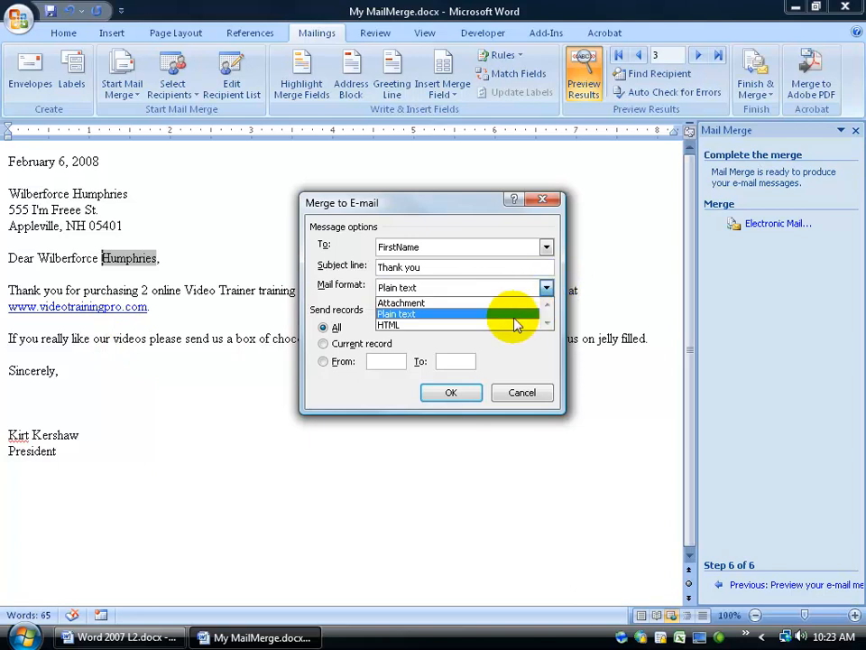
Send the merge as HTML and start a new contact for unrecognised 'Wilberforce'
left_click(388, 324)
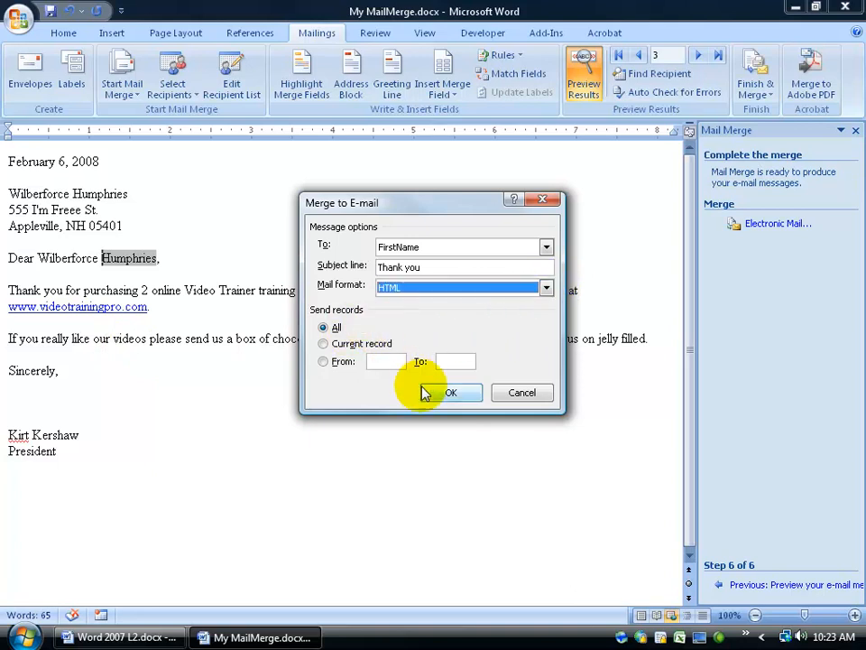
left_click(450, 392)
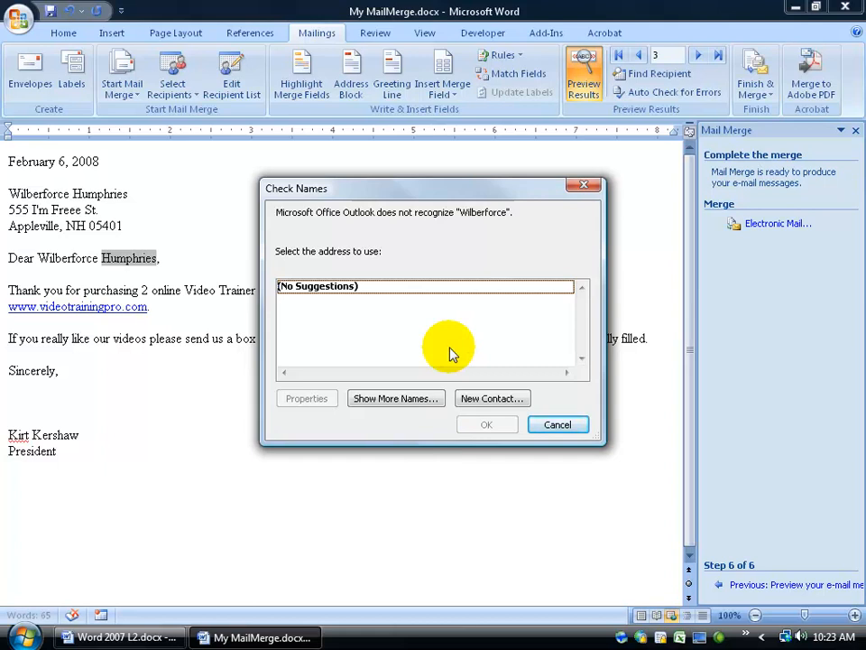
mouse_move(478, 230)
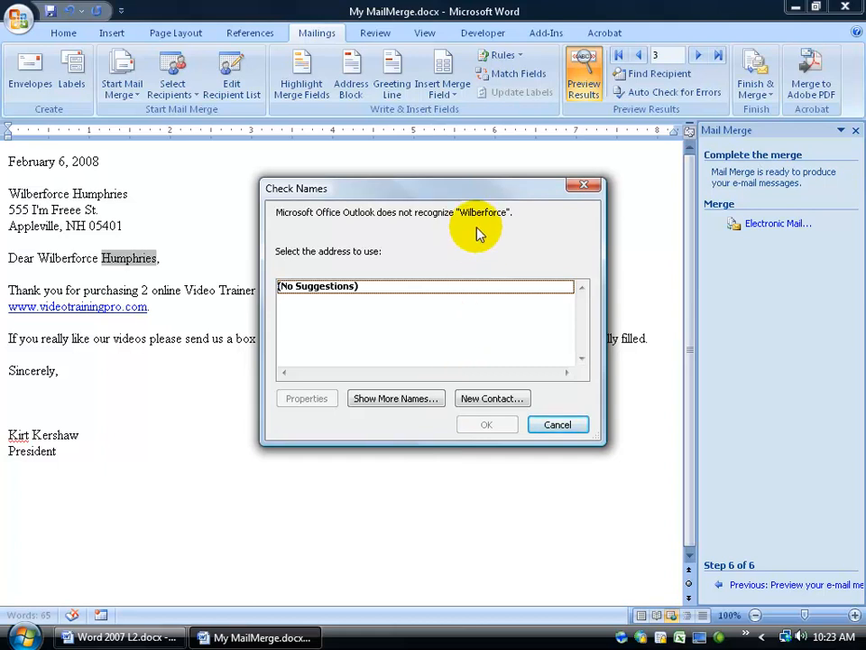
mouse_move(558, 425)
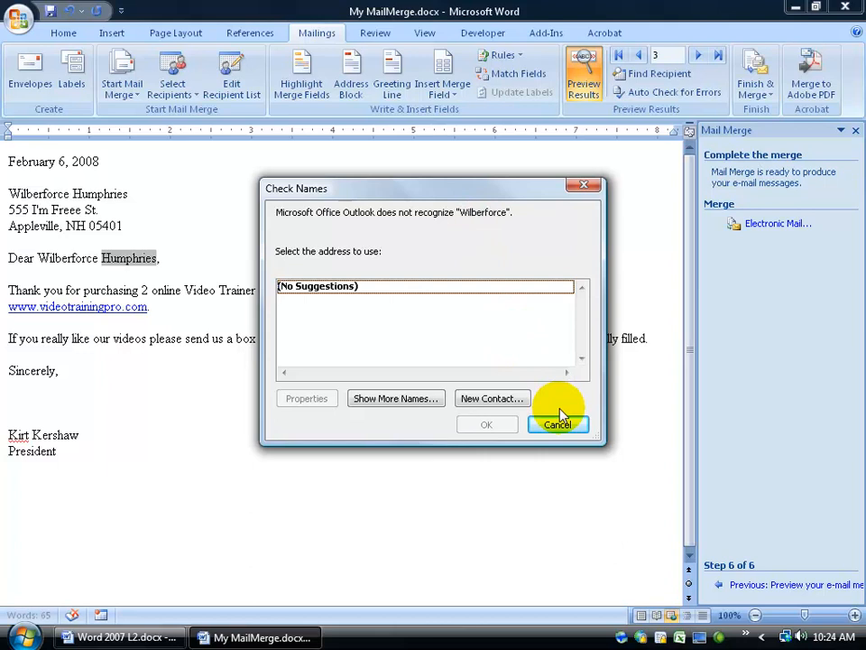
mouse_move(492, 398)
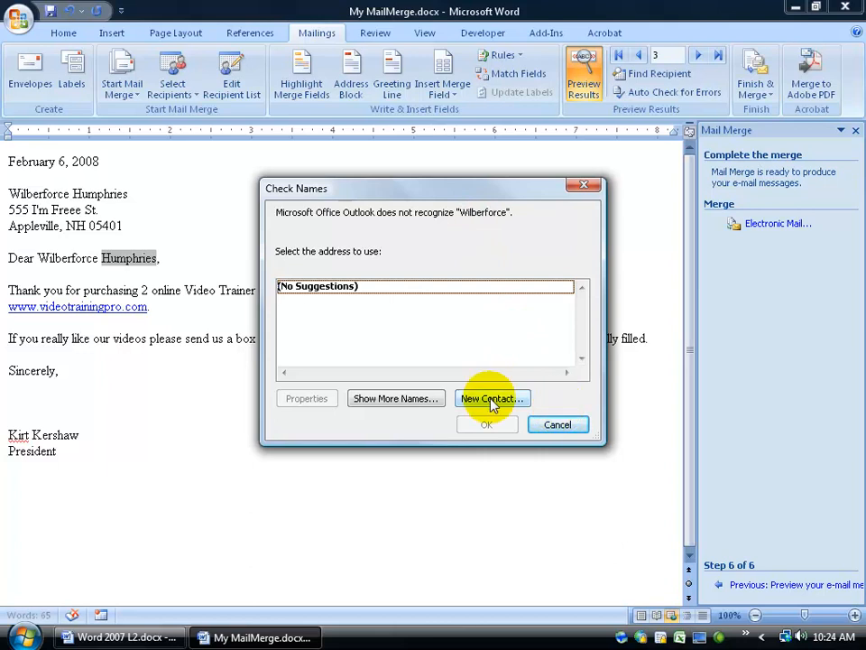
left_click(492, 398)
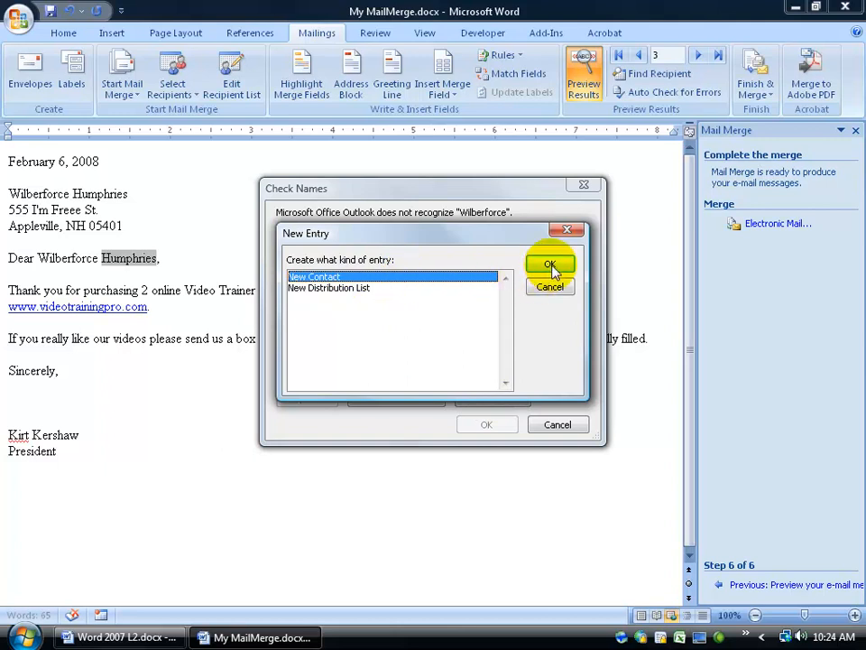
Save a new Outlook contact for Wilberforce Humphries with name and e-mail filled in
left_click(550, 265)
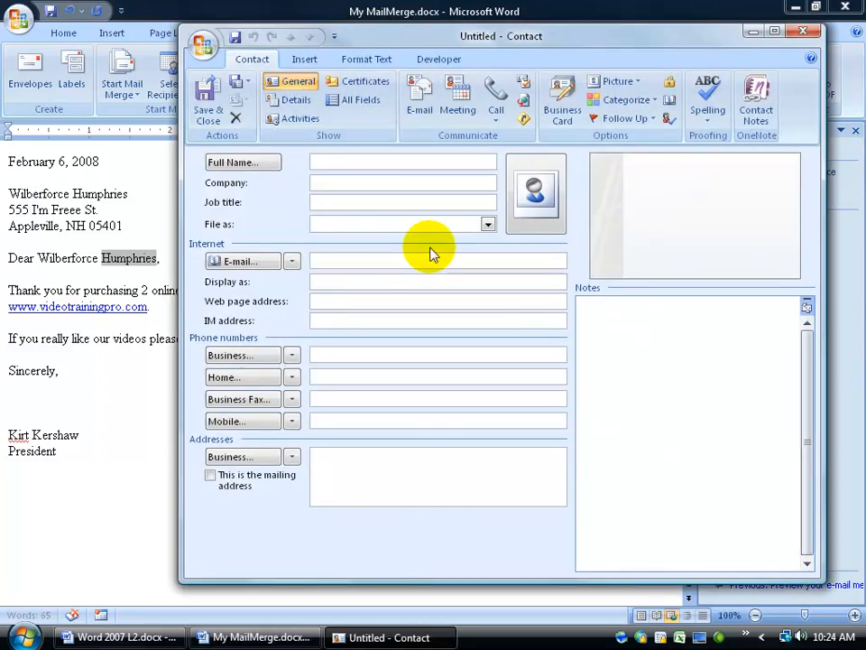
type("Wilberforce Humphries")
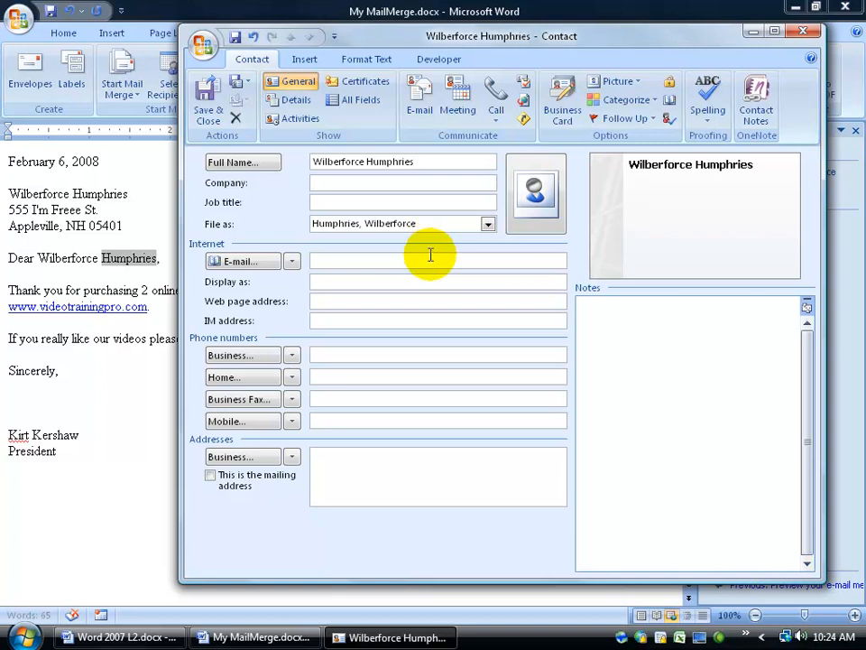
type("w")
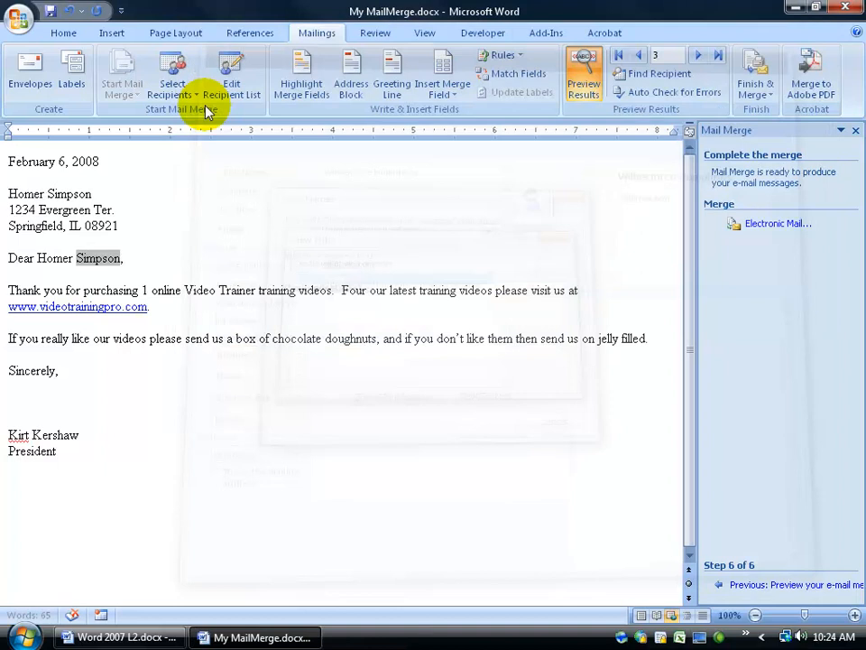
left_click(699, 55)
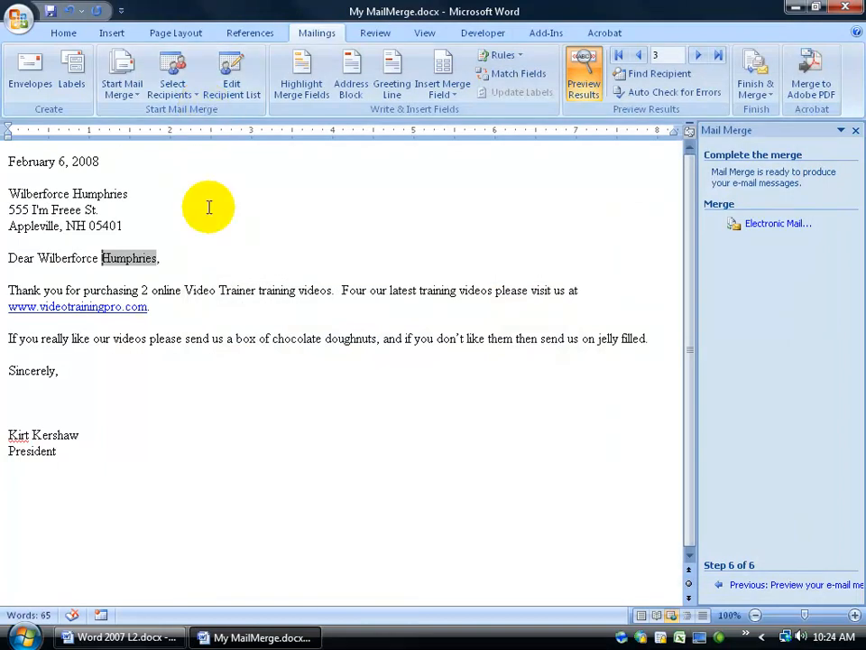
Send both 'Thank you' messages from Outlook's Outbox, then display the Contacts list
left_click(24, 636)
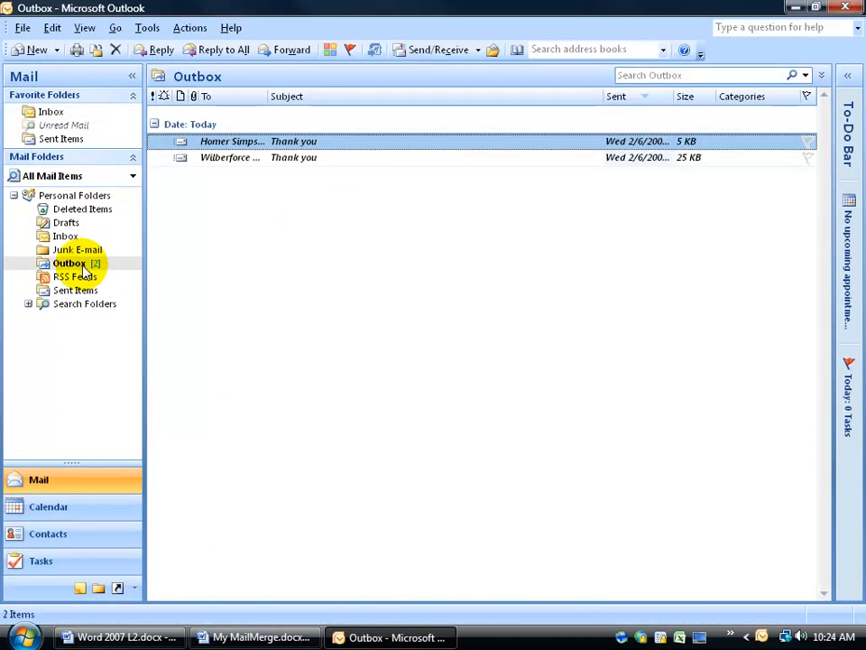
mouse_move(232, 142)
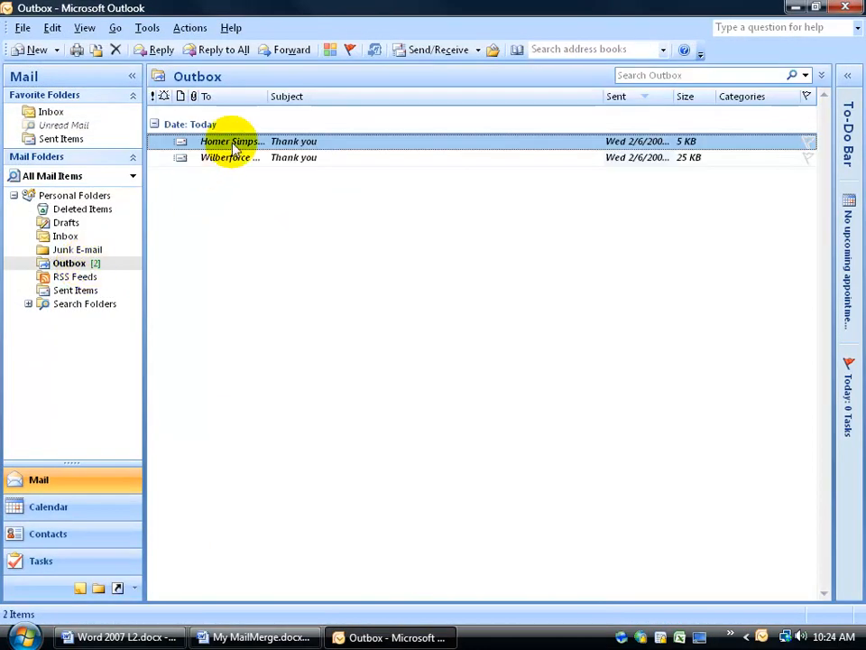
mouse_move(230, 142)
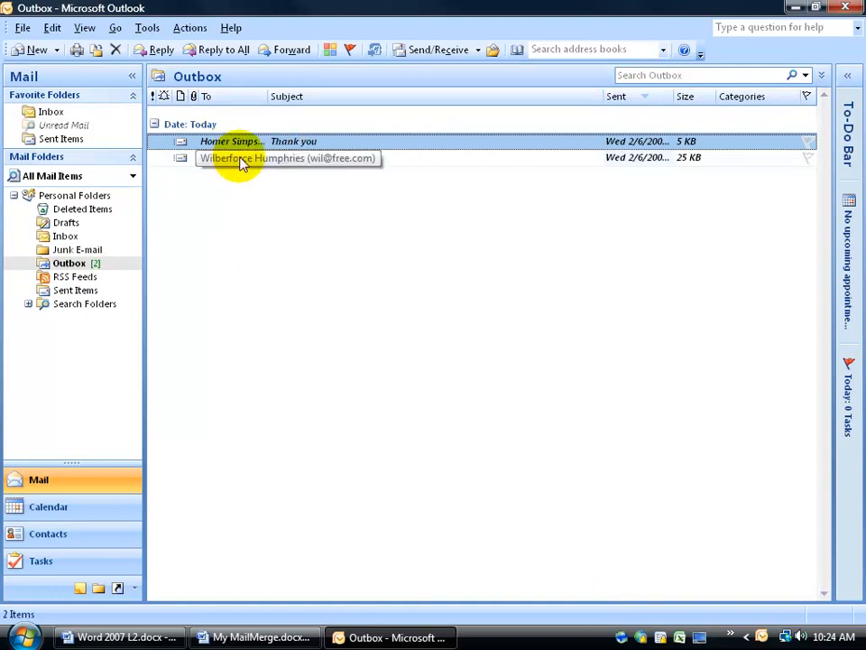
mouse_move(240, 178)
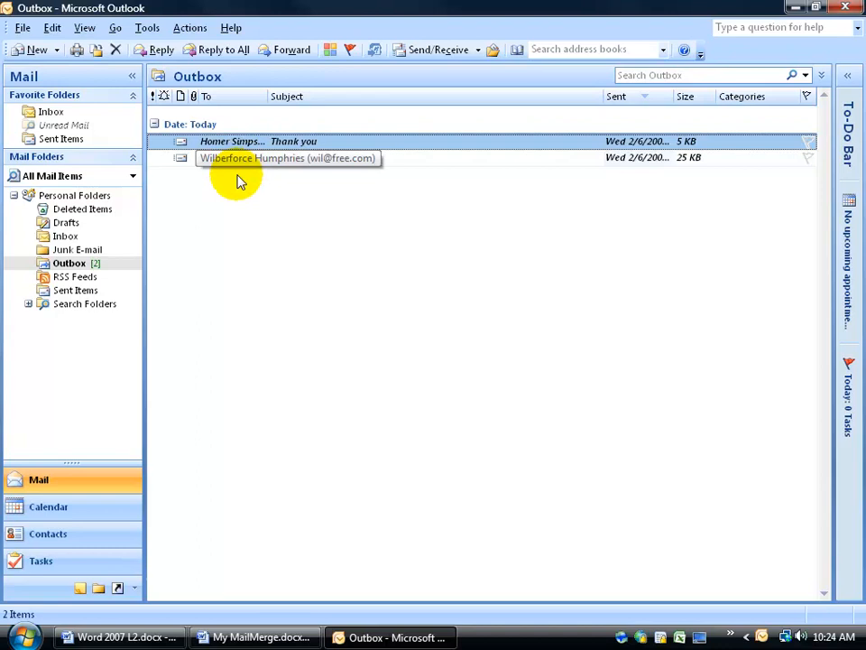
mouse_move(233, 350)
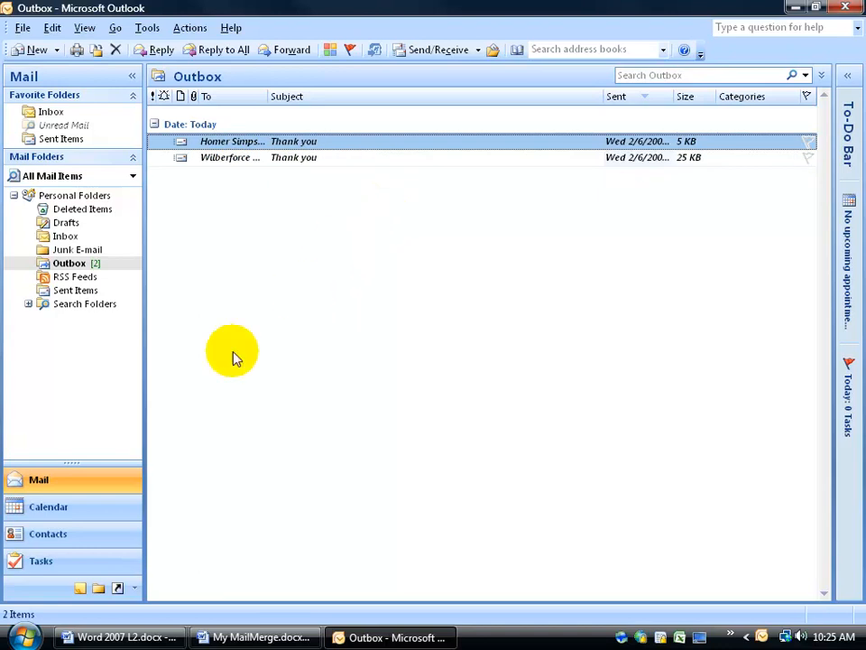
left_click(48, 534)
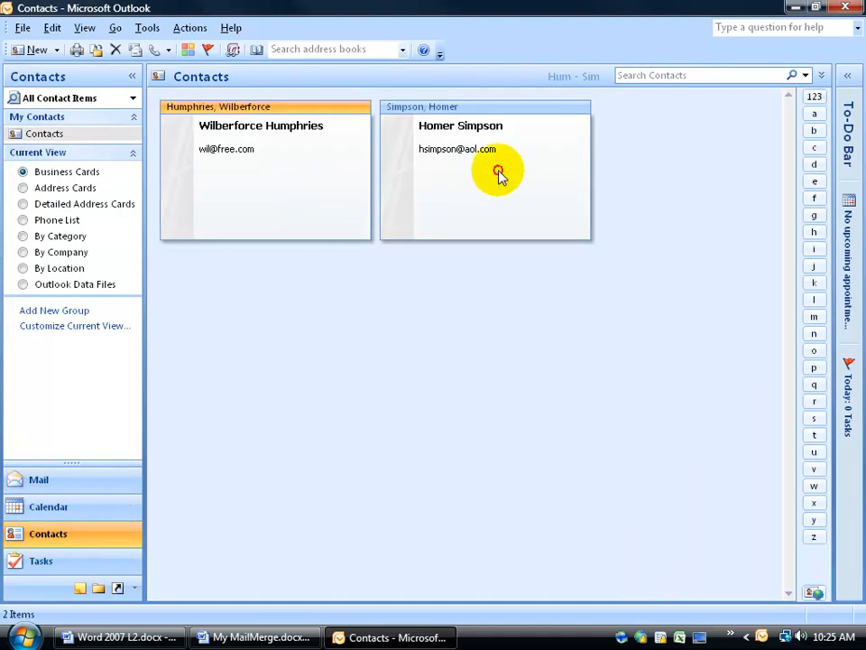
left_click(38, 479)
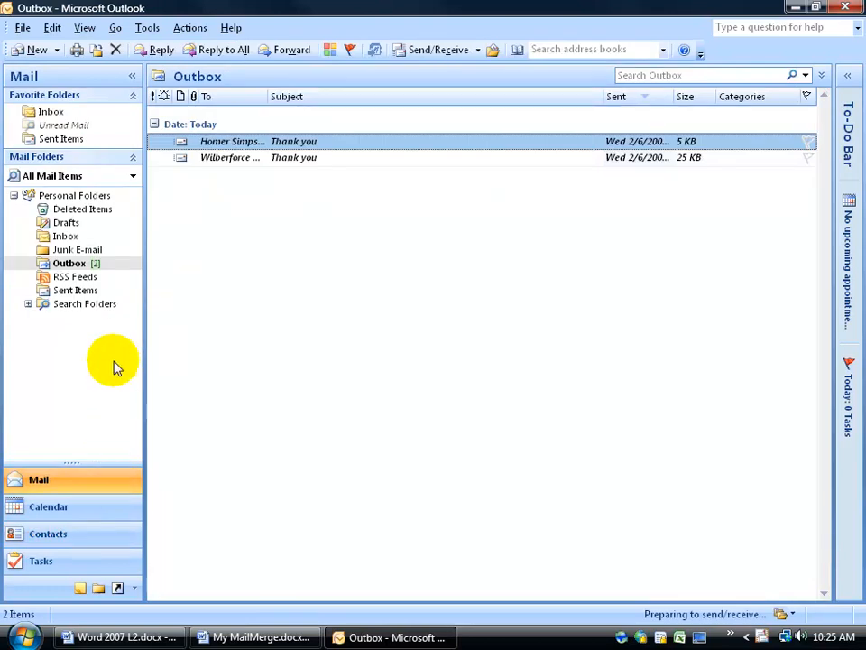
left_click(439, 50)
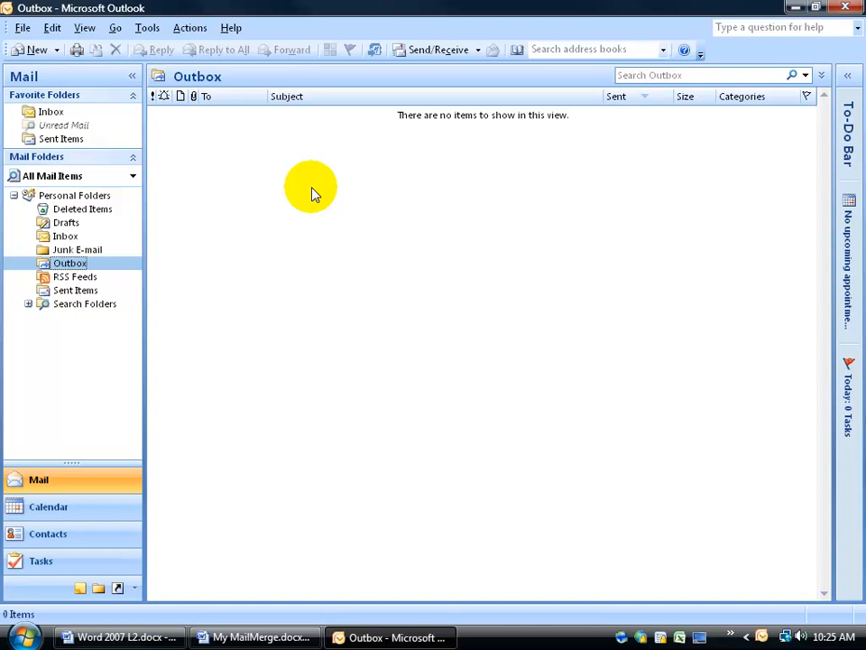
left_click(48, 533)
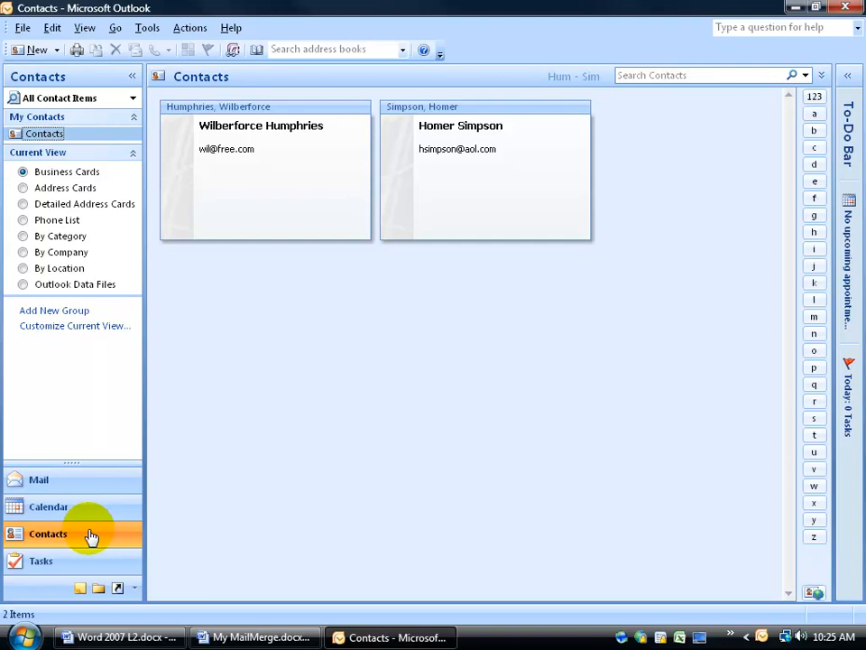
left_click(255, 637)
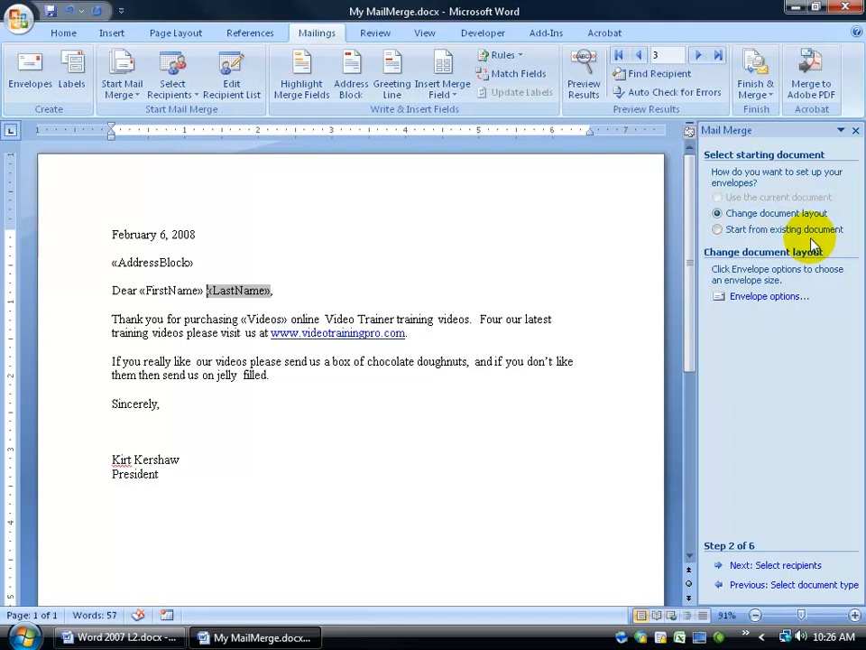
Apply a Size 10 envelope layout, accepting deletion of the letter's contents
left_click(769, 296)
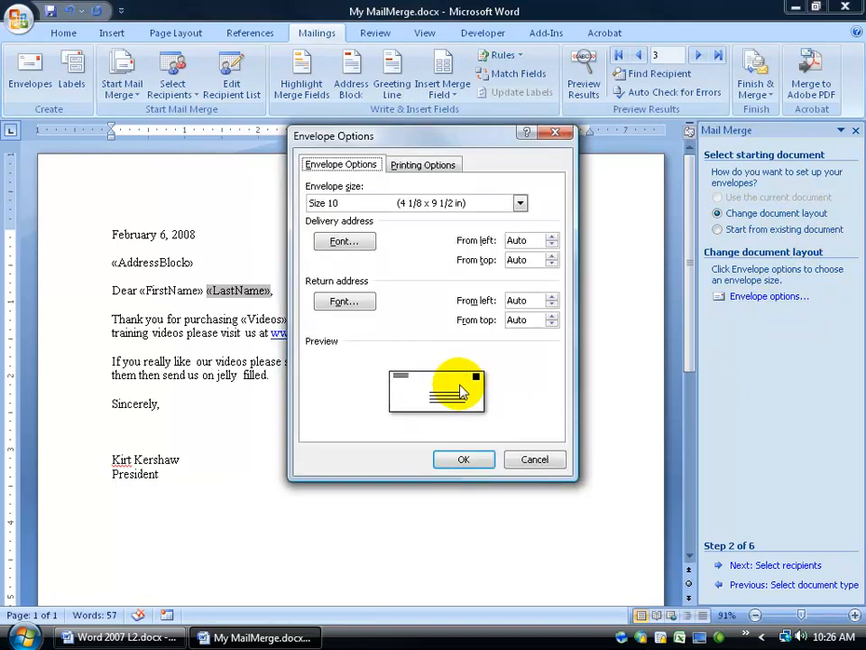
left_click(464, 459)
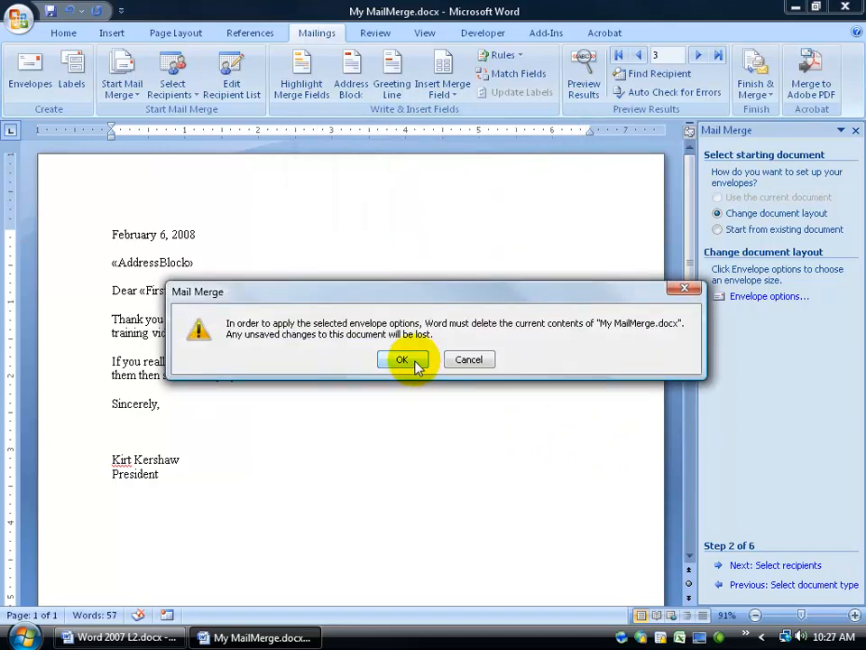
left_click(403, 359)
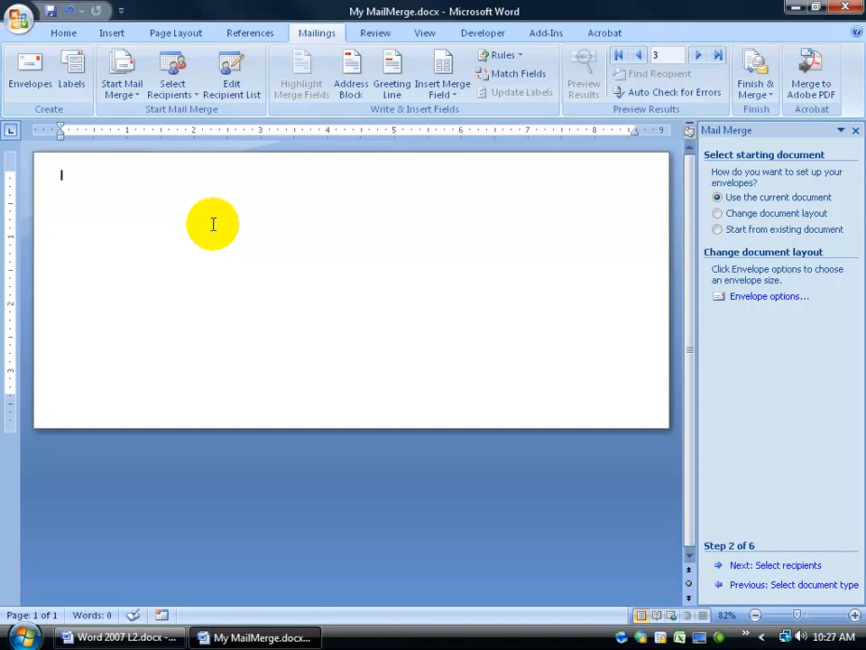
Type the return address 'Kirt Kershaw, 1234 my way' at the envelope's top-left
type("Kirt")
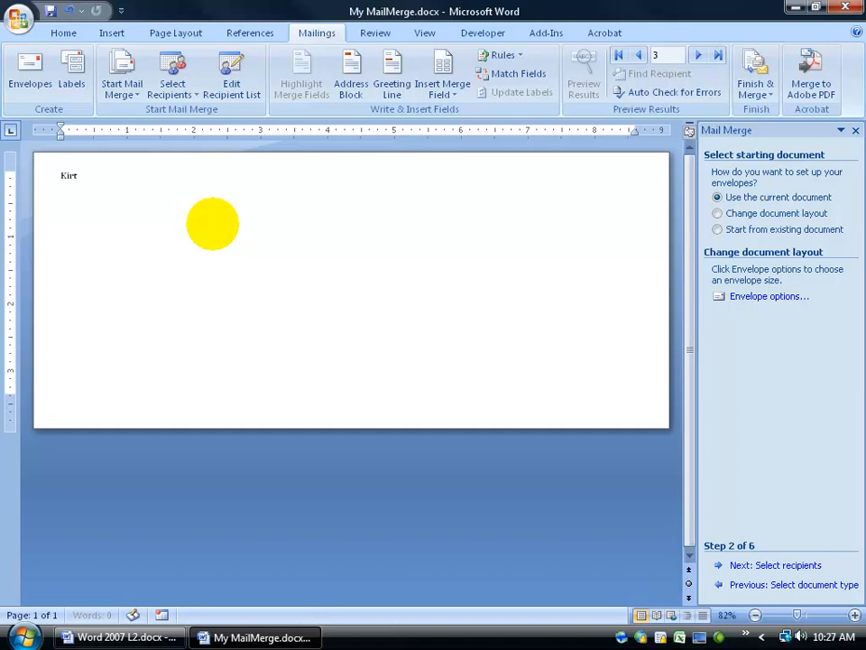
type("Kershaw")
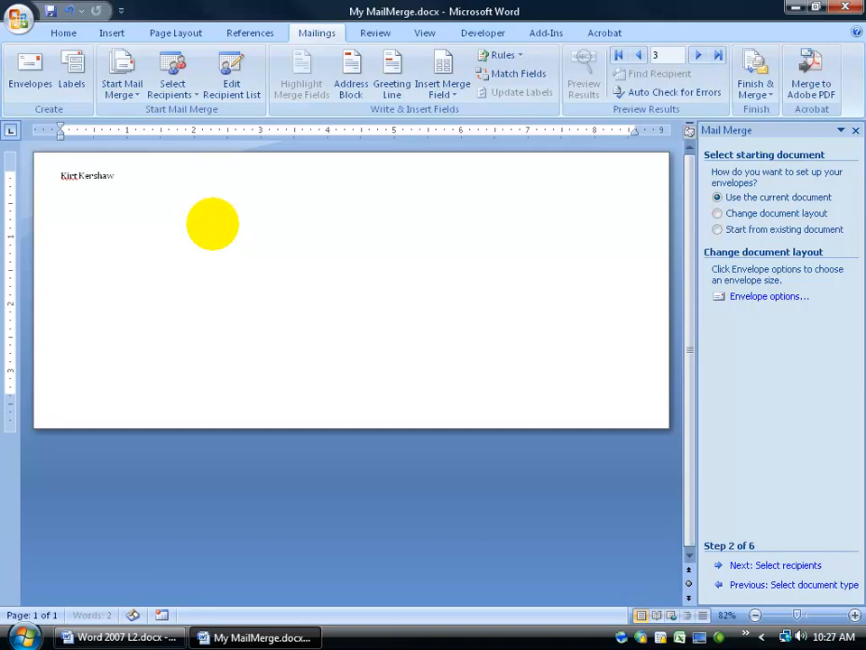
type("1234 my way")
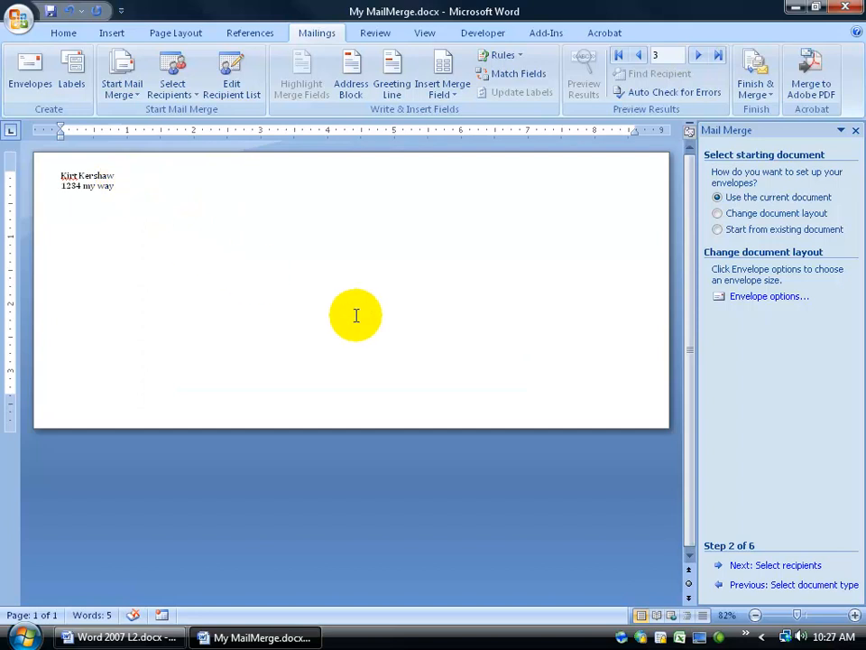
Insert an «AddressBlock» field into the envelope's delivery address area
left_click(357, 319)
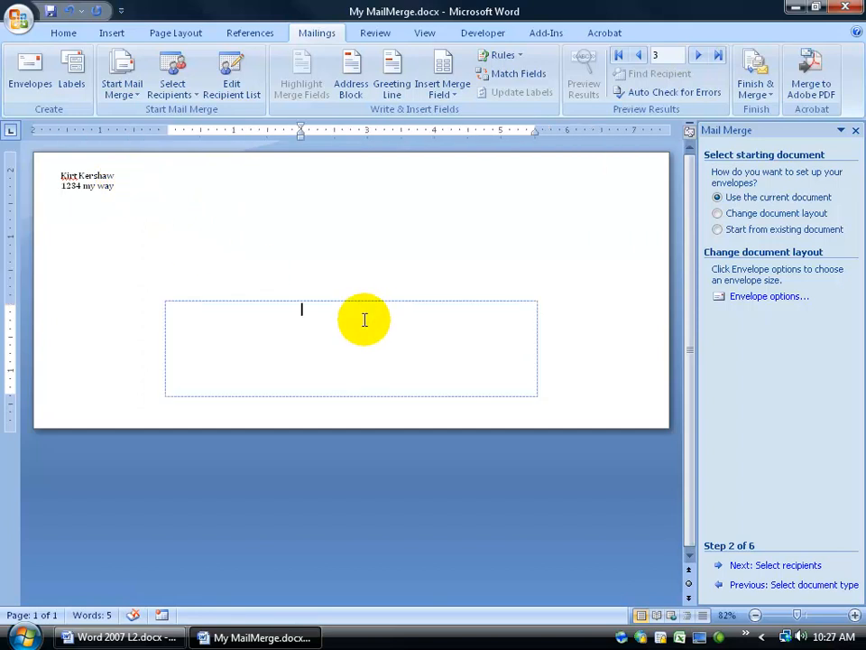
mouse_move(352, 310)
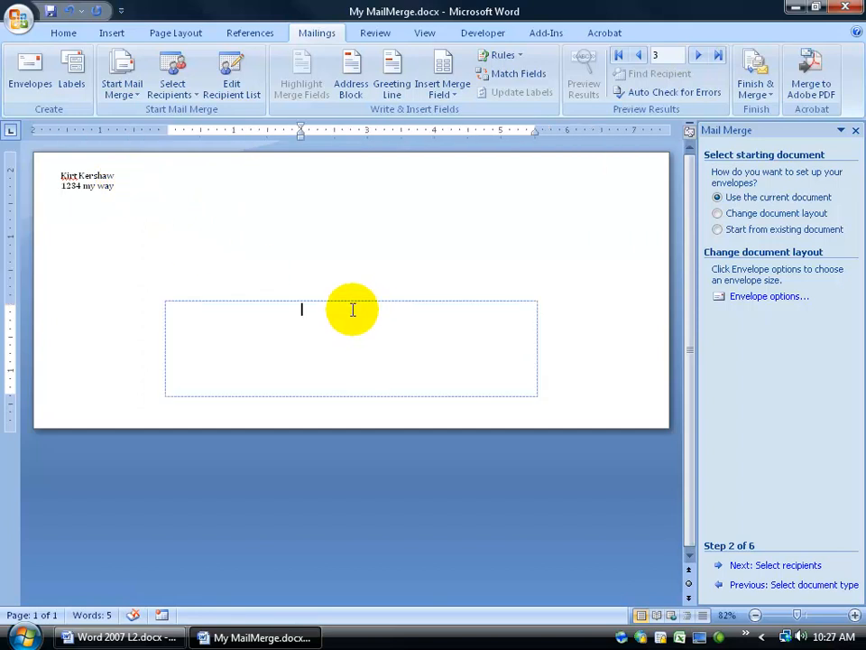
mouse_move(361, 199)
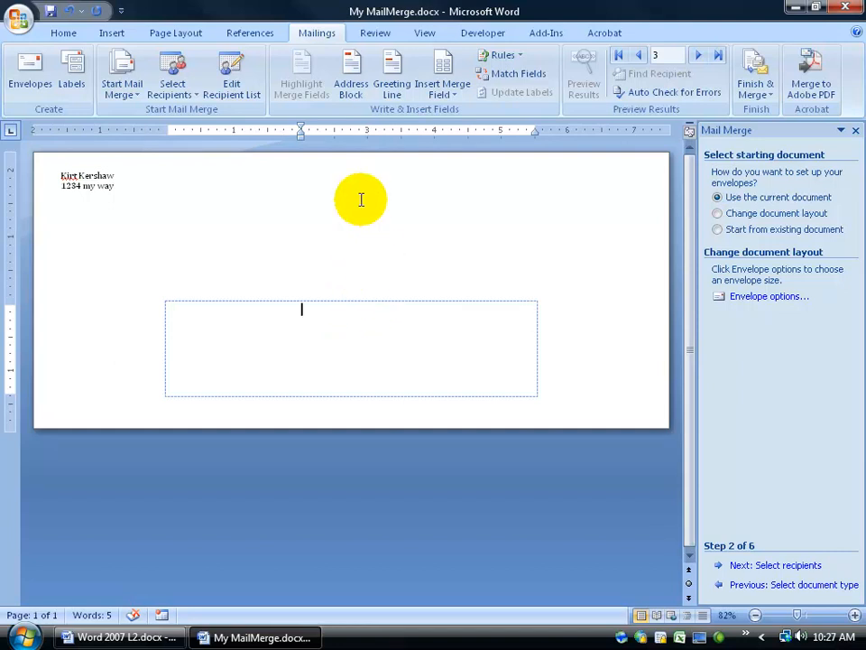
left_click(351, 75)
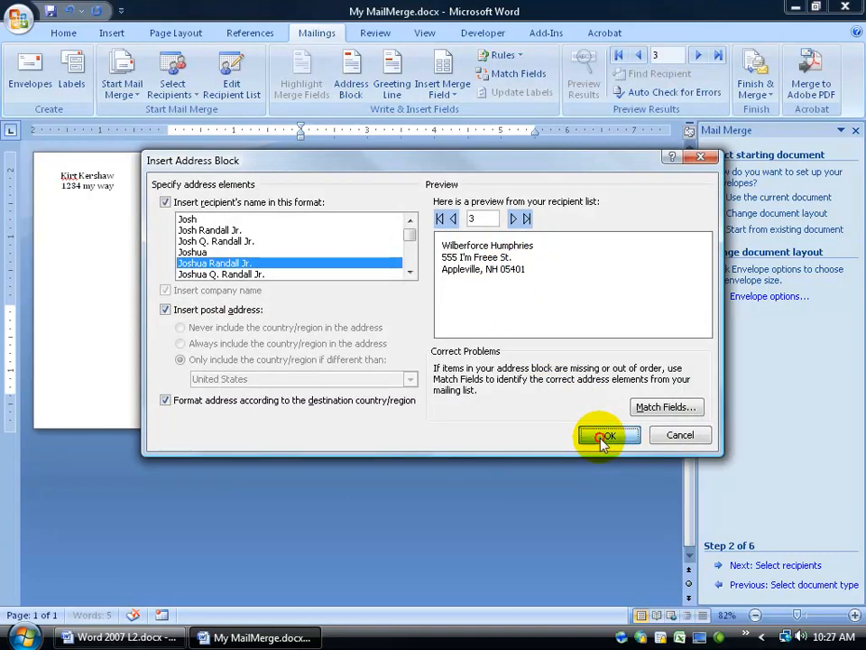
left_click(607, 436)
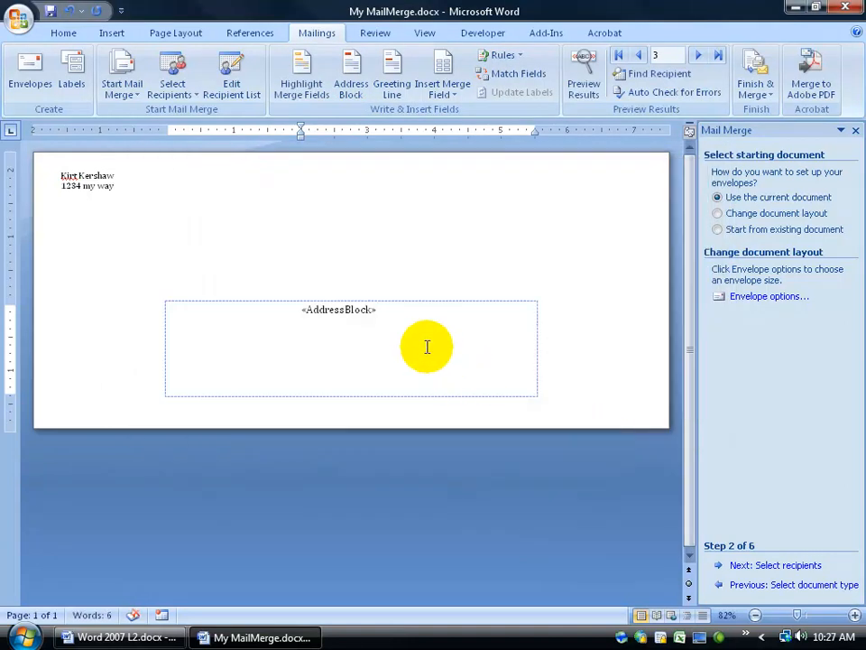
mouse_move(248, 370)
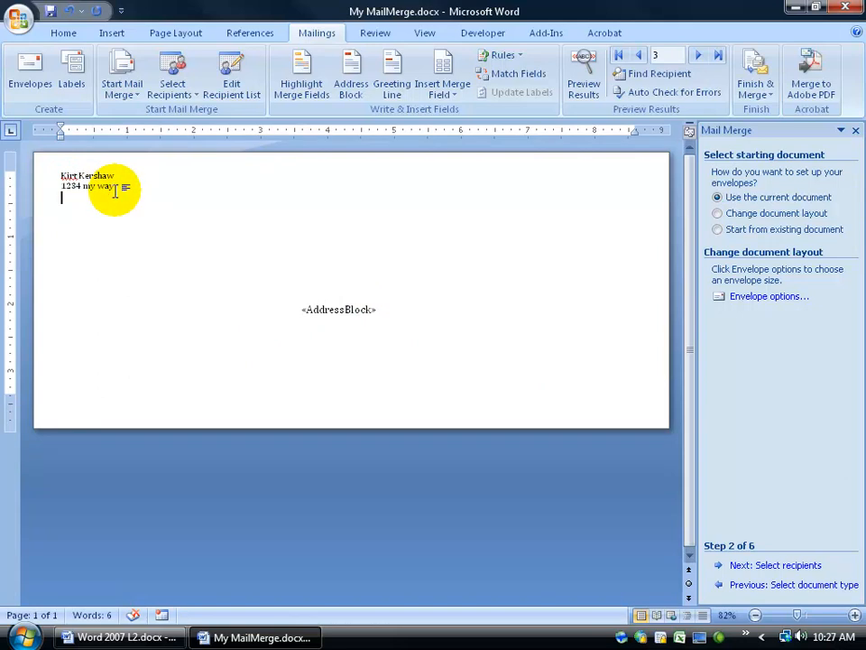
mouse_move(559, 358)
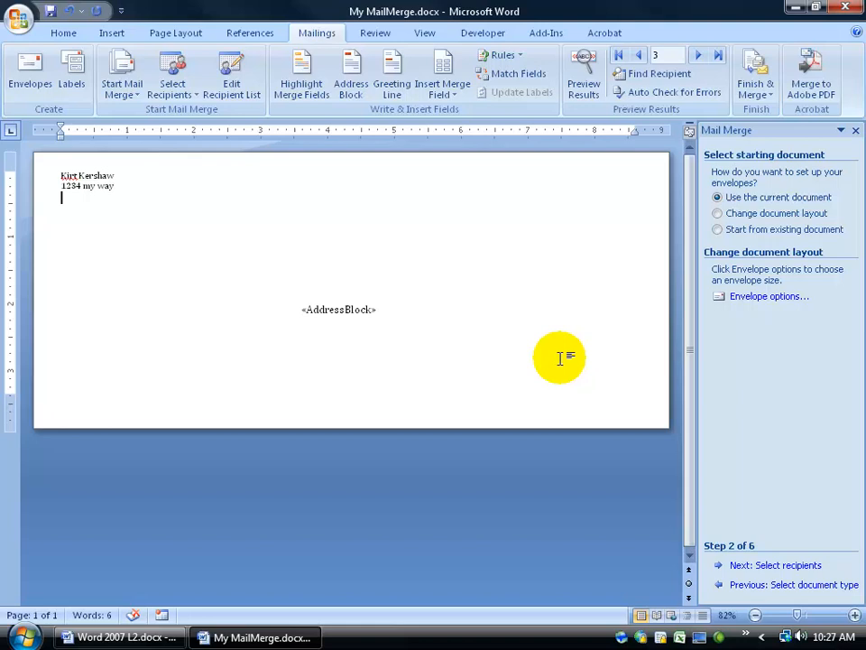
Advance the wizard to previewing envelopes and browse recipients back and forth
left_click(775, 565)
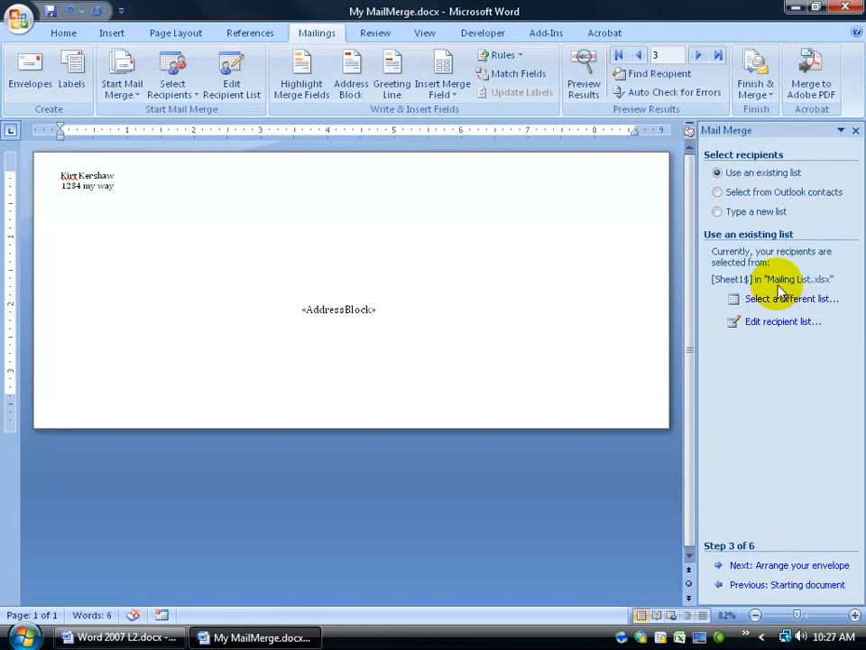
left_click(789, 564)
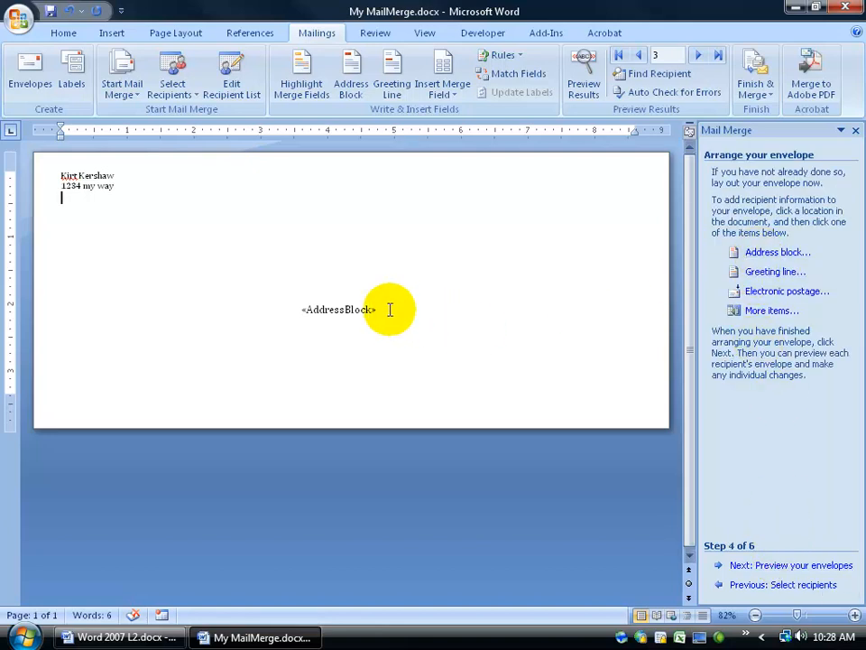
left_click(339, 310)
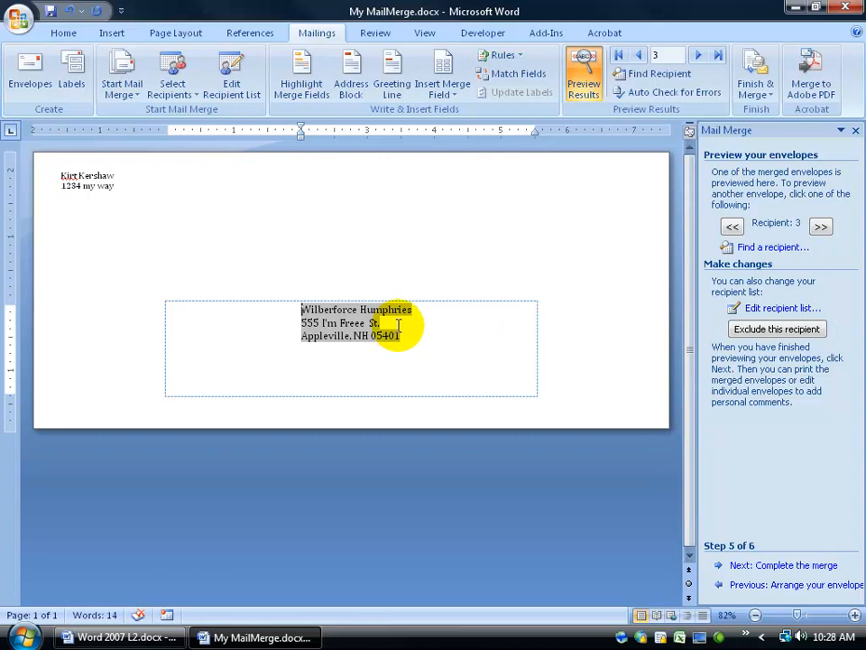
left_click(821, 226)
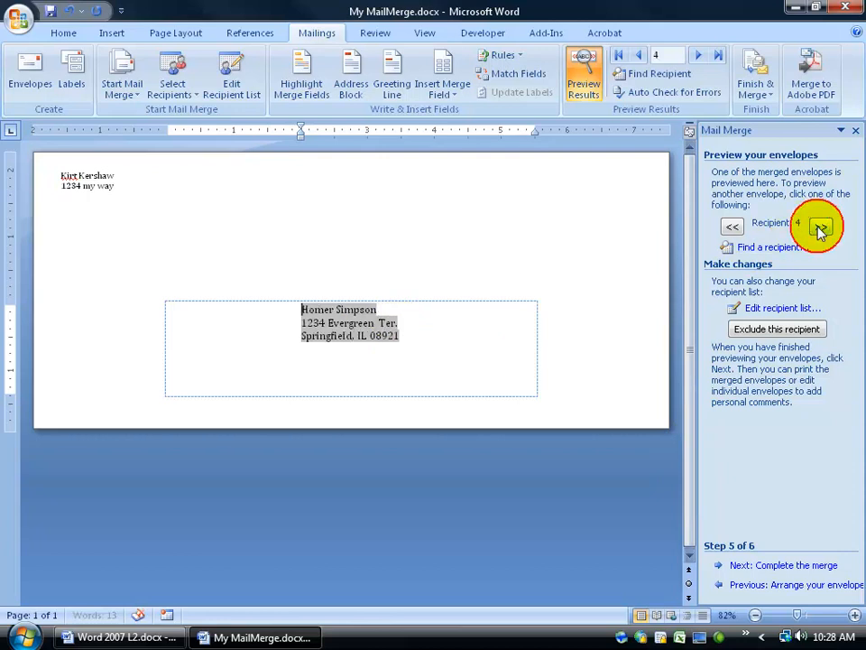
left_click(732, 226)
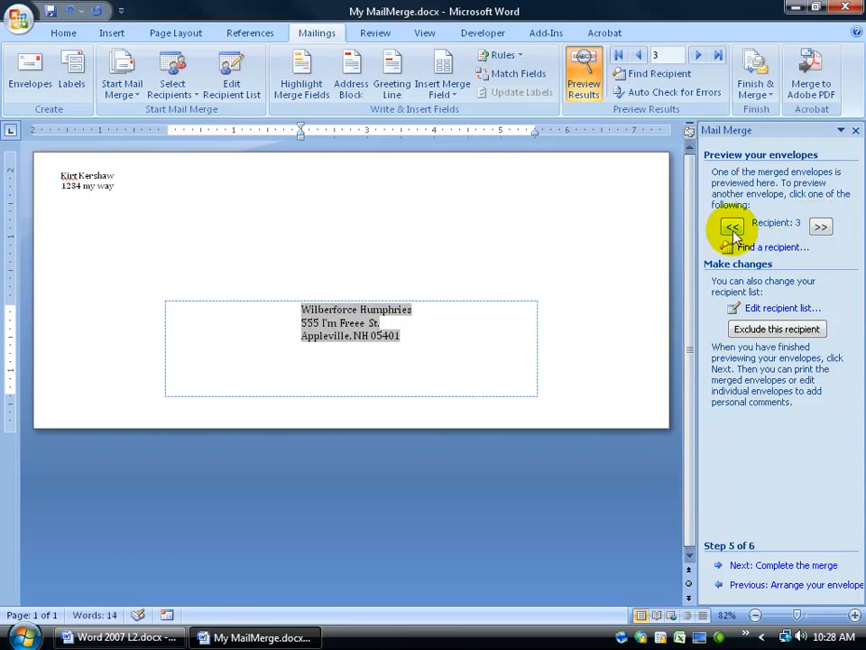
left_click(820, 227)
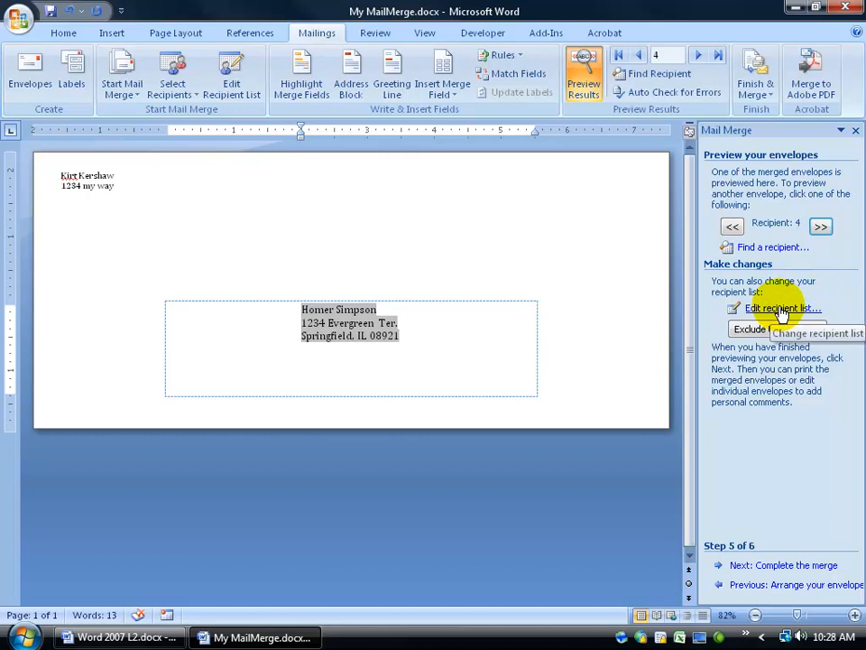
Include Doug Heffernan in the recipient list, browse onward, and advance to step 6
left_click(783, 308)
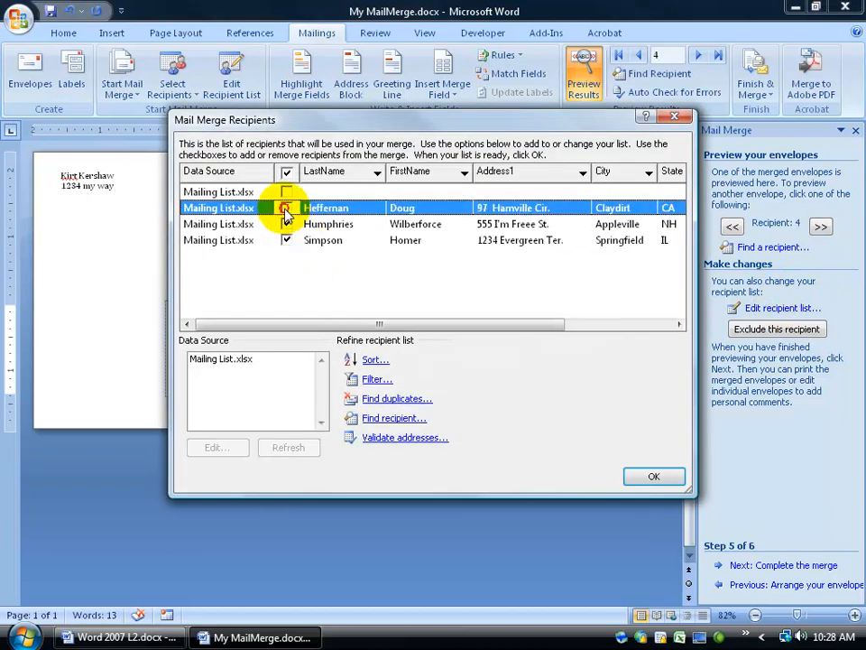
left_click(655, 477)
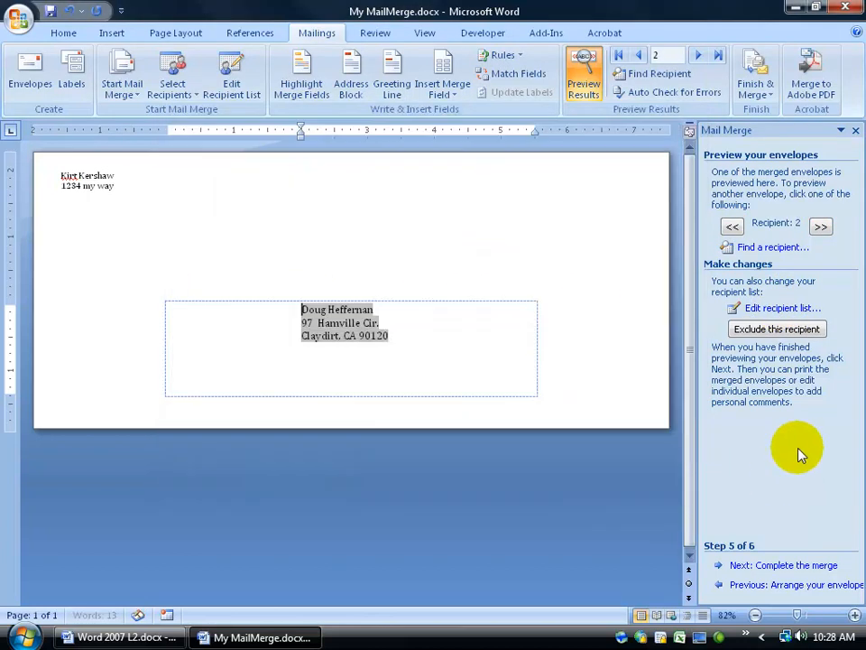
left_click(820, 225)
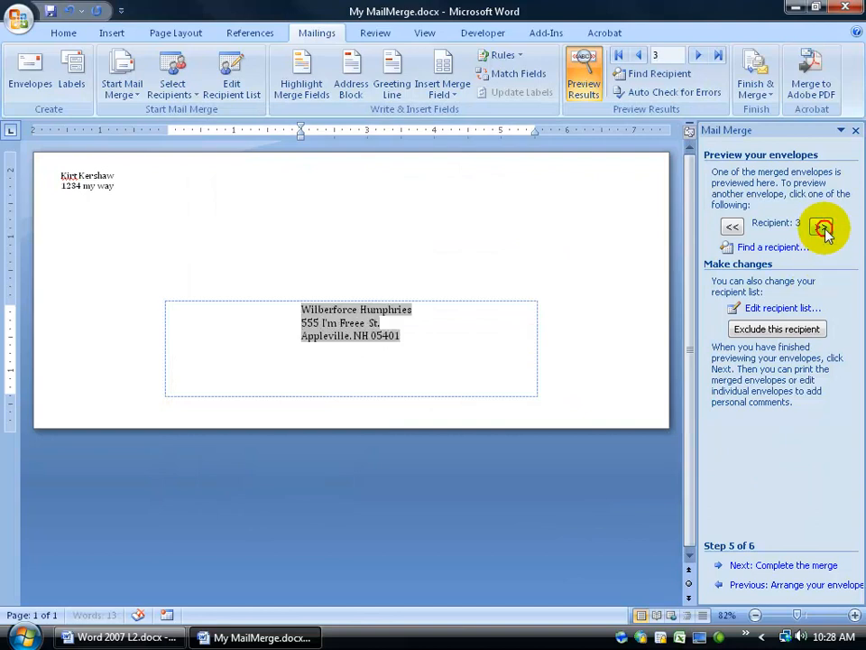
left_click(821, 226)
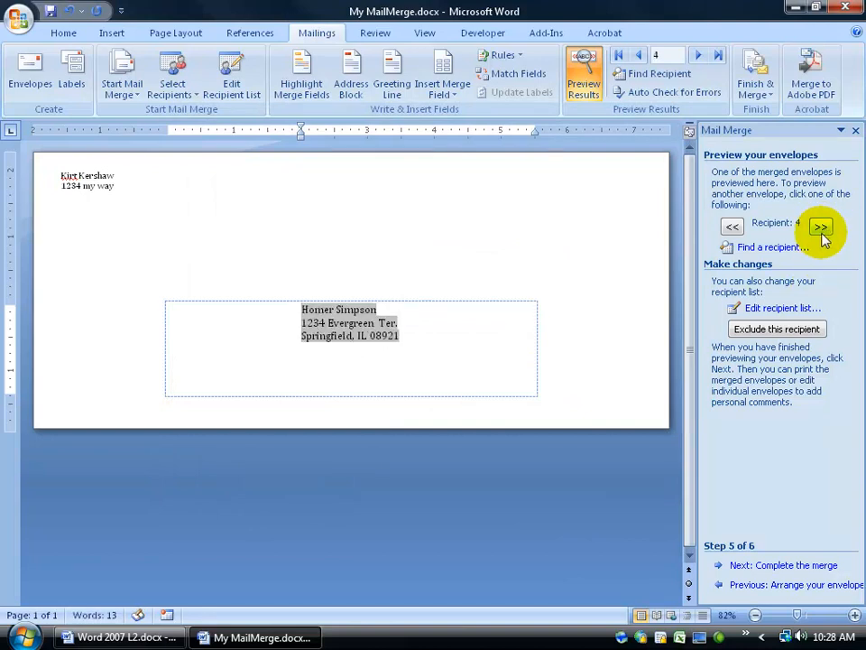
left_click(783, 564)
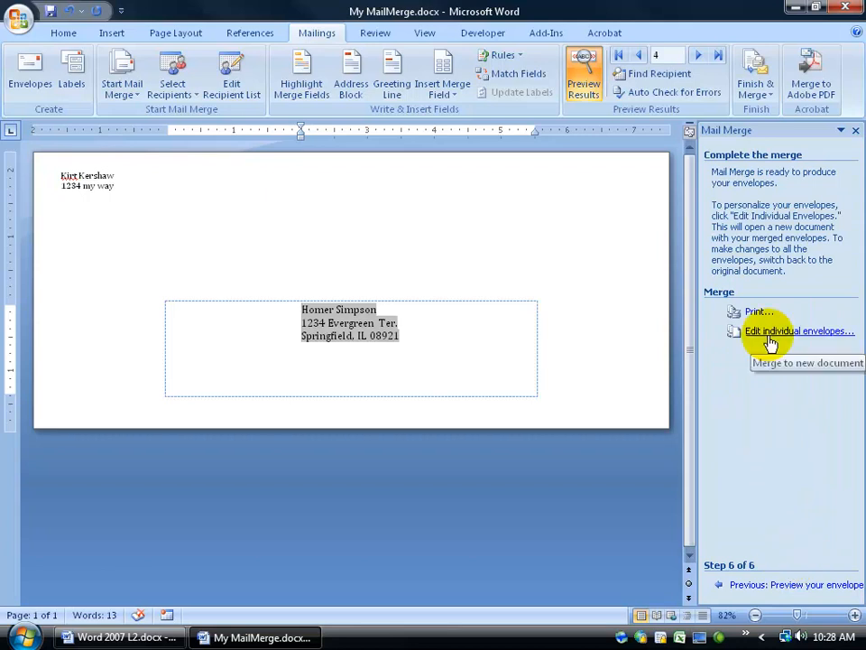
left_click(758, 312)
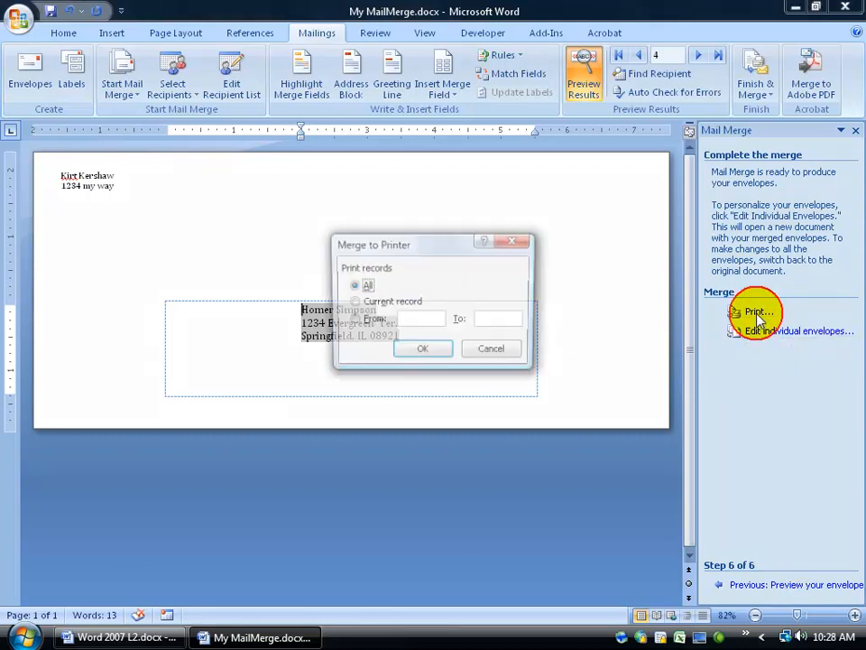
left_click(423, 349)
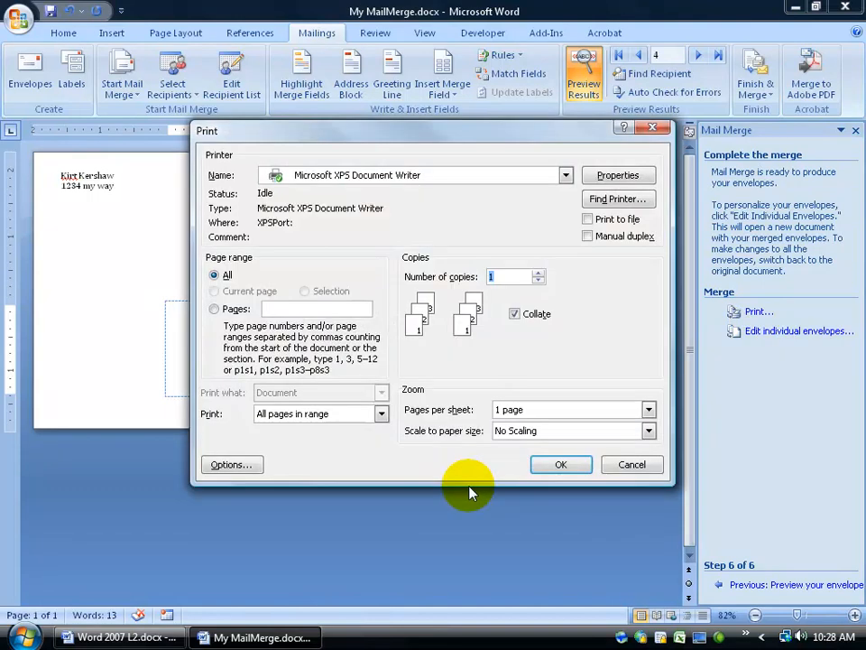
mouse_move(388, 203)
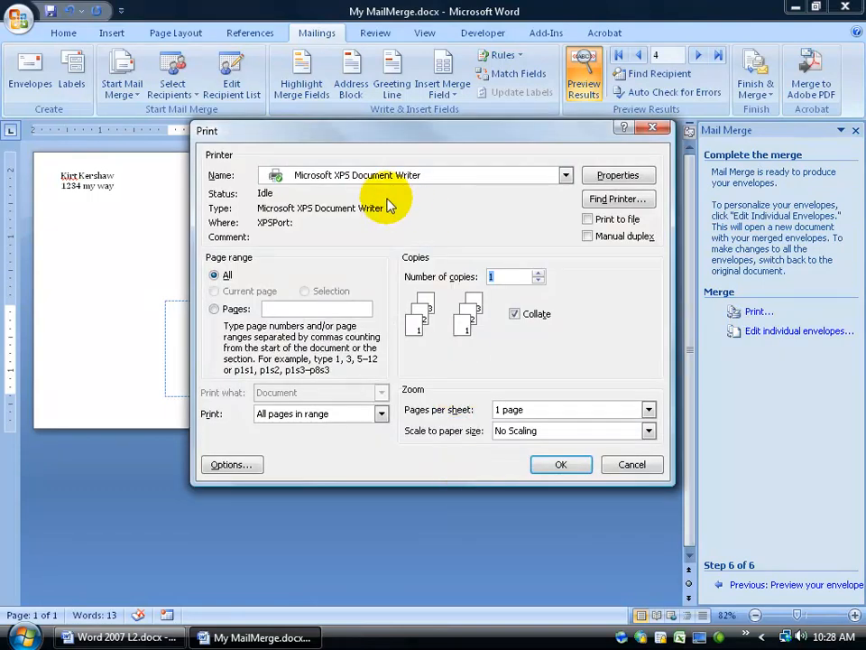
mouse_move(632, 464)
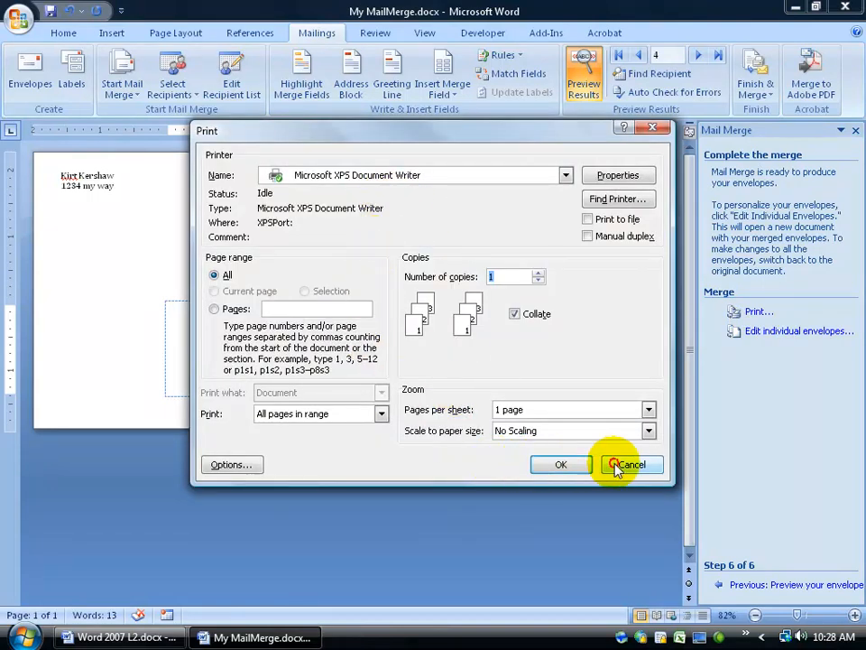
left_click(631, 464)
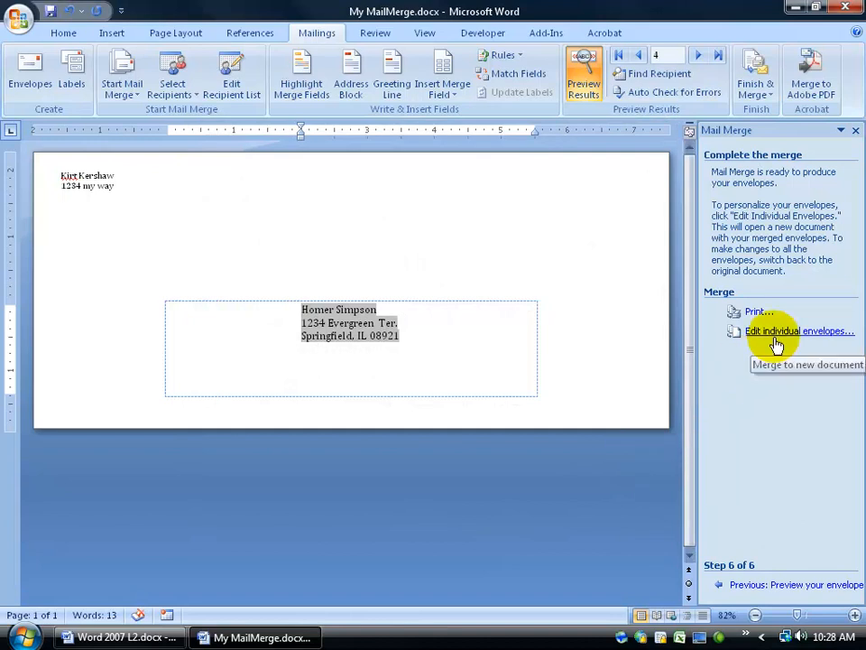
Merge all envelopes into a new document, then close it without saving
left_click(800, 331)
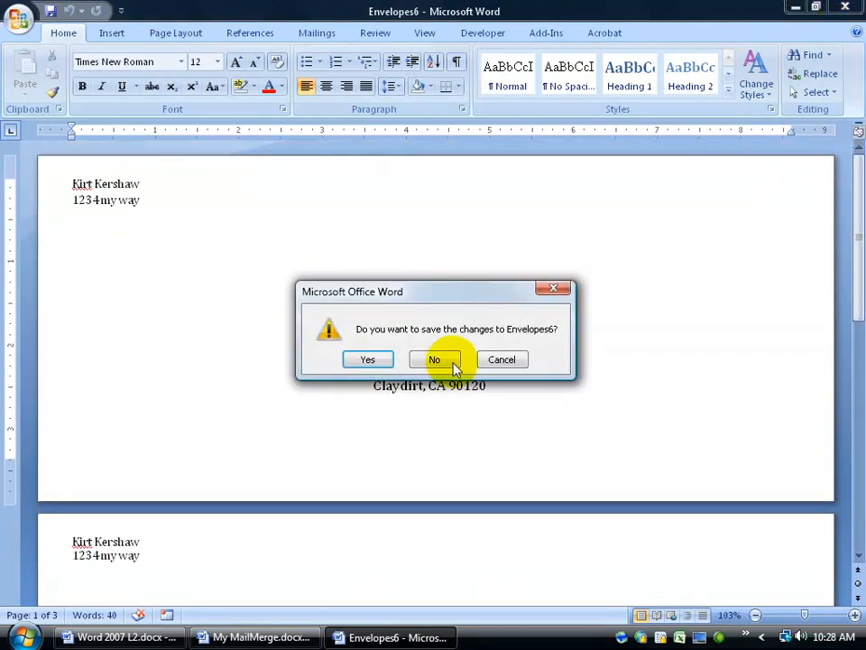
left_click(435, 359)
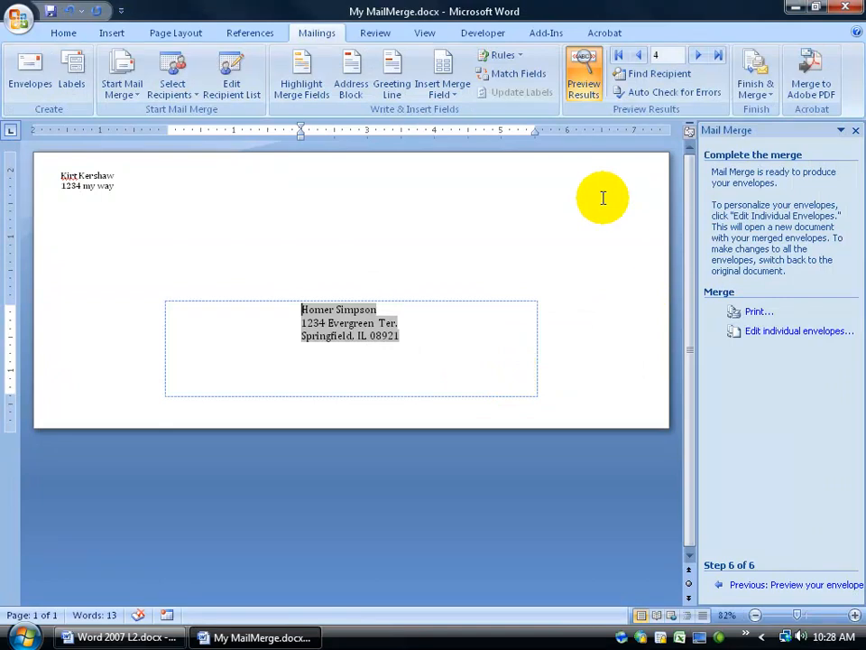
Step the mail merge wizard back to step 1 and open the document-type list
left_click(790, 584)
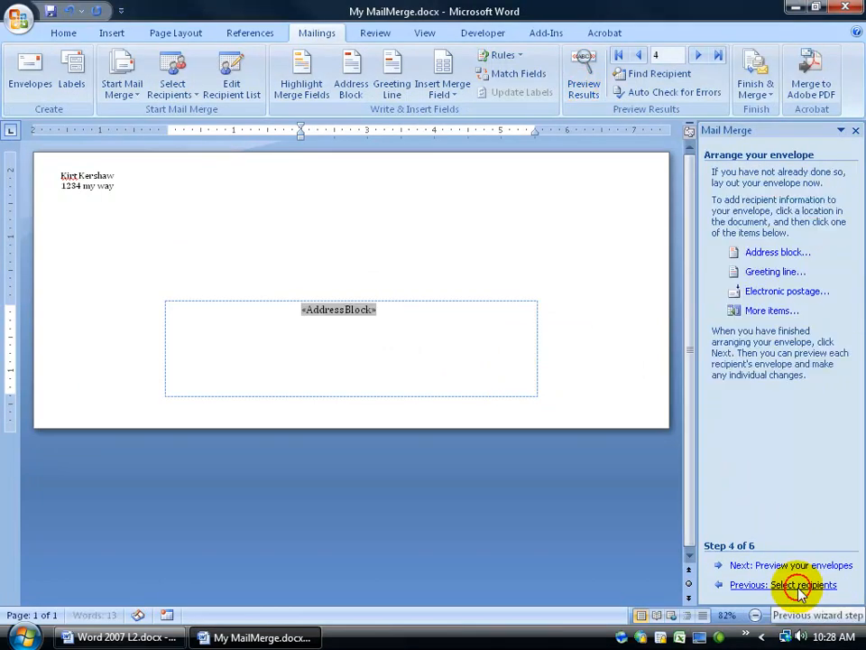
left_click(783, 584)
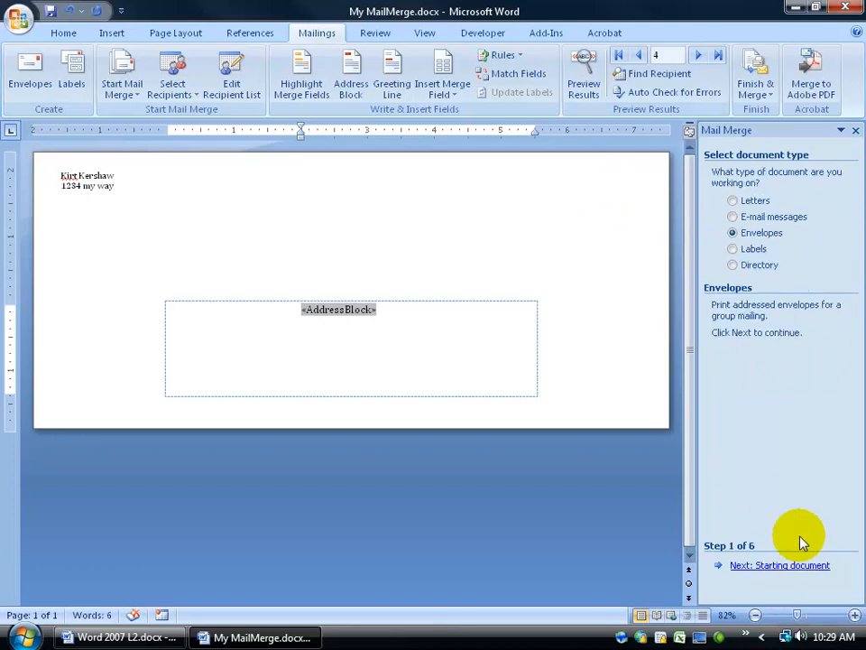
mouse_move(801, 248)
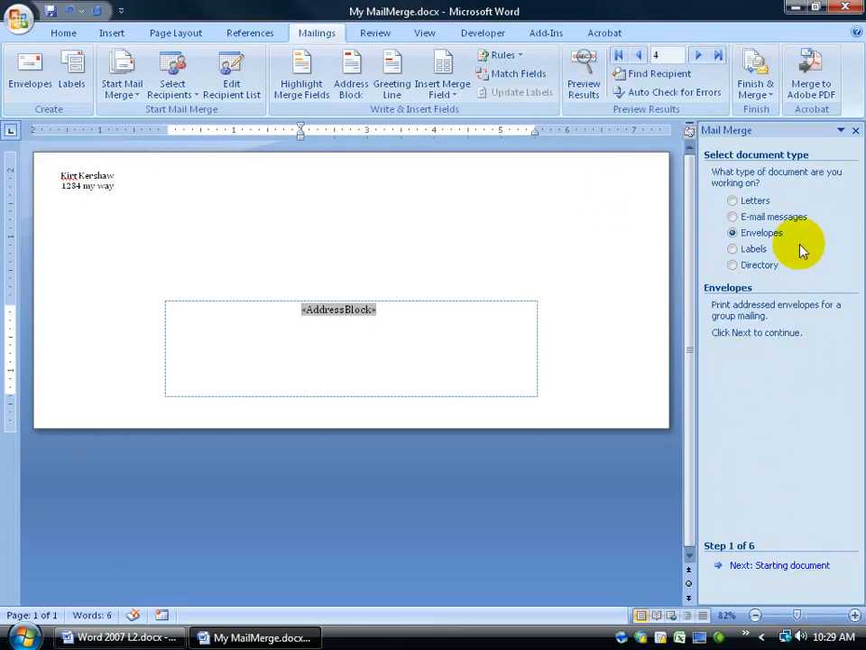
mouse_move(609, 193)
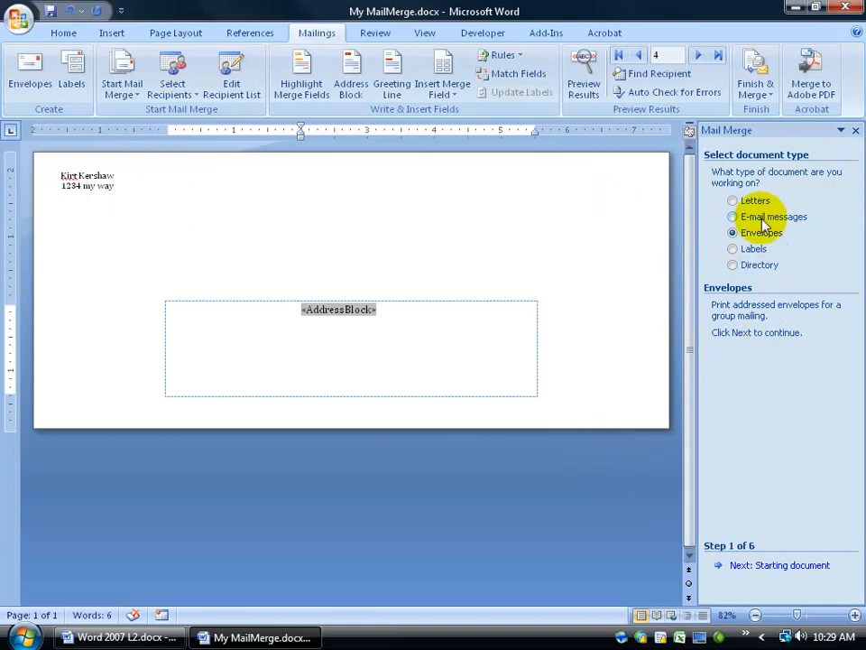
mouse_move(760, 271)
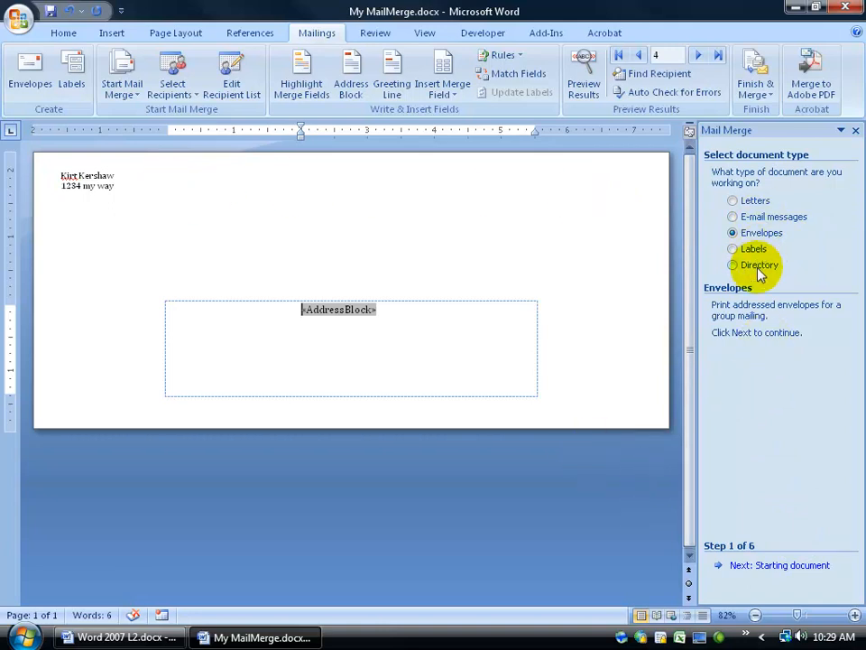
left_click(122, 74)
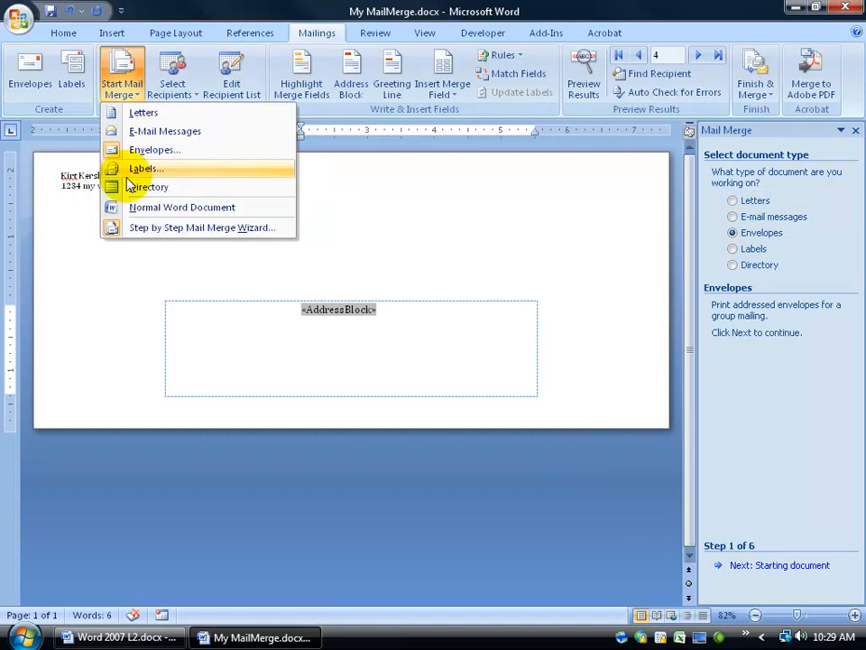
Switch the main document to Avery A4/A5 6091 labels, replacing the envelope contents
left_click(147, 169)
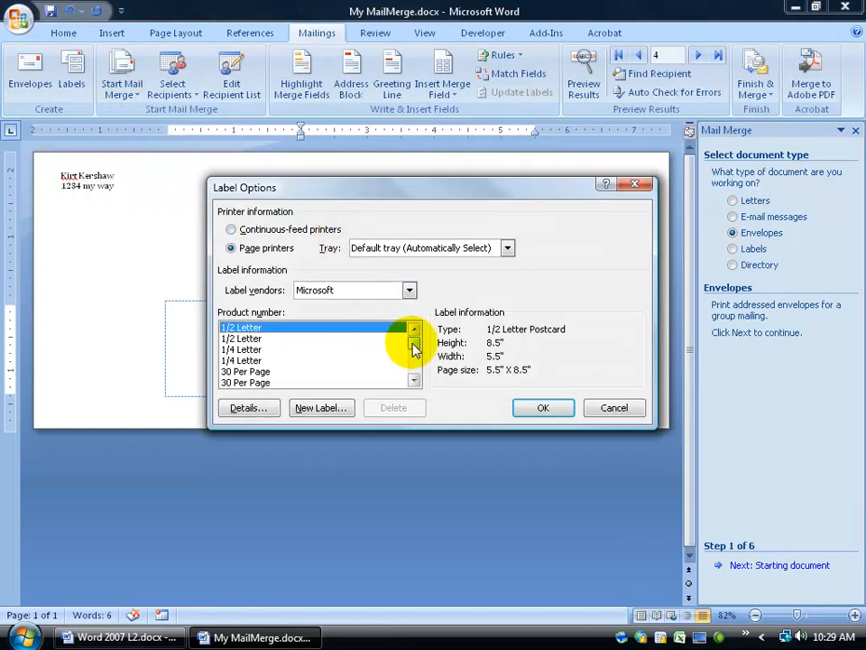
left_click(409, 290)
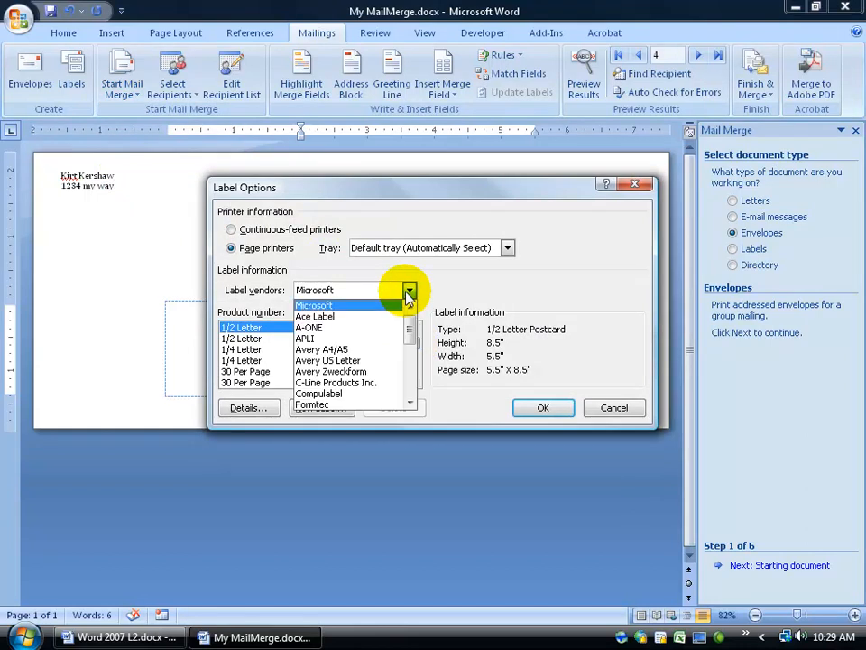
left_click(321, 349)
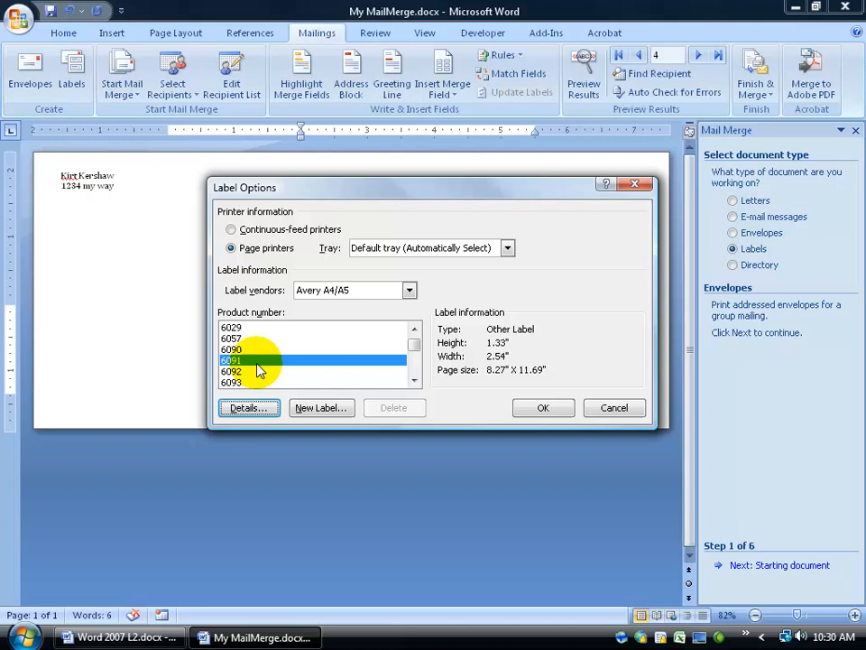
mouse_move(469, 343)
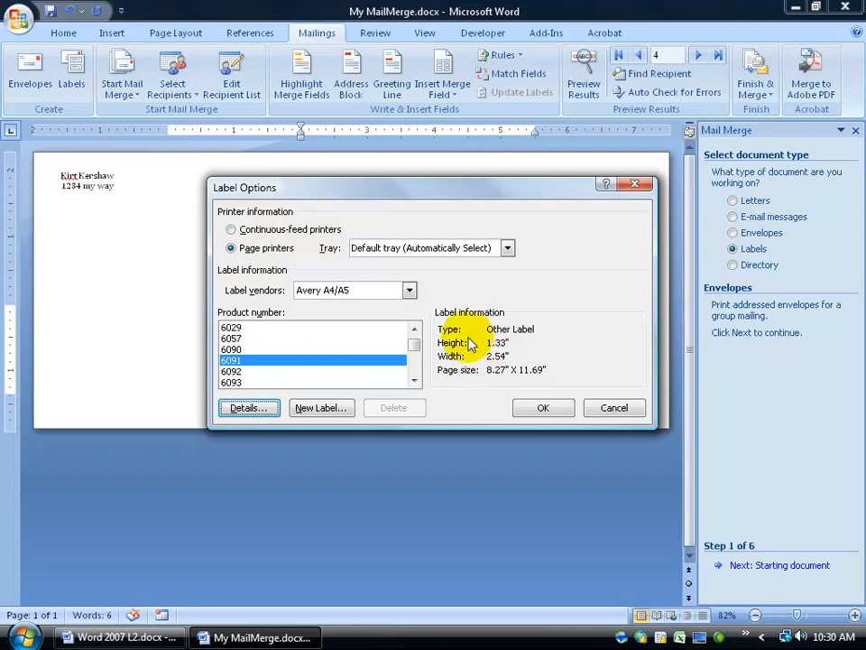
mouse_move(528, 366)
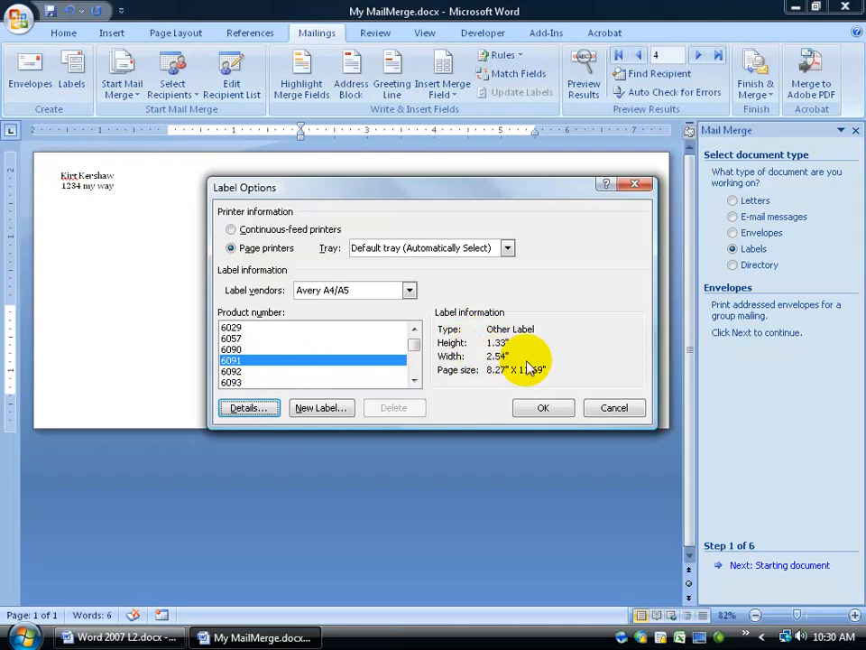
left_click(249, 407)
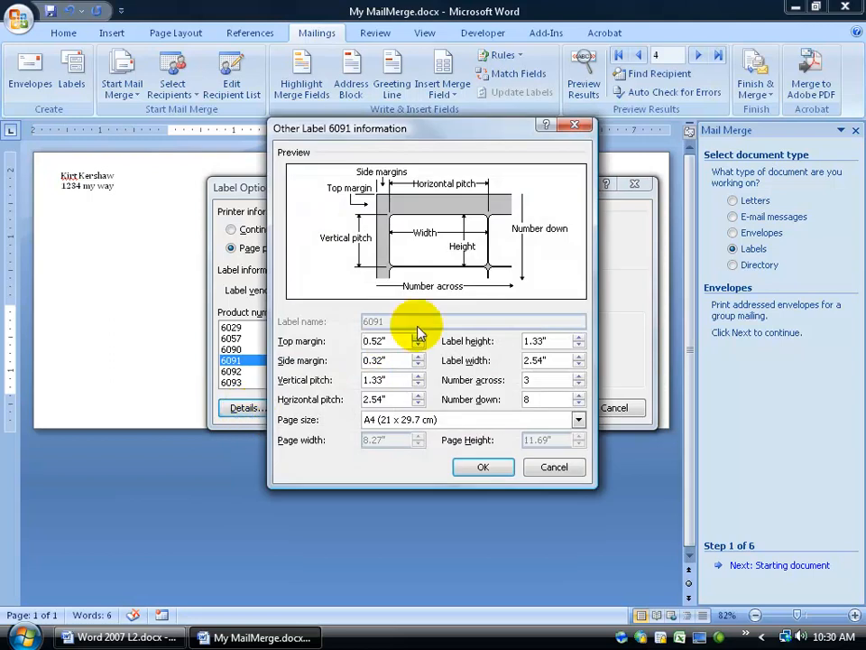
mouse_move(449, 270)
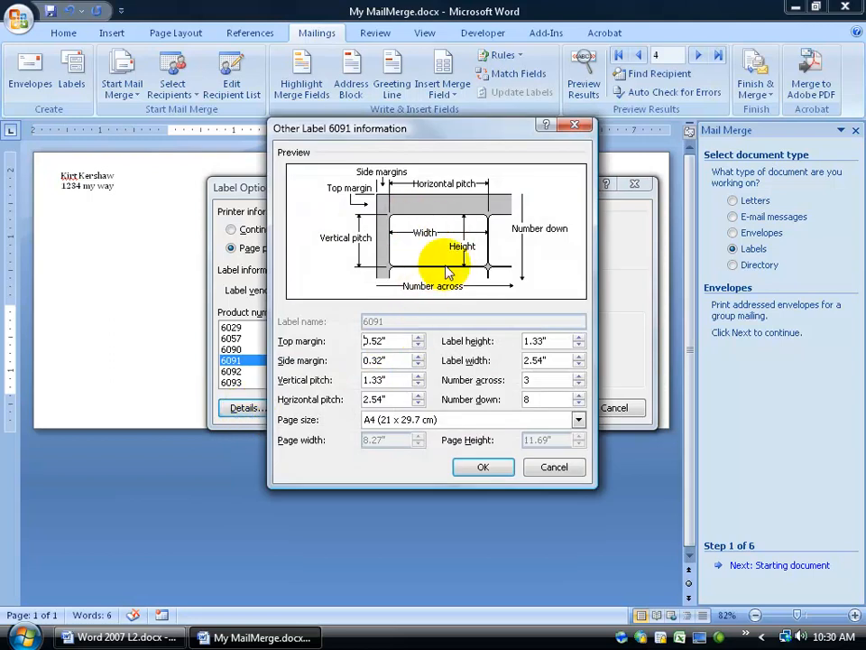
mouse_move(465, 392)
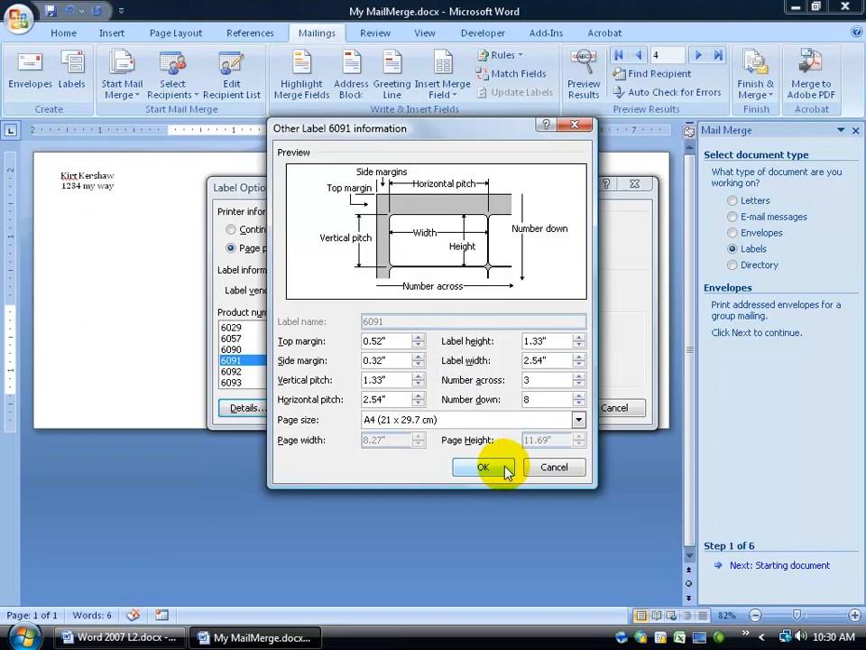
left_click(483, 466)
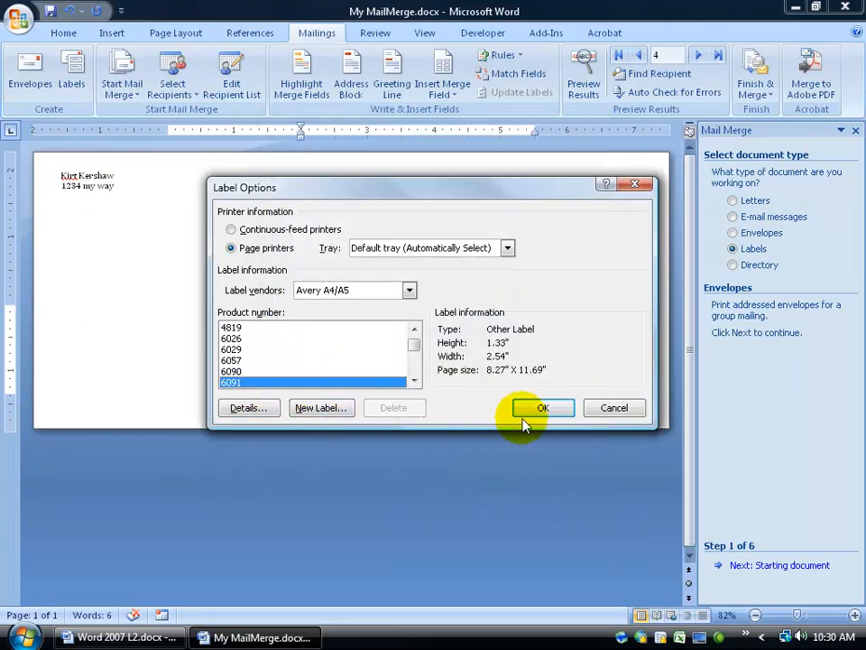
left_click(542, 408)
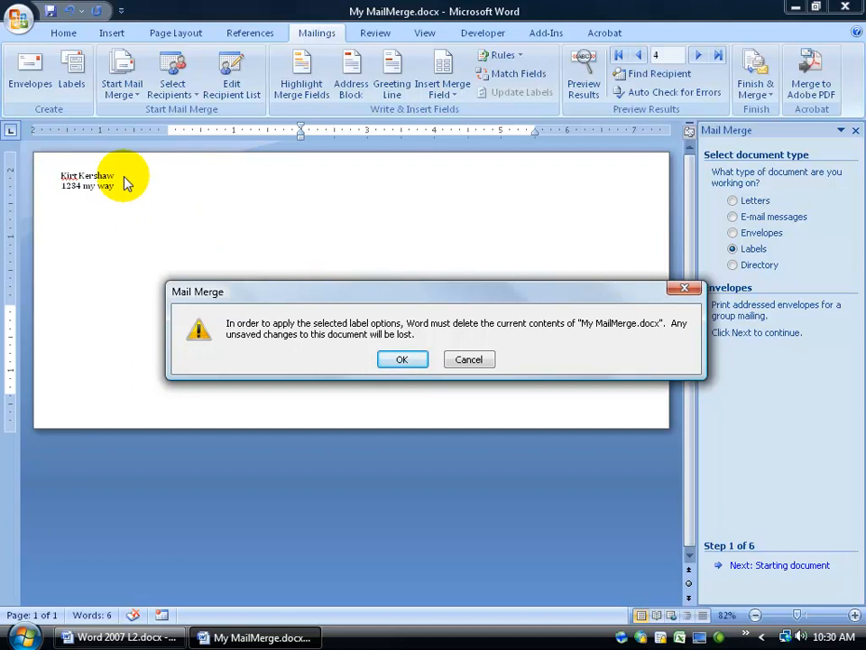
left_click(402, 359)
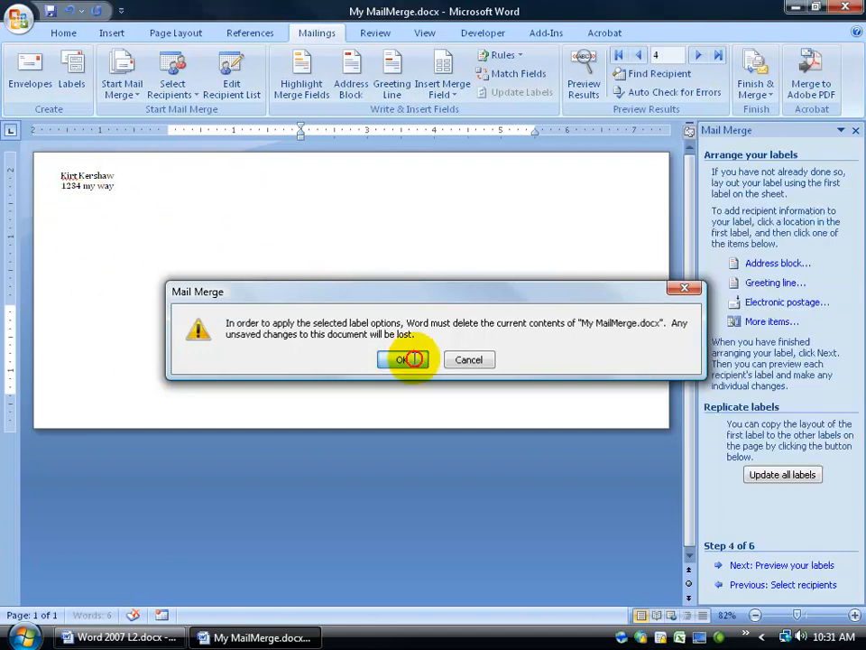
left_click(403, 359)
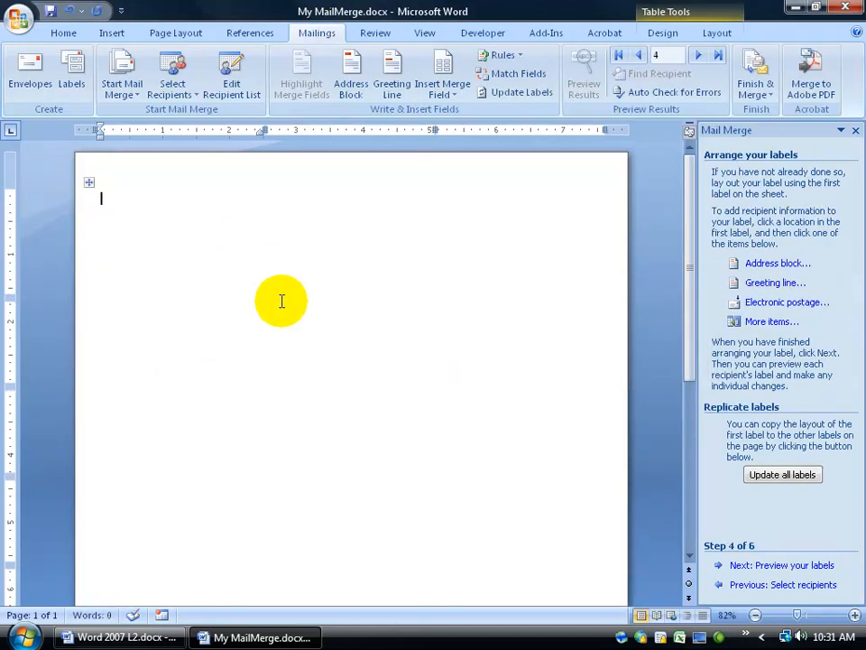
mouse_move(94, 203)
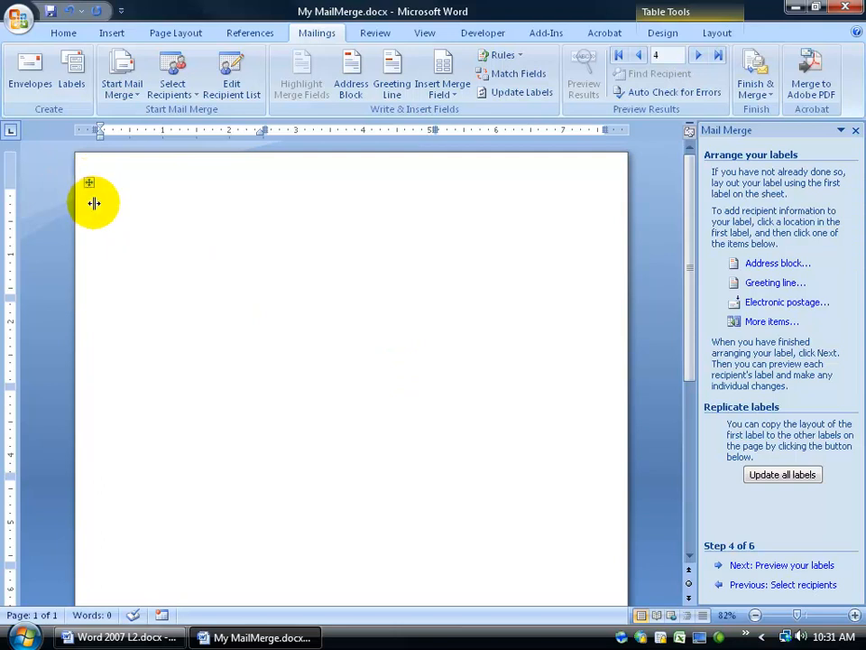
Select the label table, place the cursor in the first label, and begin an Address Block
left_click(782, 474)
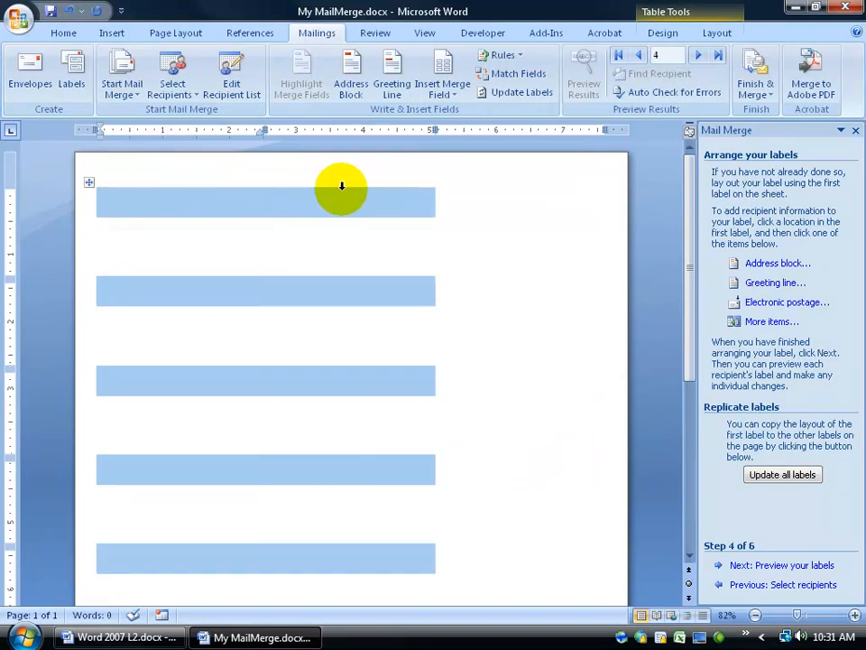
left_click(172, 200)
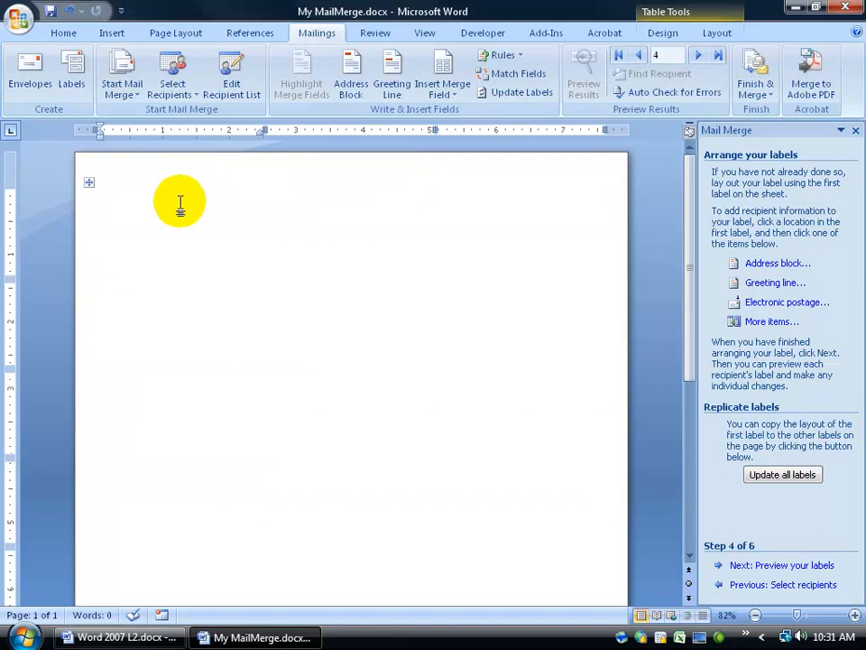
left_click(777, 263)
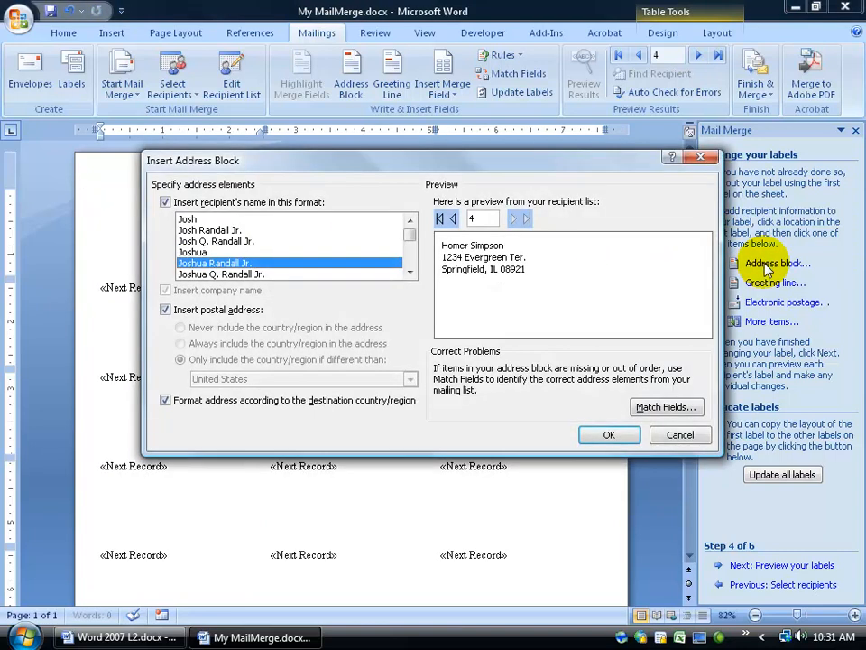
mouse_move(379, 176)
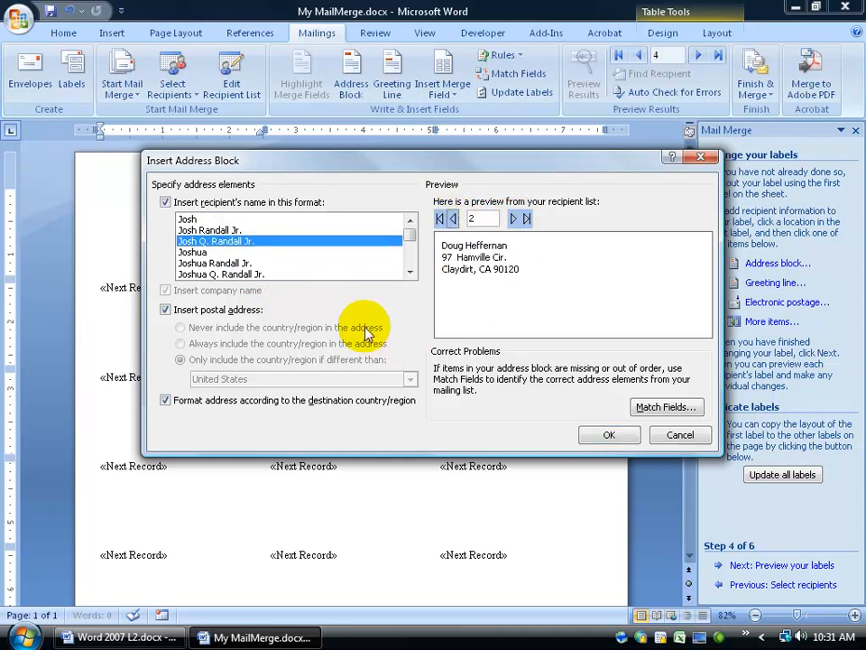
Insert the address block into the first label using the 'Josh Q. Randall Jr.' format
left_click(609, 434)
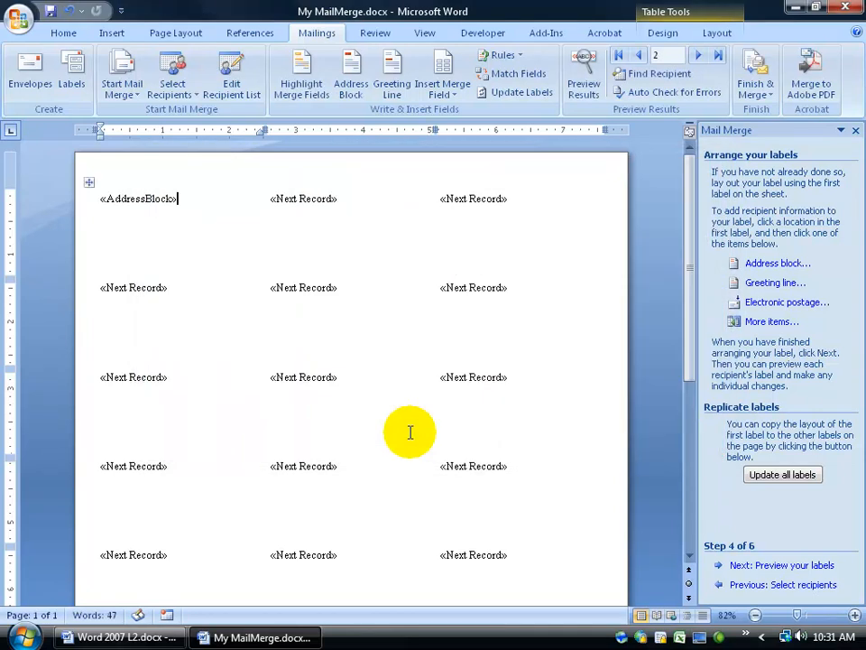
mouse_move(232, 234)
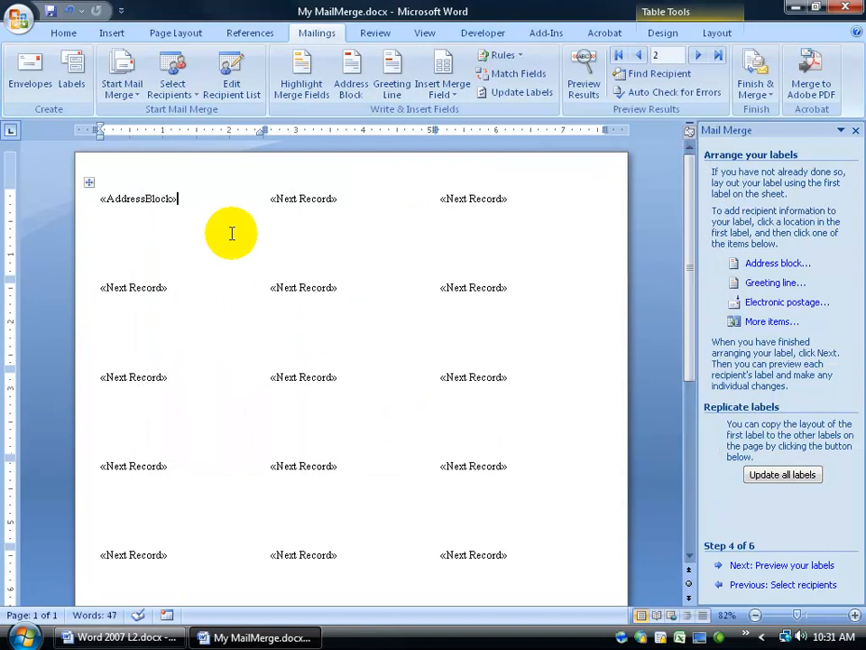
mouse_move(202, 221)
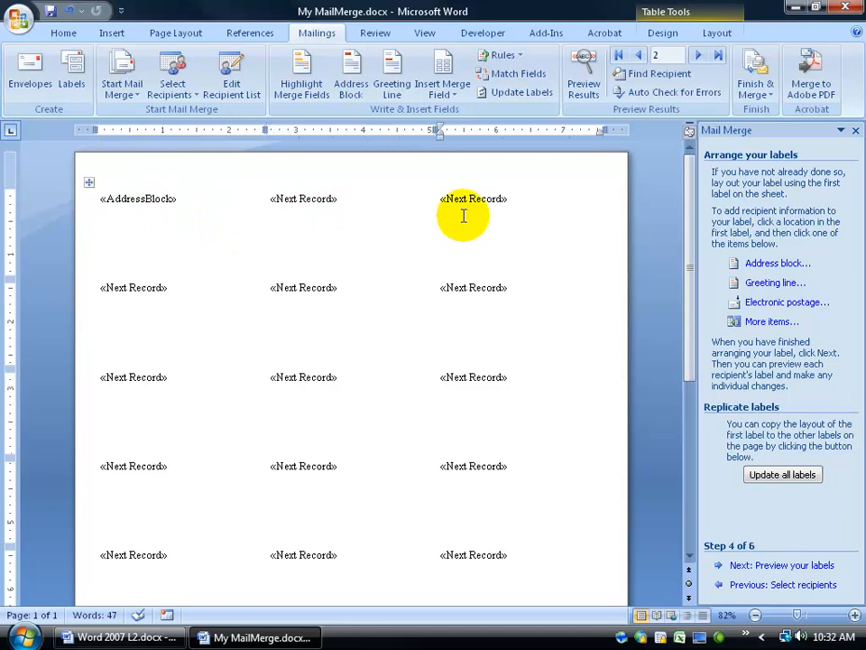
mouse_move(189, 200)
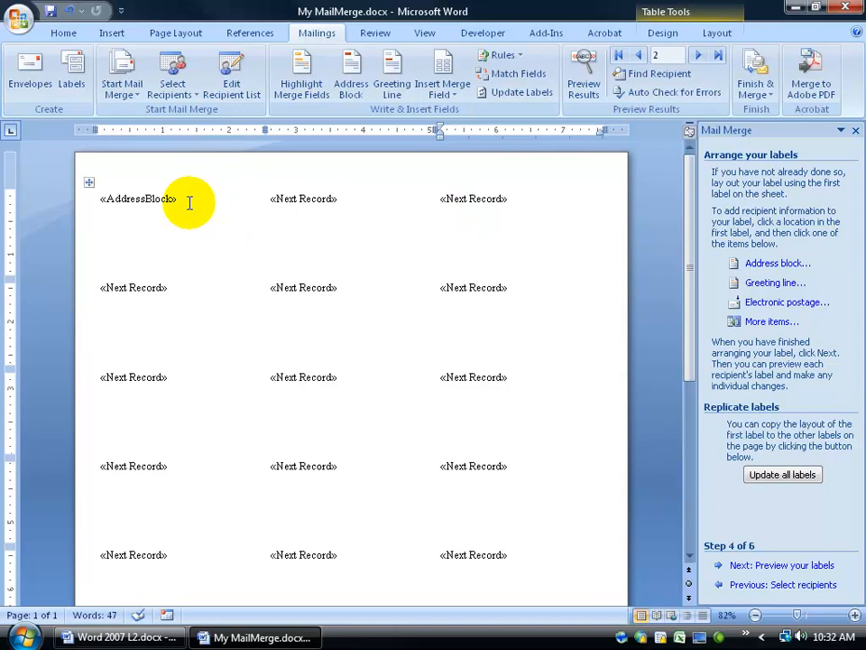
mouse_move(310, 216)
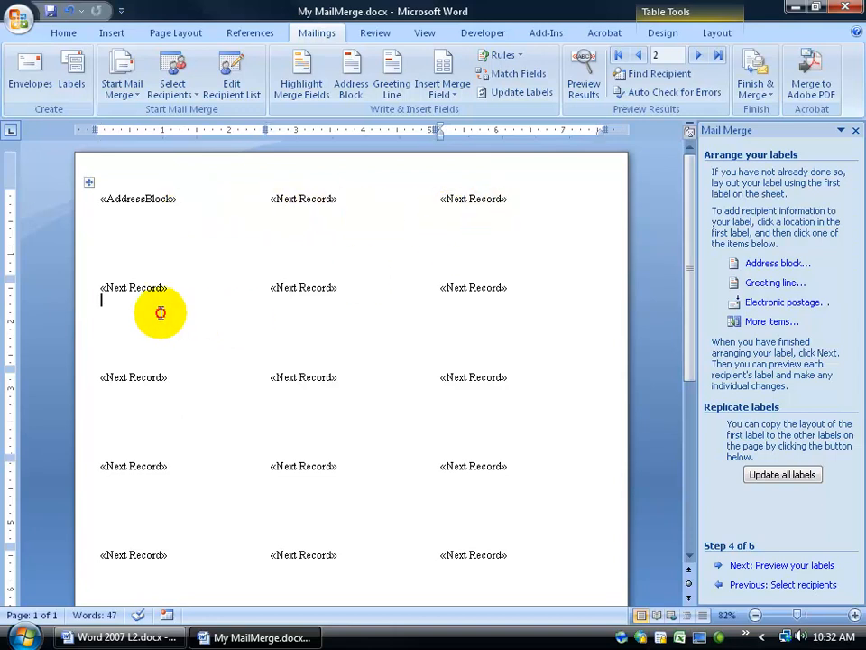
mouse_move(242, 203)
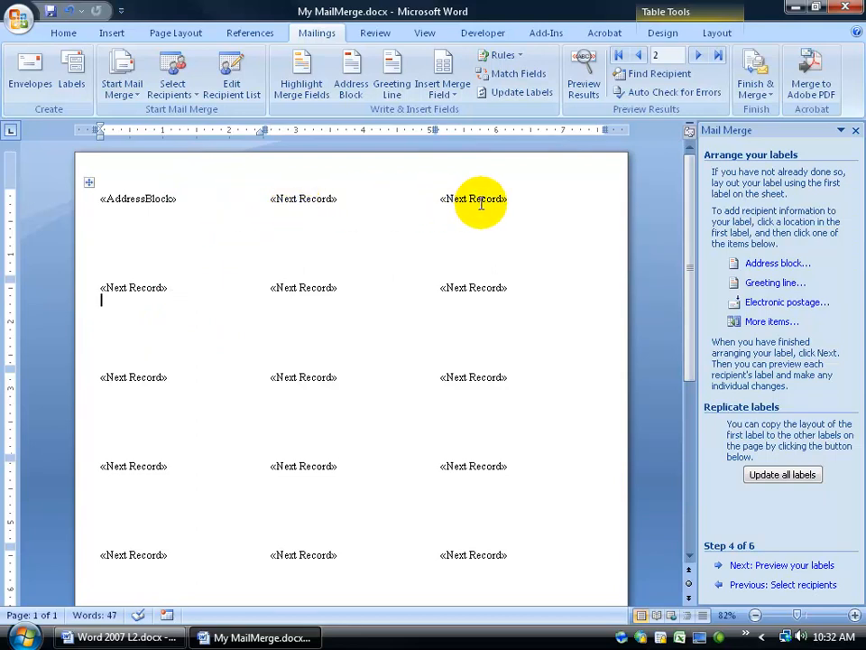
Update all labels so each later label gets «Next Record» and «AddressBlock»
left_click(782, 474)
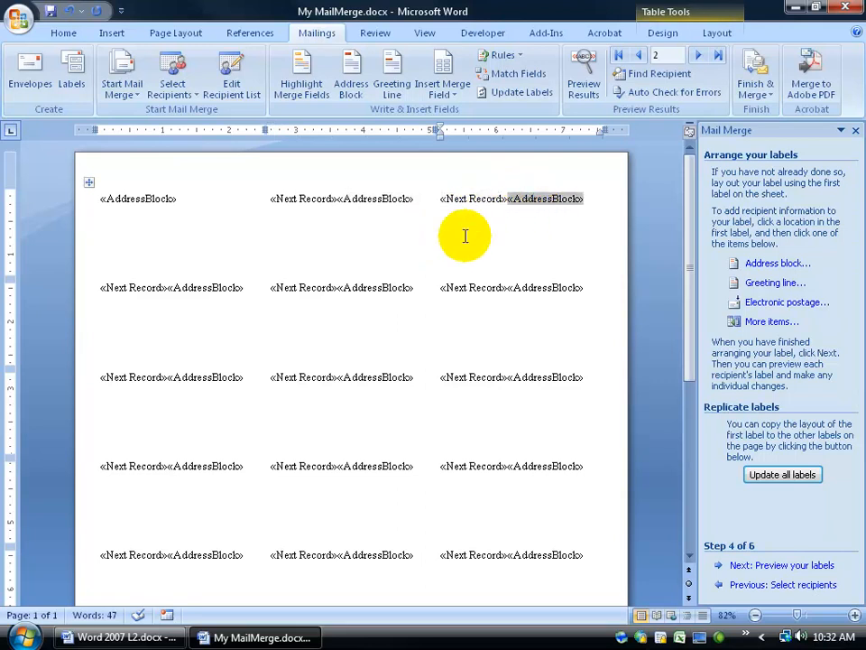
mouse_move(340, 223)
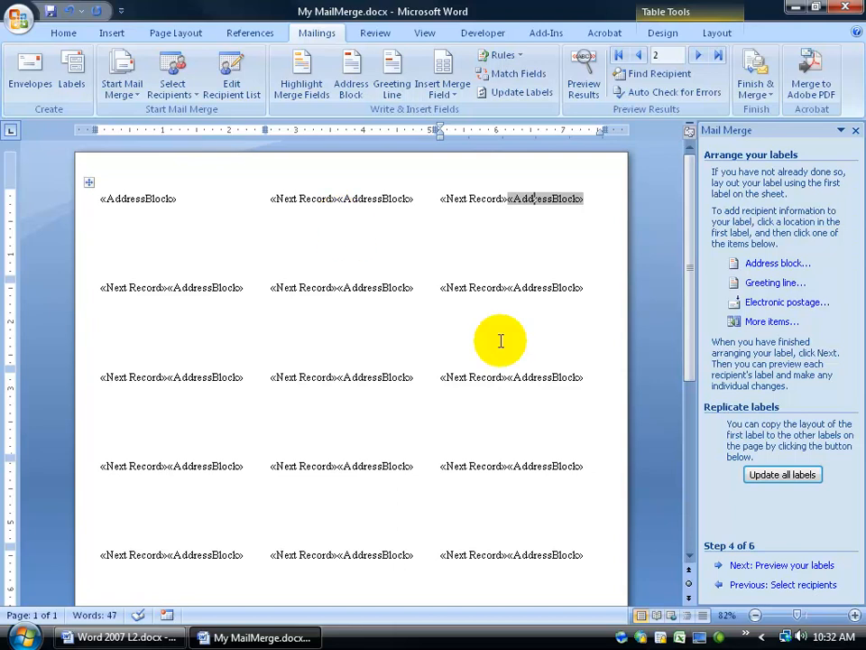
mouse_move(643, 383)
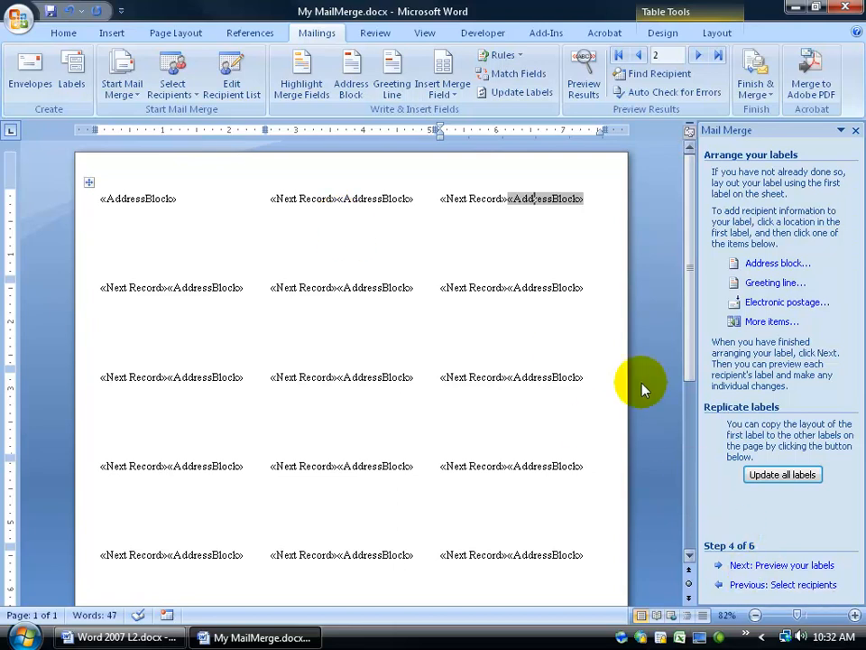
mouse_move(600, 131)
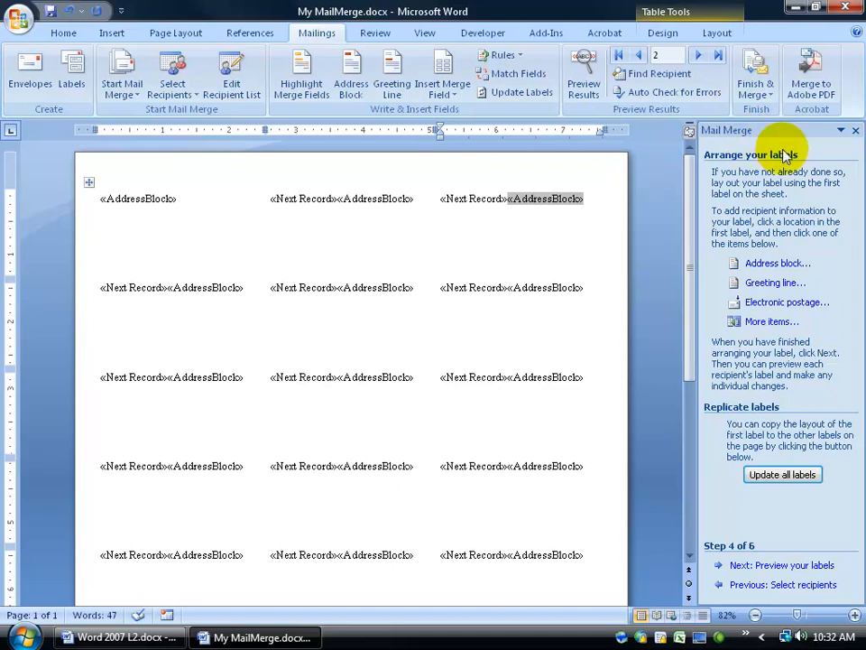
Preview merged addresses for Doug Heffernan, Wilberforce Humphries and Homer Simpson, then show Table Tools Layout
left_click(584, 77)
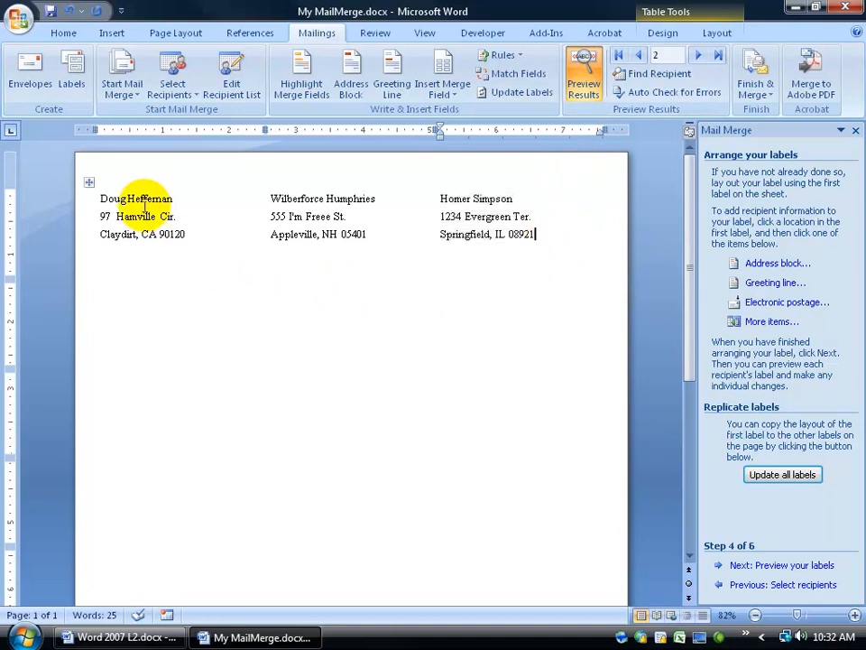
mouse_move(218, 222)
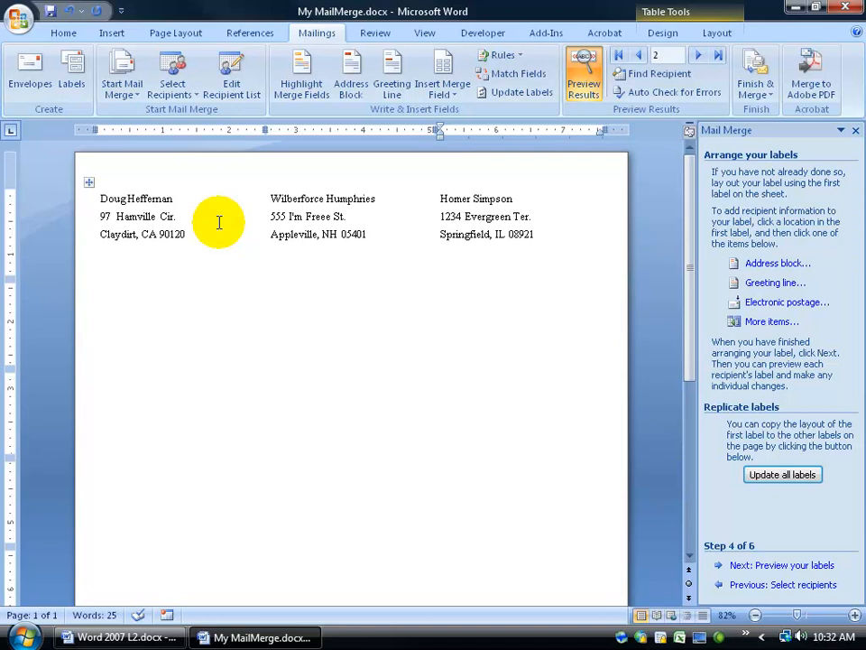
left_click(536, 234)
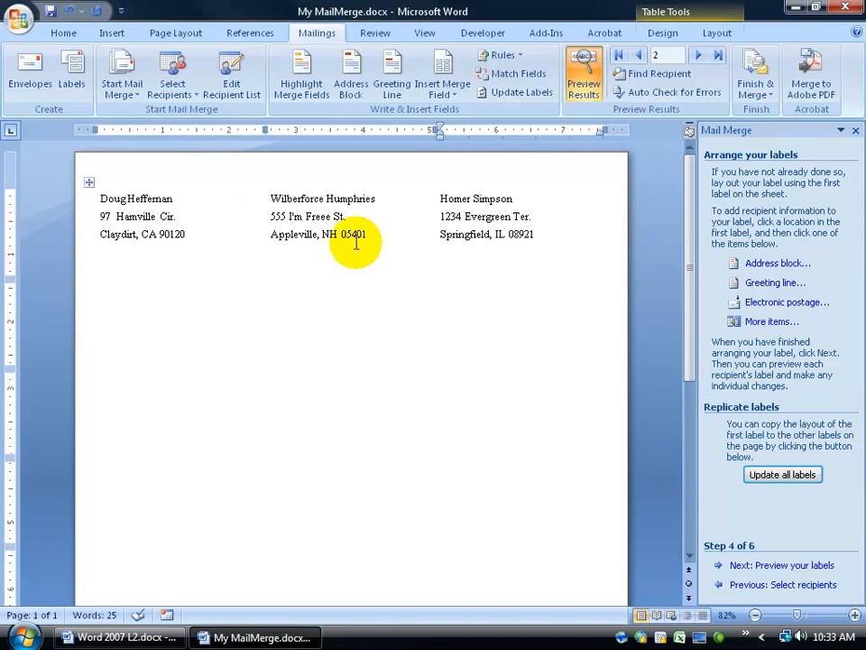
mouse_move(332, 259)
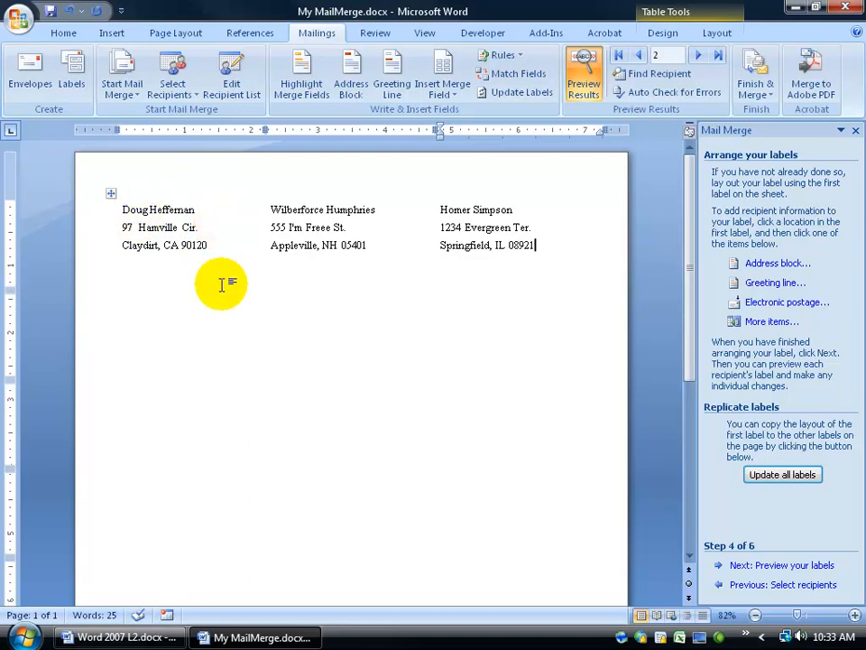
mouse_move(161, 330)
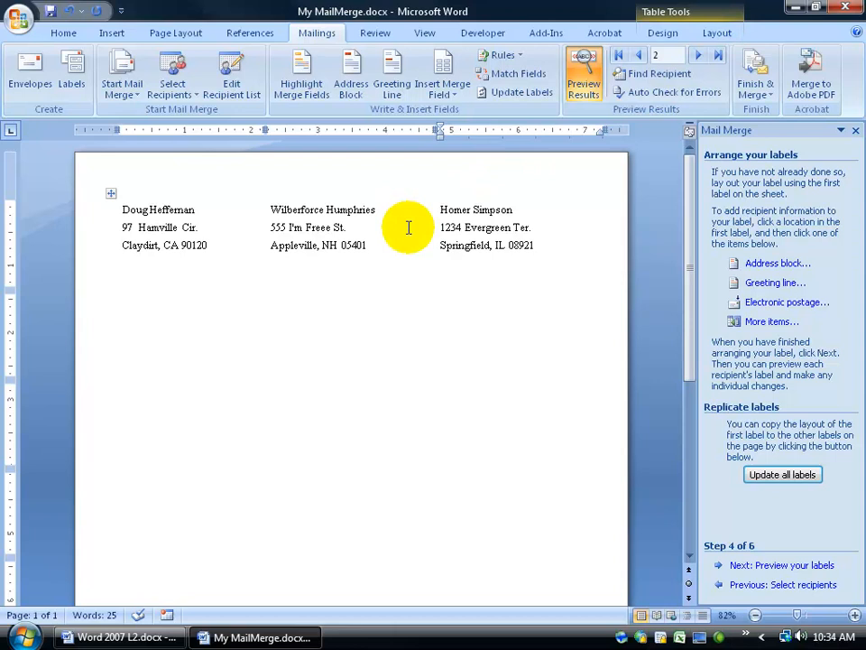
left_click(717, 33)
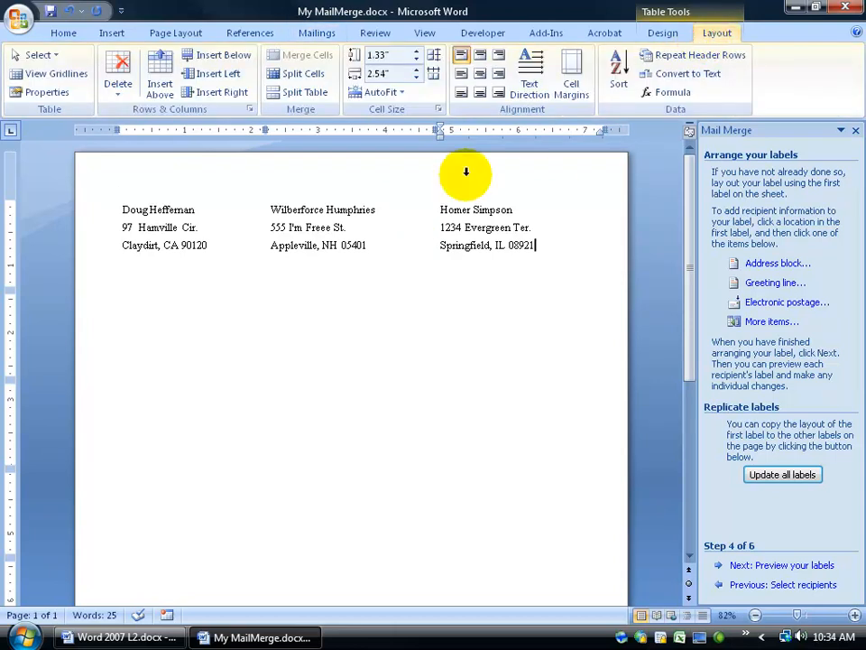
Centre every label's address horizontally and vertically, using gridlines temporarily while selecting the table
left_click(51, 74)
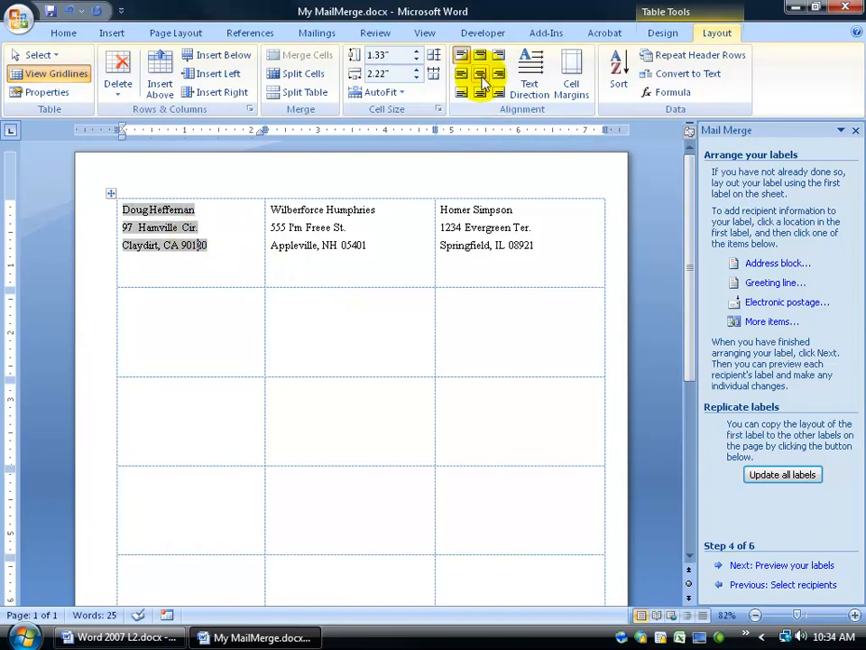
left_click(479, 74)
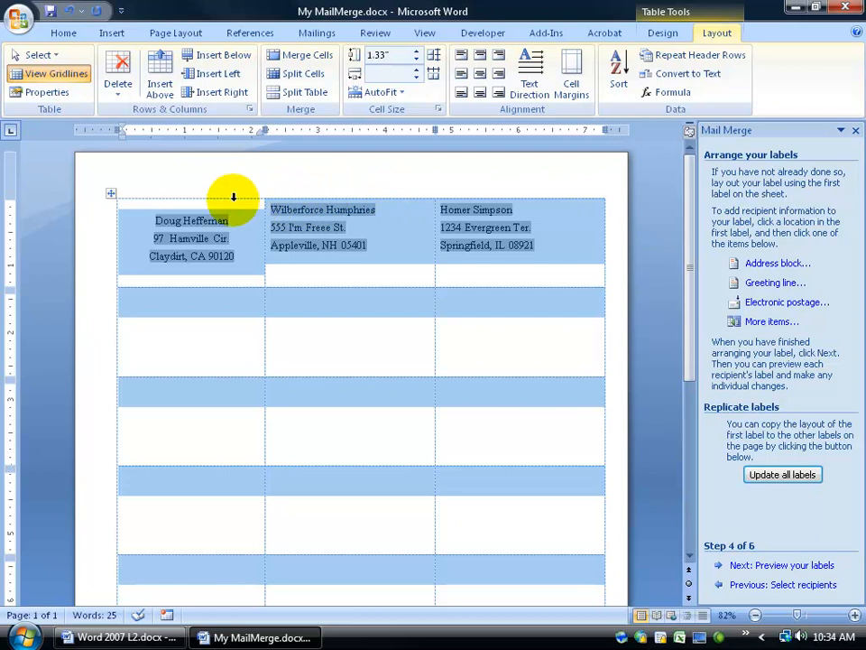
mouse_move(205, 194)
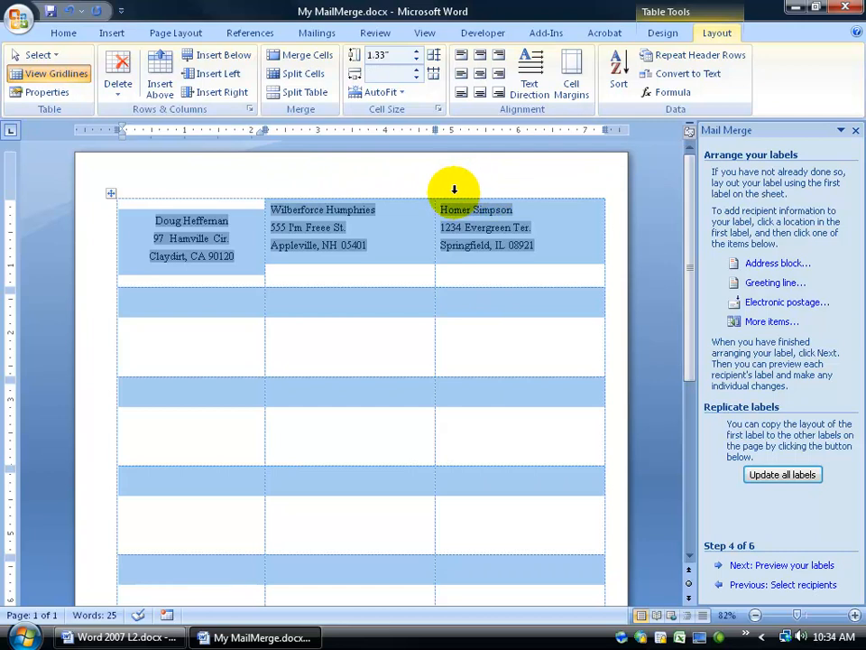
mouse_move(480, 74)
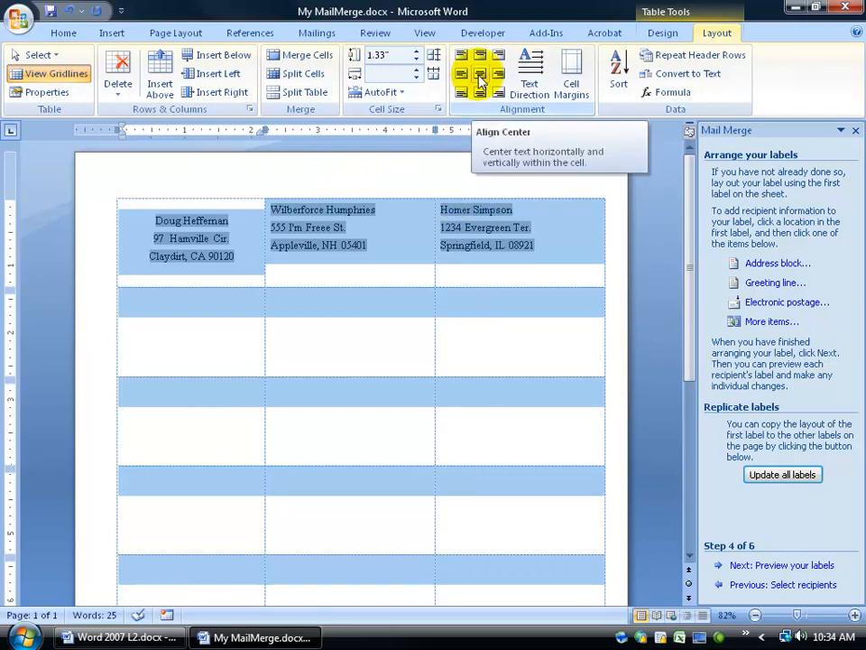
left_click(479, 73)
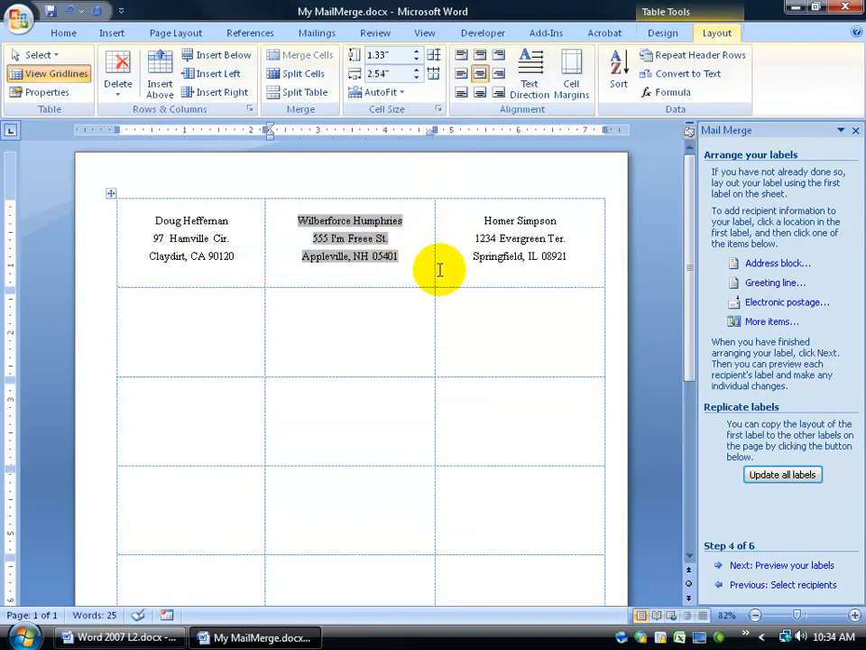
left_click(54, 74)
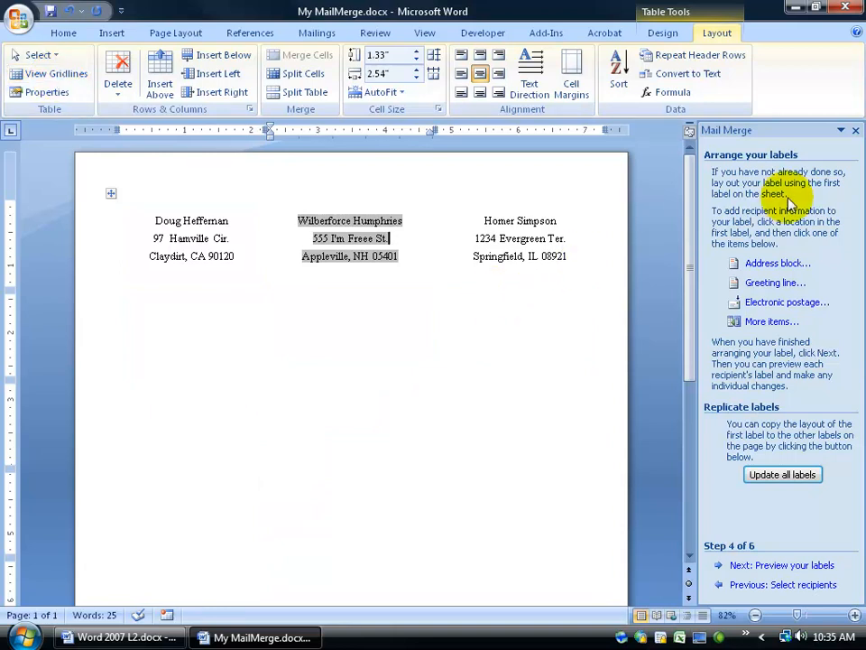
left_click(317, 33)
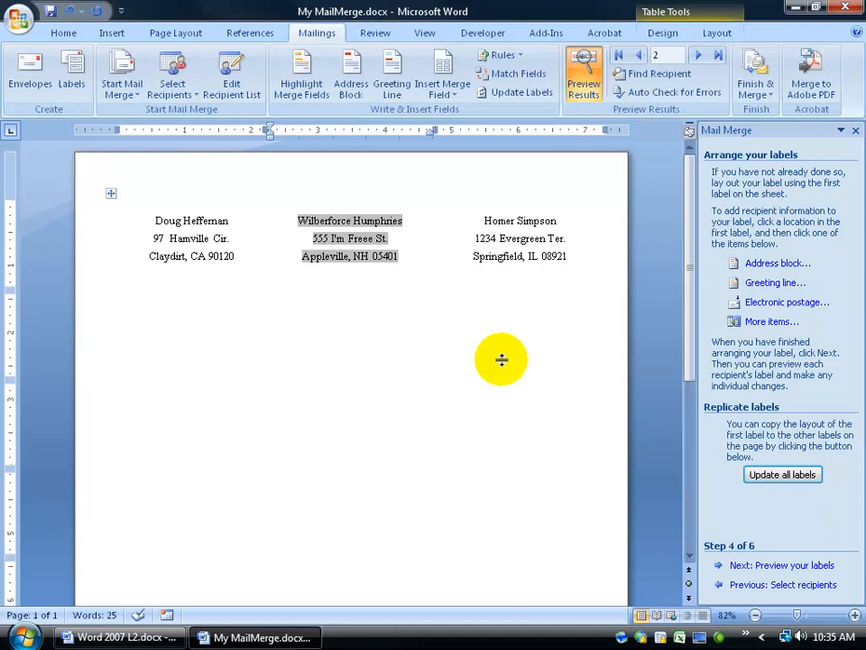
Preview the labels, browsing recipients until the preview starts at recipient 4, Homer Simpson
left_click(781, 565)
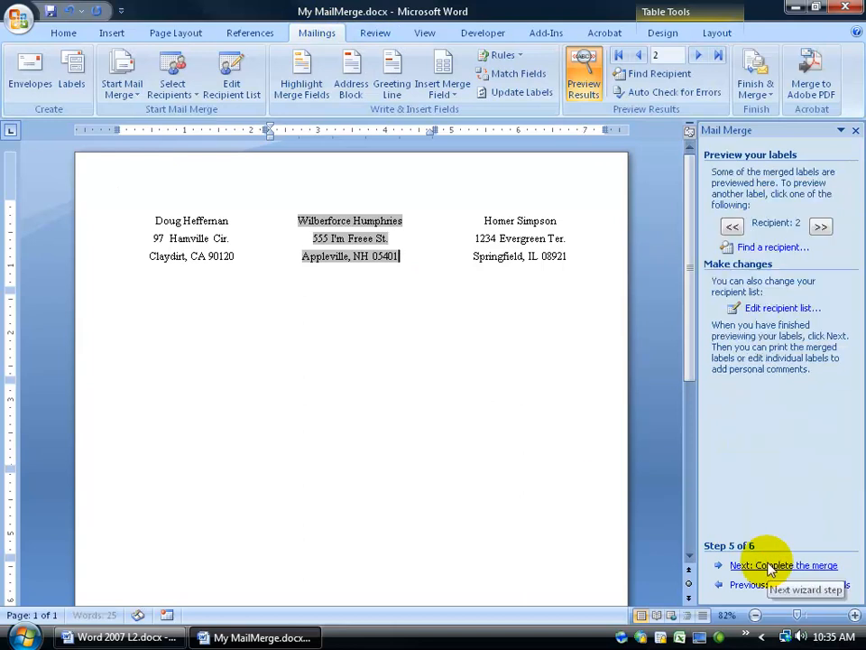
mouse_move(820, 226)
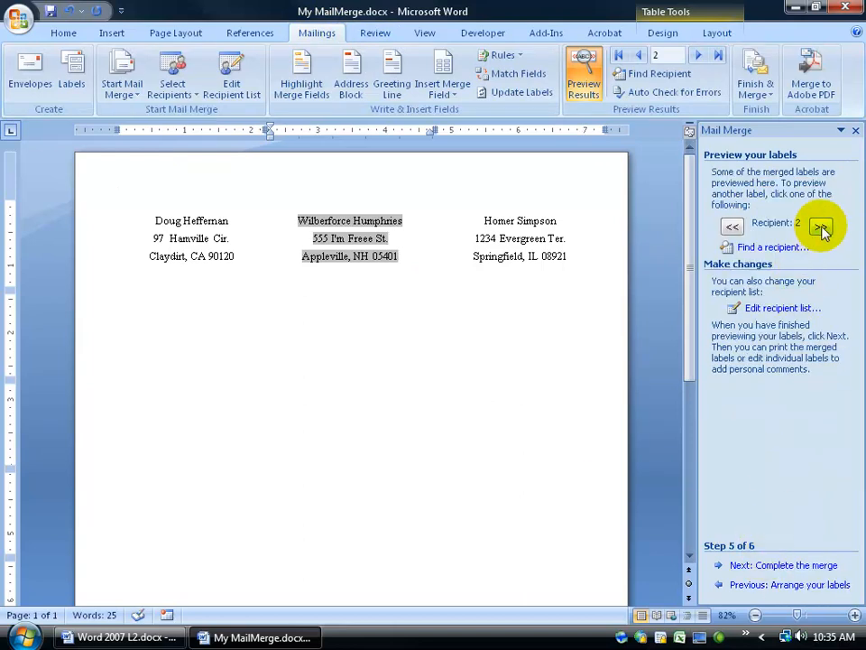
left_click(821, 225)
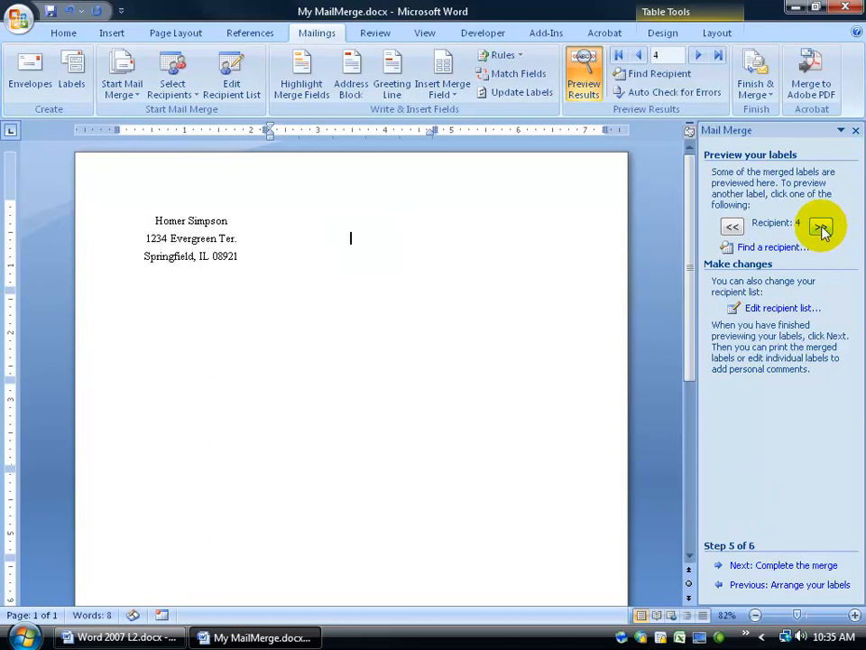
left_click(732, 226)
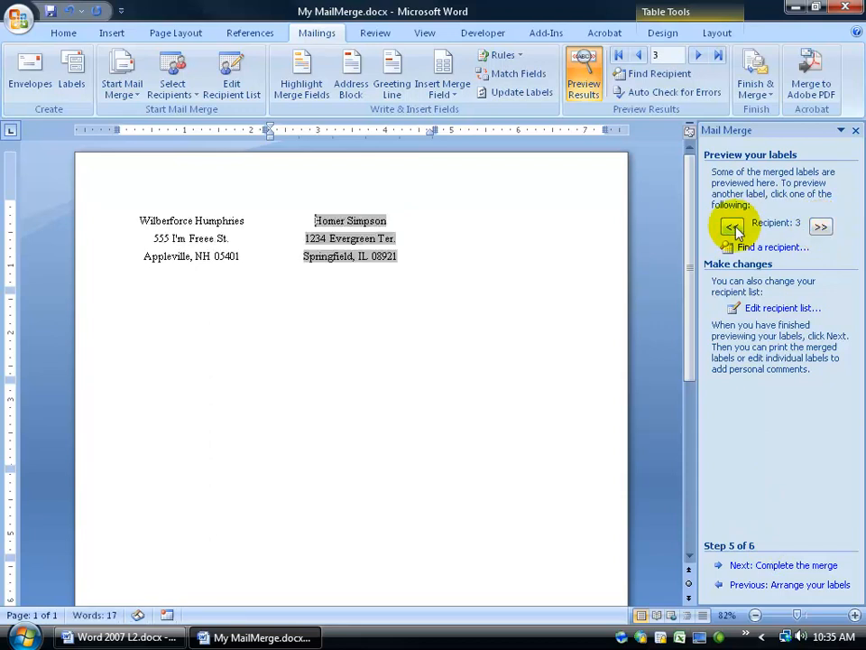
left_click(732, 226)
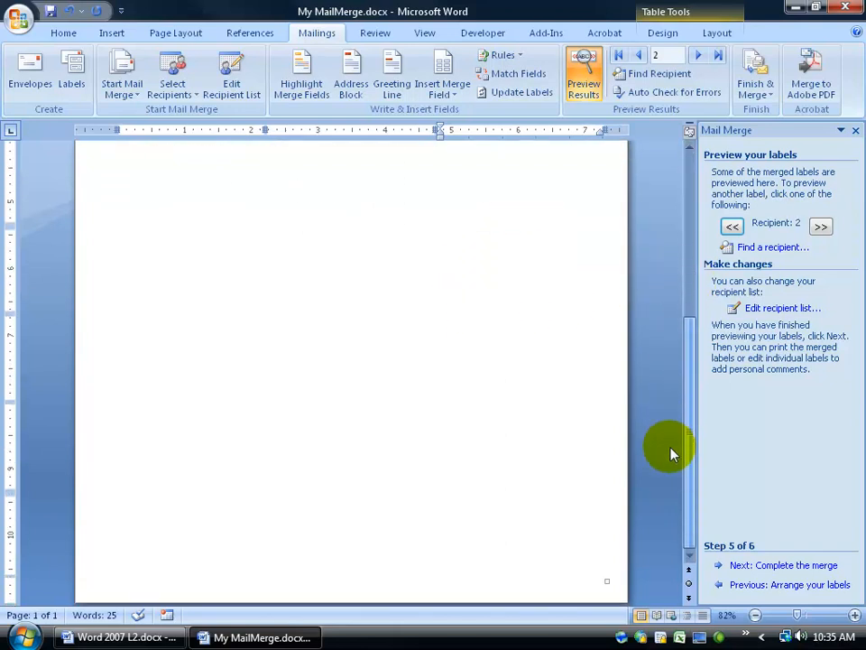
left_click(820, 225)
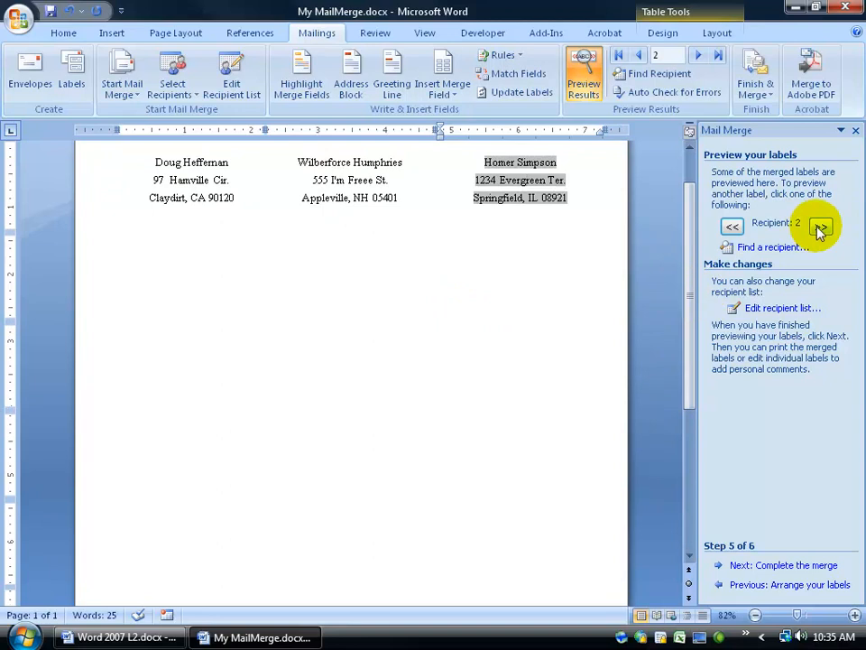
left_click(821, 226)
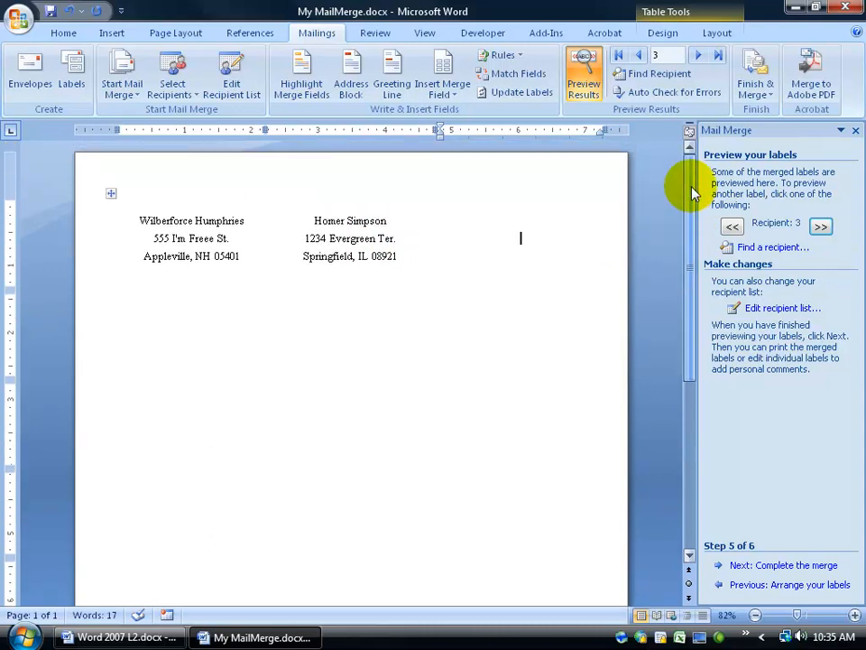
mouse_move(590, 268)
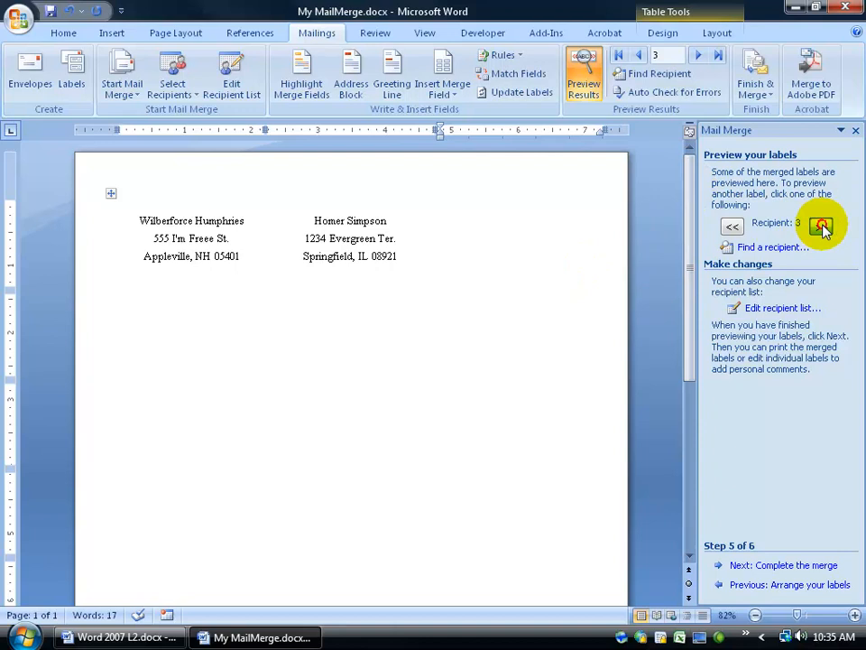
left_click(821, 226)
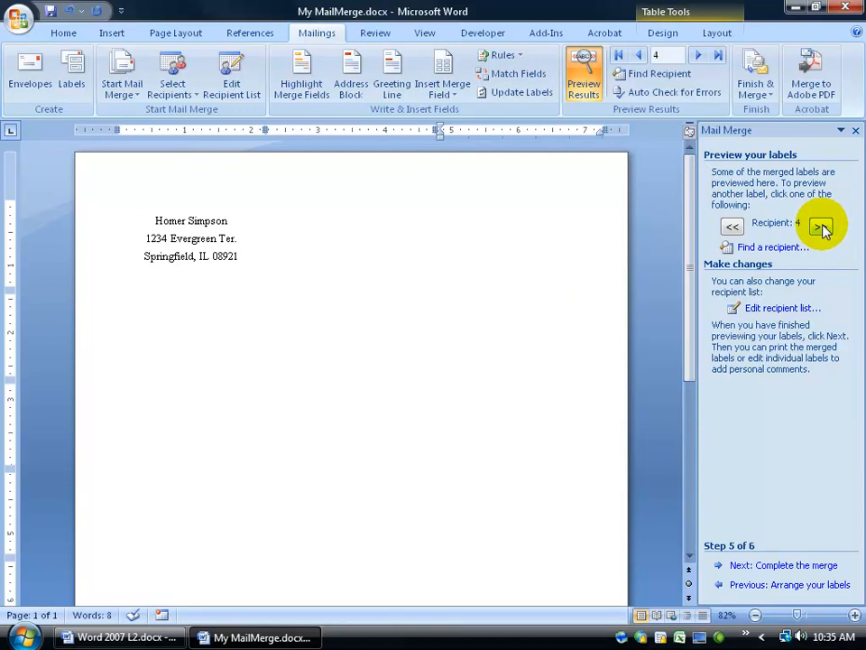
mouse_move(794, 448)
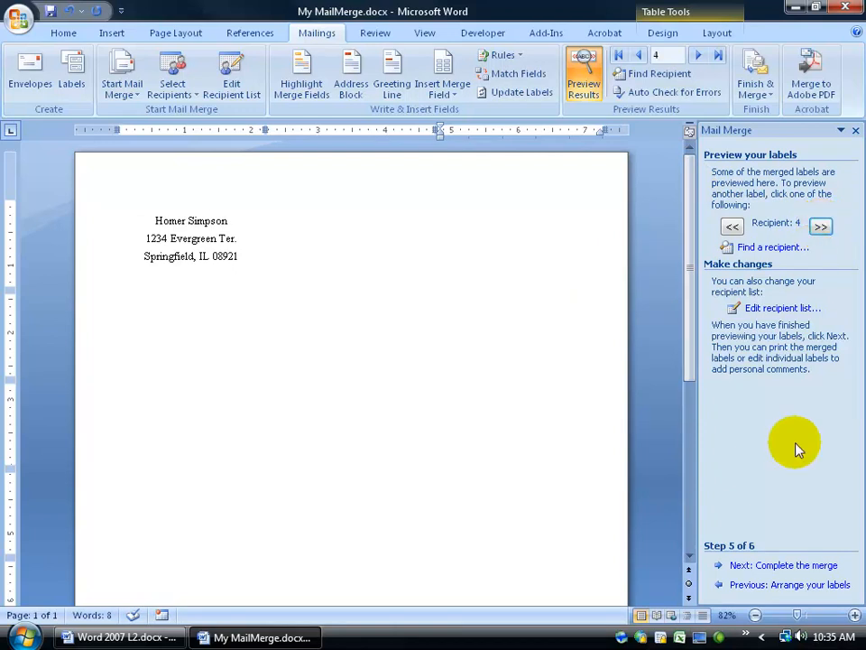
mouse_move(766, 573)
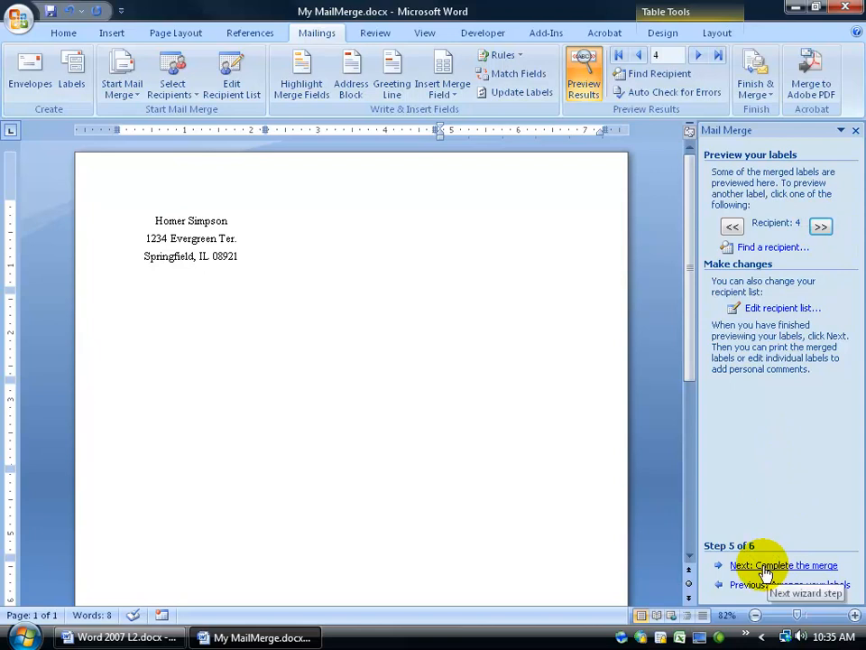
mouse_move(756, 76)
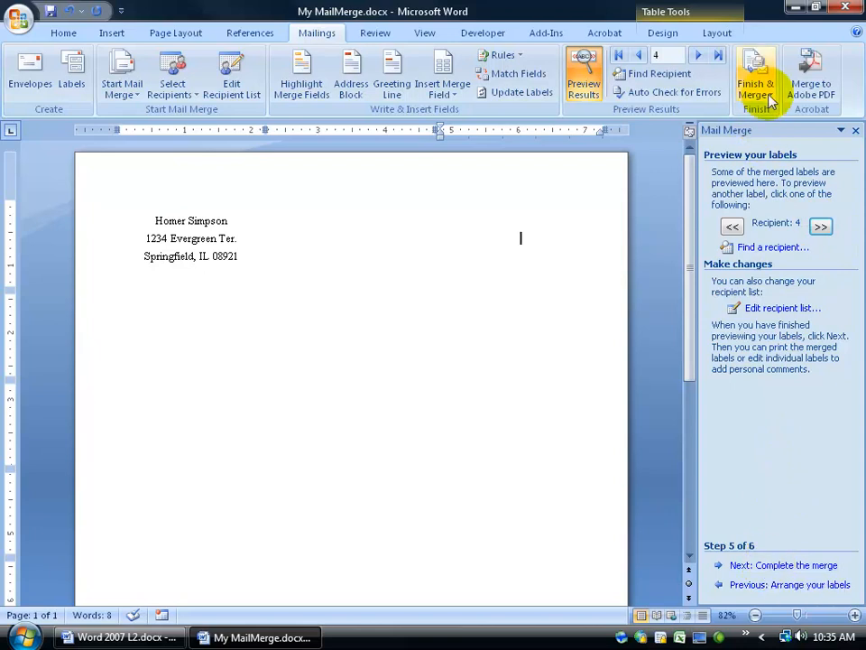
left_click(757, 76)
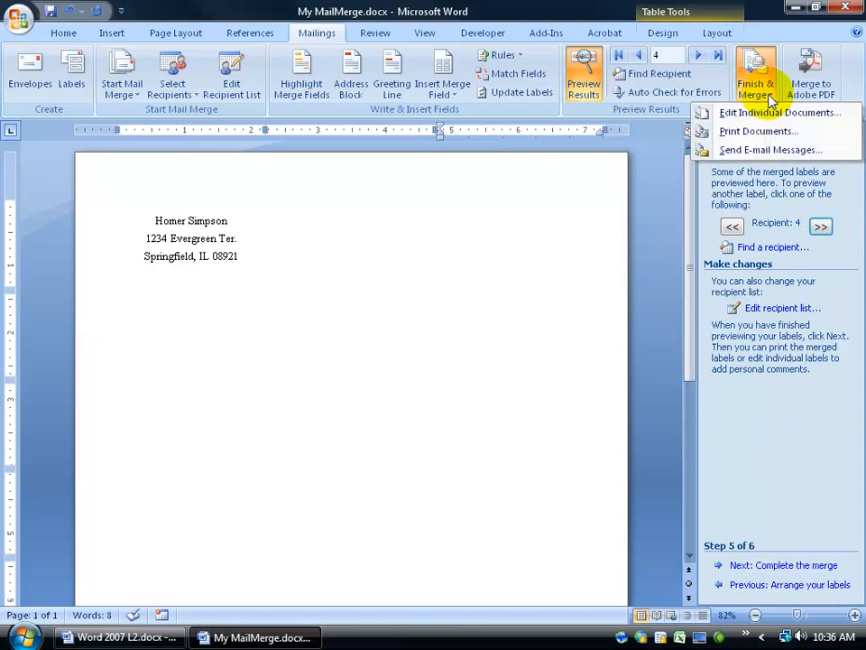
Merge all records to a new Labels7 document via Edit Individual Documents
left_click(520, 238)
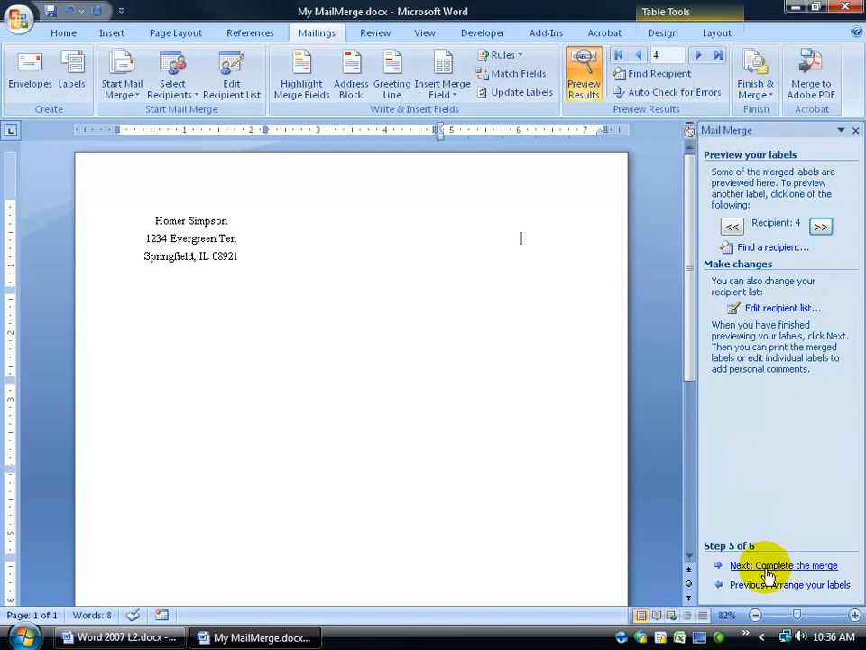
left_click(784, 565)
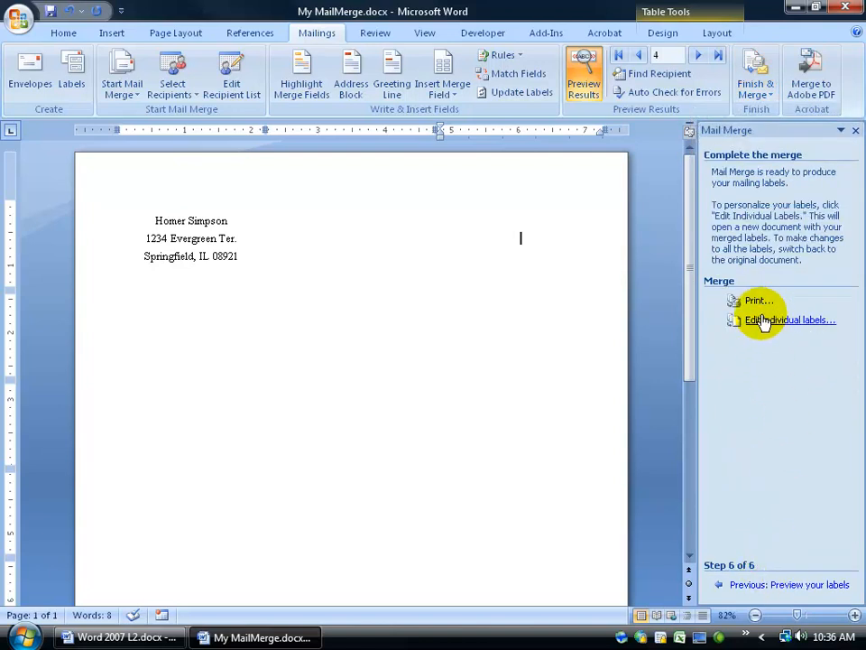
left_click(757, 77)
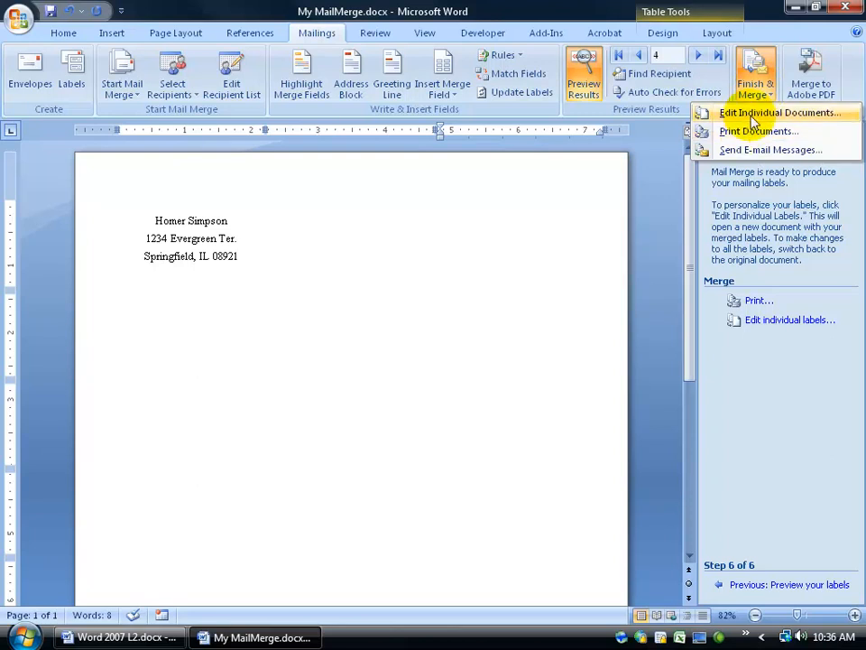
mouse_move(744, 153)
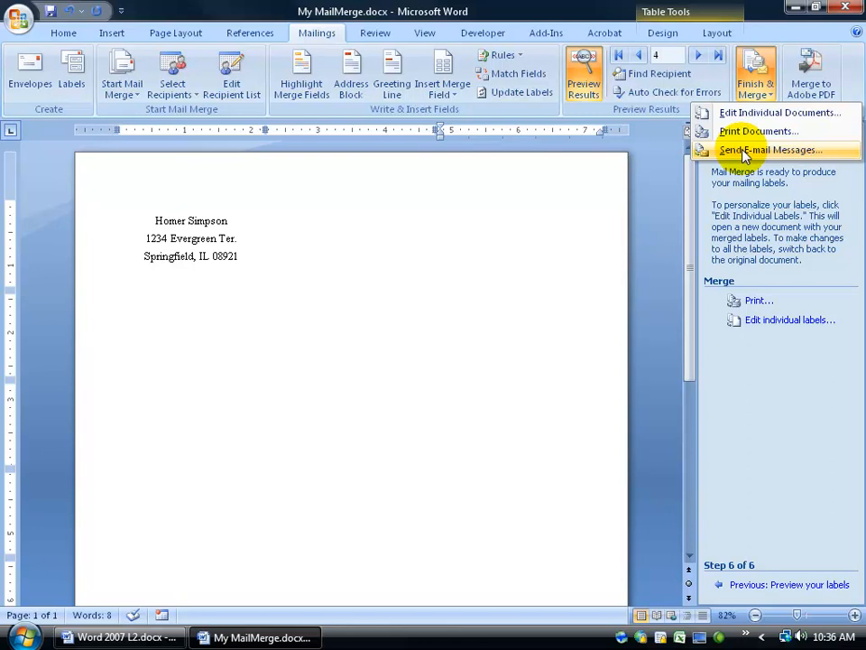
mouse_move(543, 85)
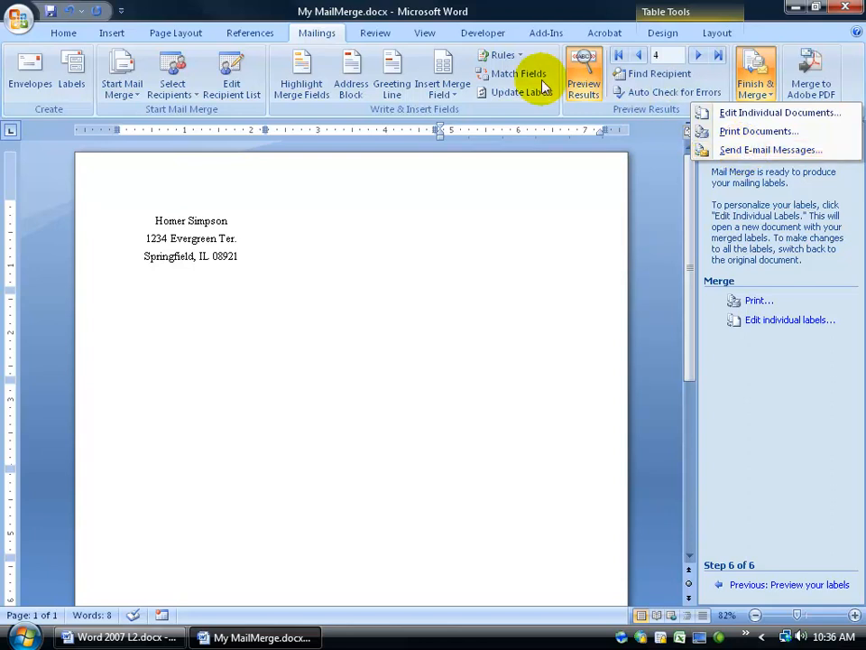
mouse_move(759, 131)
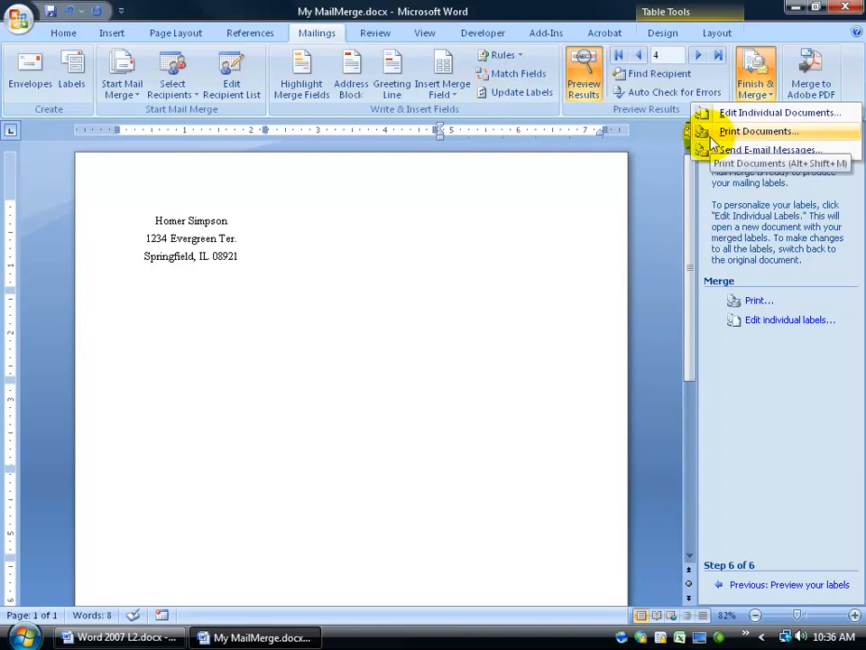
left_click(778, 112)
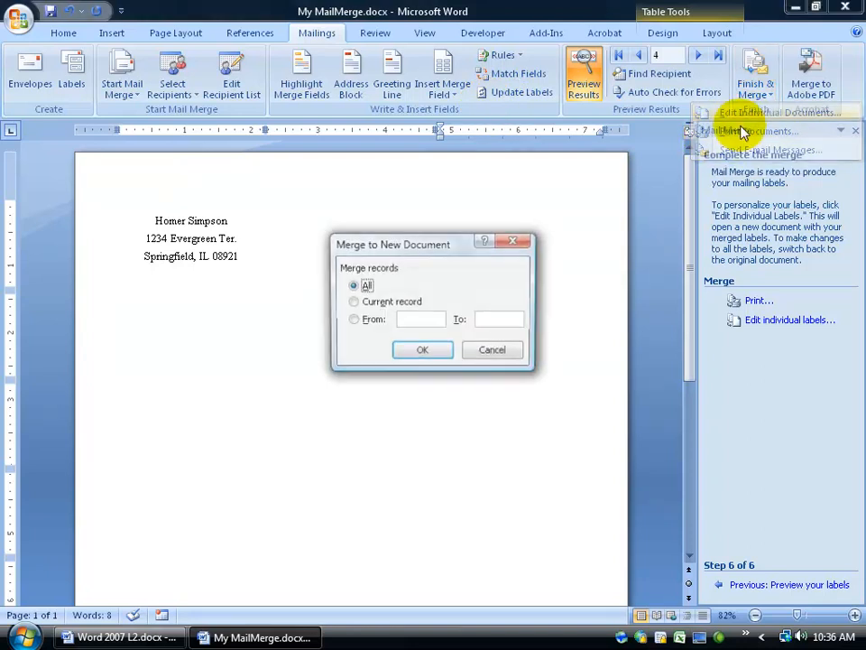
left_click(423, 349)
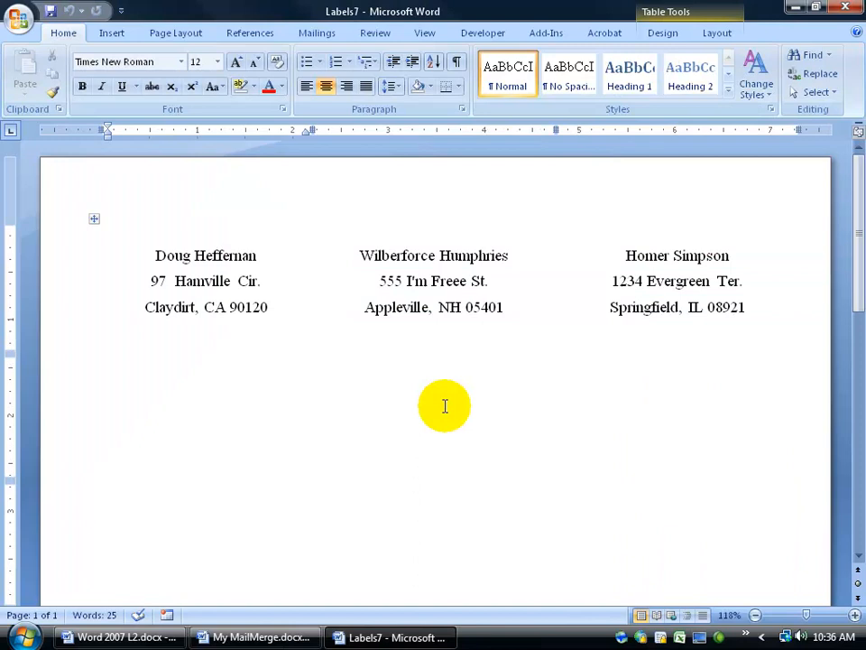
Turn on View Gridlines for the Labels7 table from Table Tools Layout
left_click(716, 32)
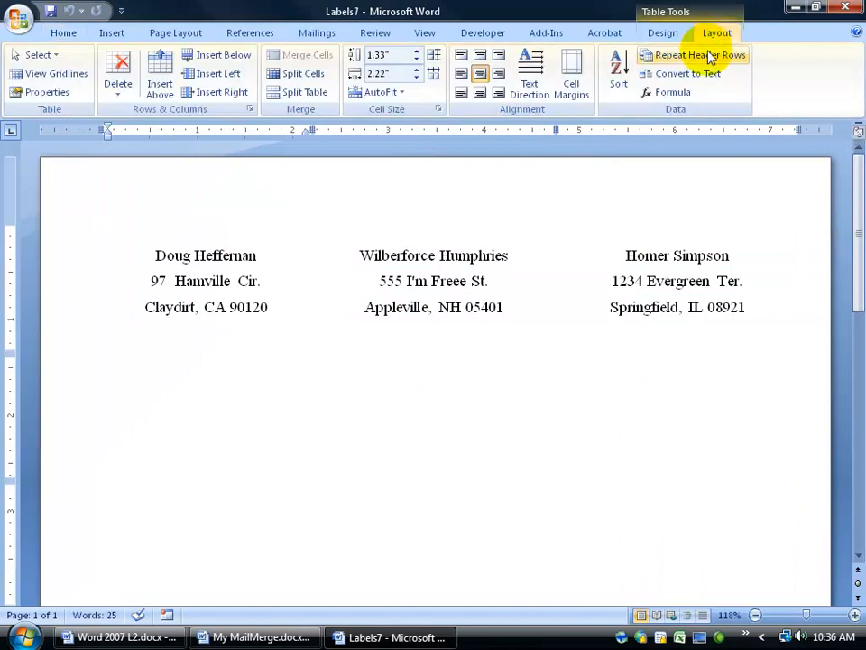
left_click(49, 74)
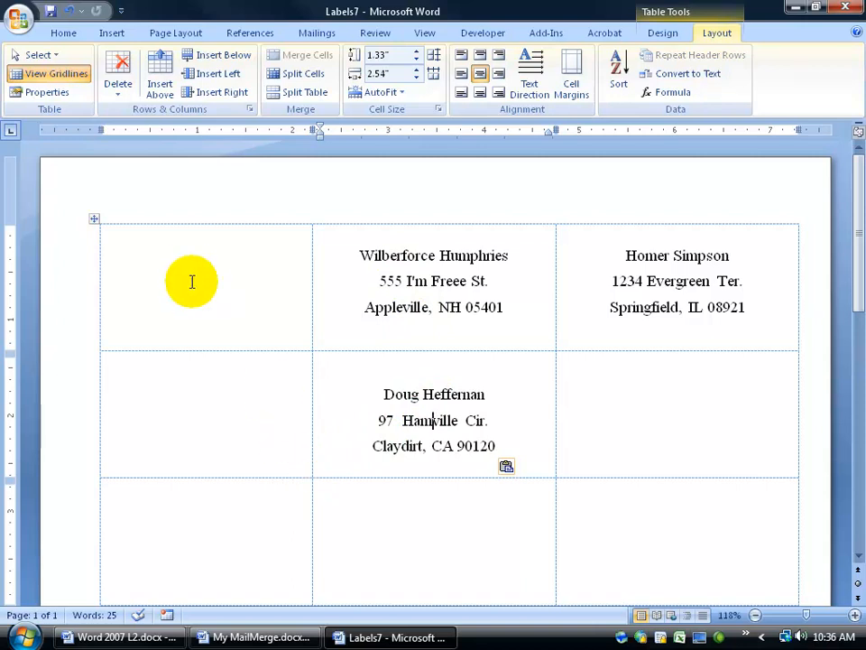
mouse_move(218, 186)
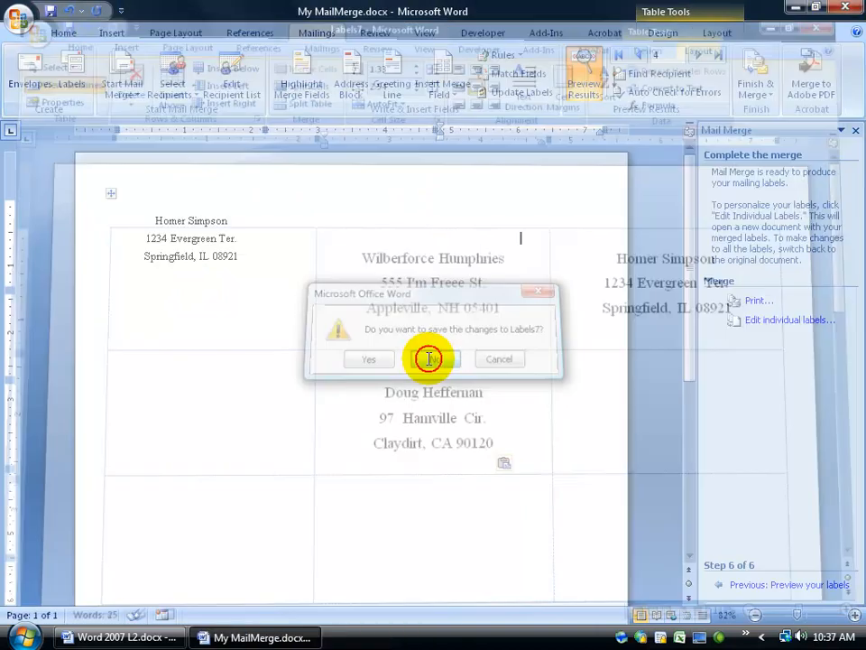
Discard Labels7 without saving and step the preview back twice to recipient 2
left_click(432, 358)
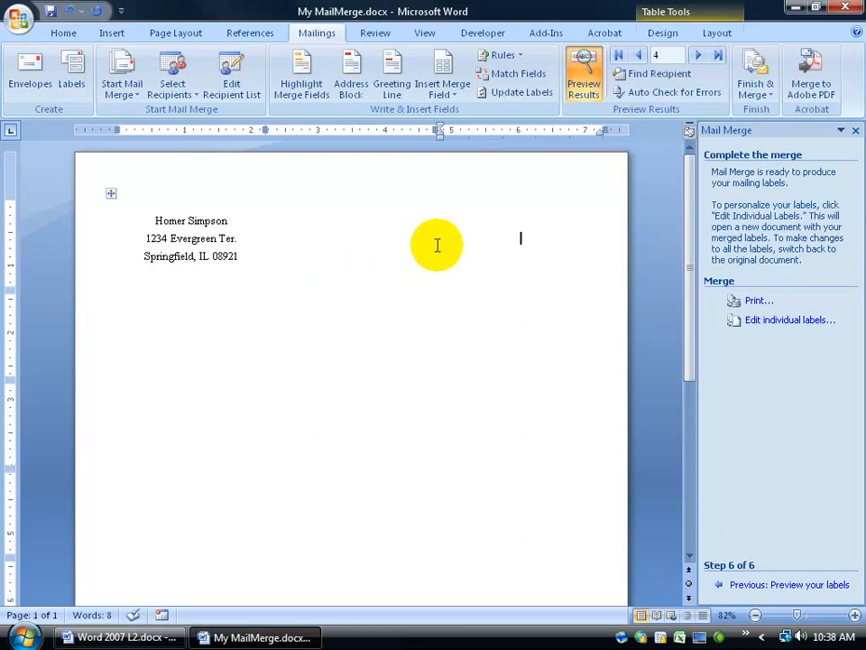
mouse_move(839, 272)
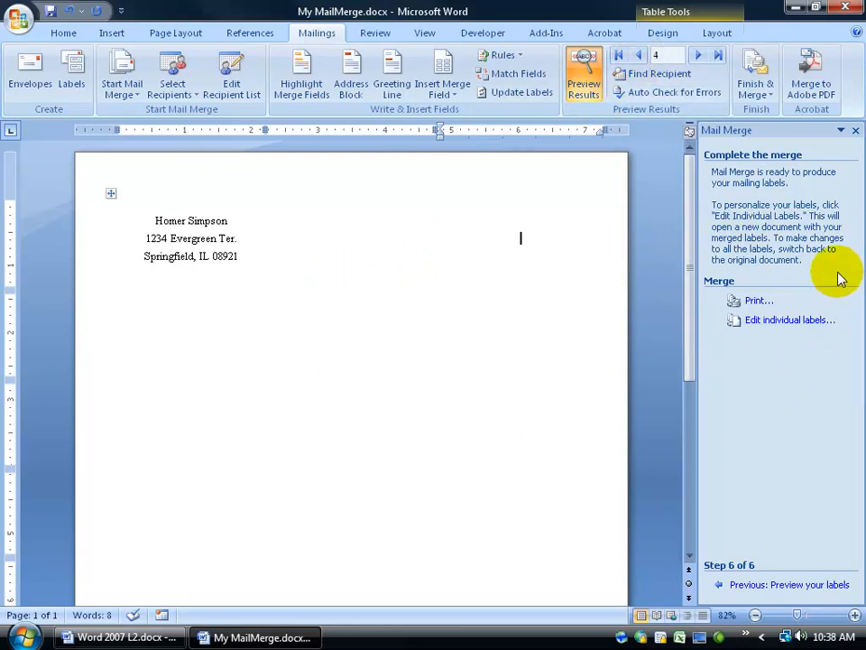
mouse_move(659, 73)
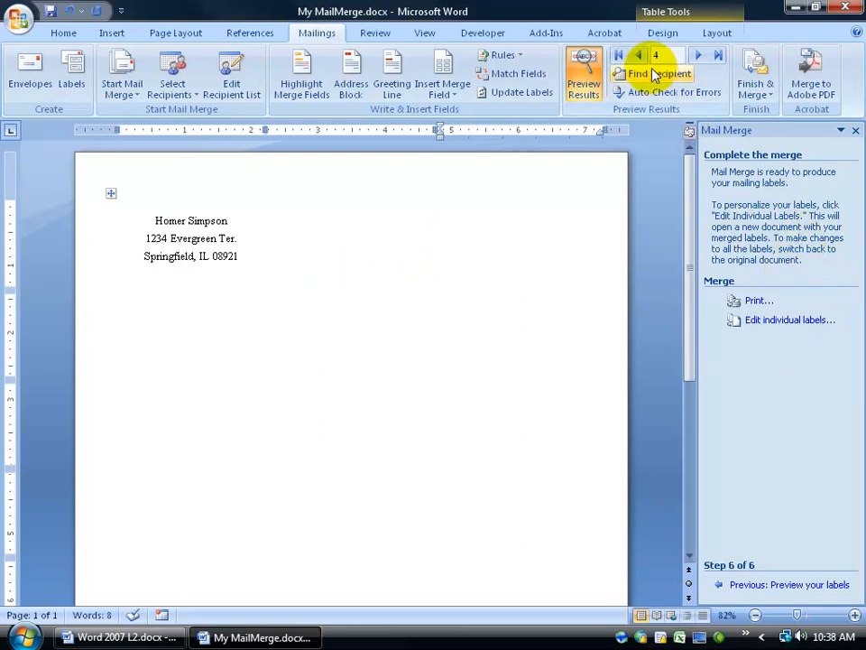
left_click(639, 55)
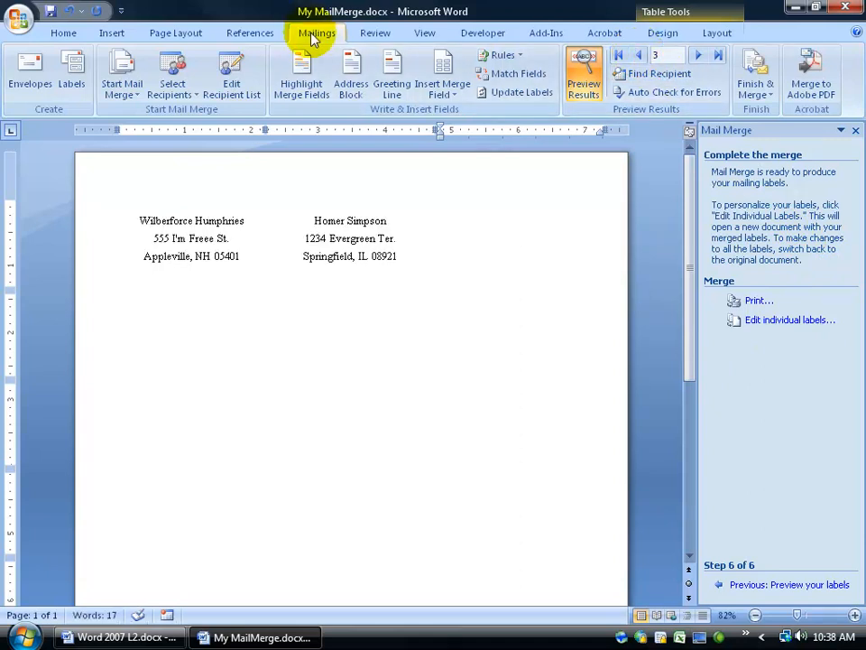
left_click(639, 56)
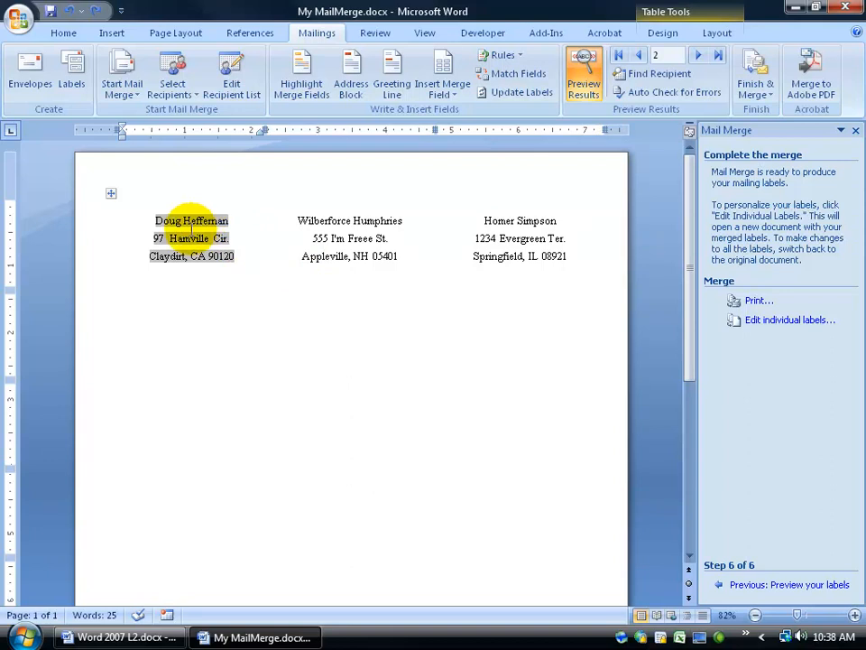
Show formatting marks and type 'Happy Holidays' below Doug Heffernan's address
left_click(64, 33)
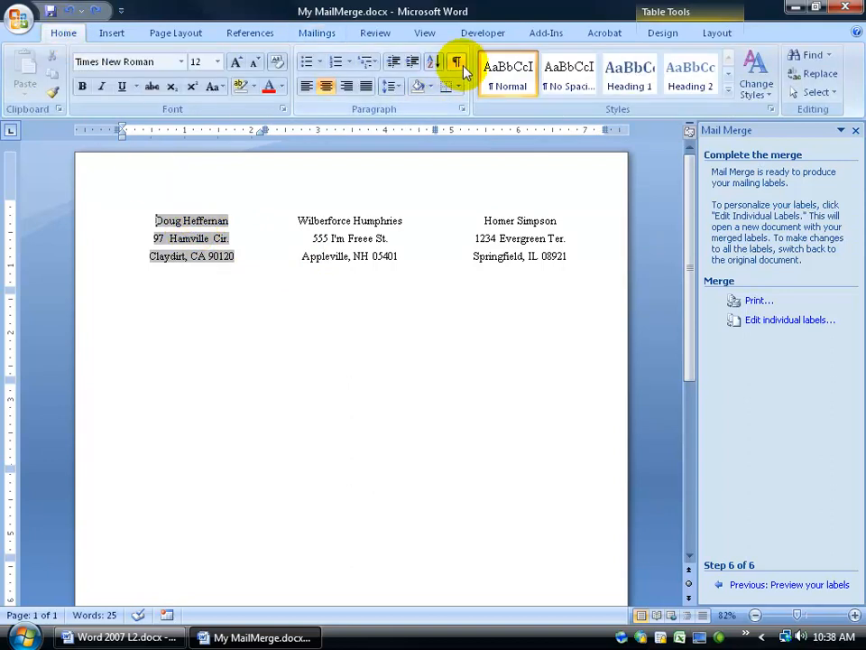
left_click(457, 62)
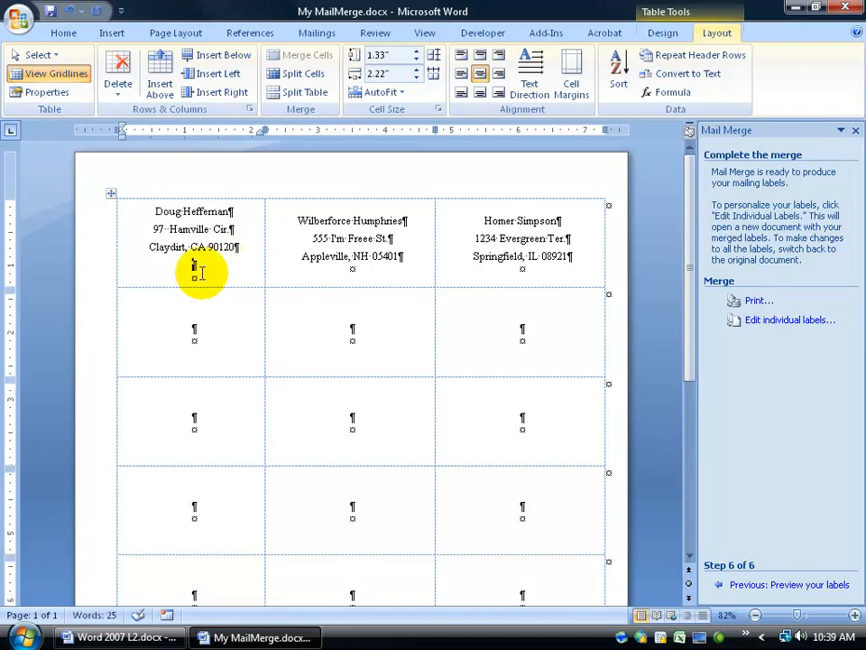
type("Happy Holidays")
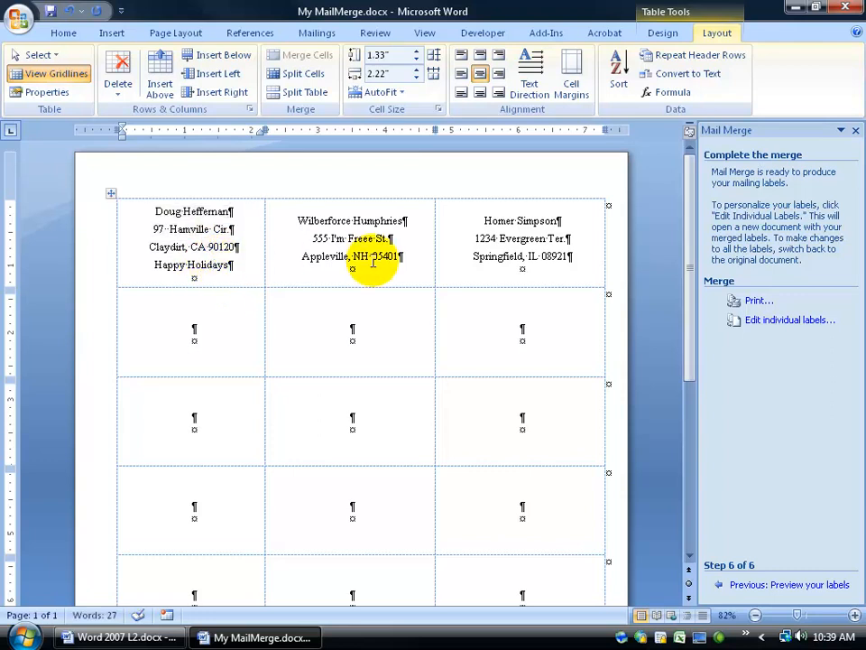
Run Update Labels to copy the 'Happy Holidays' line to every label
left_click(316, 33)
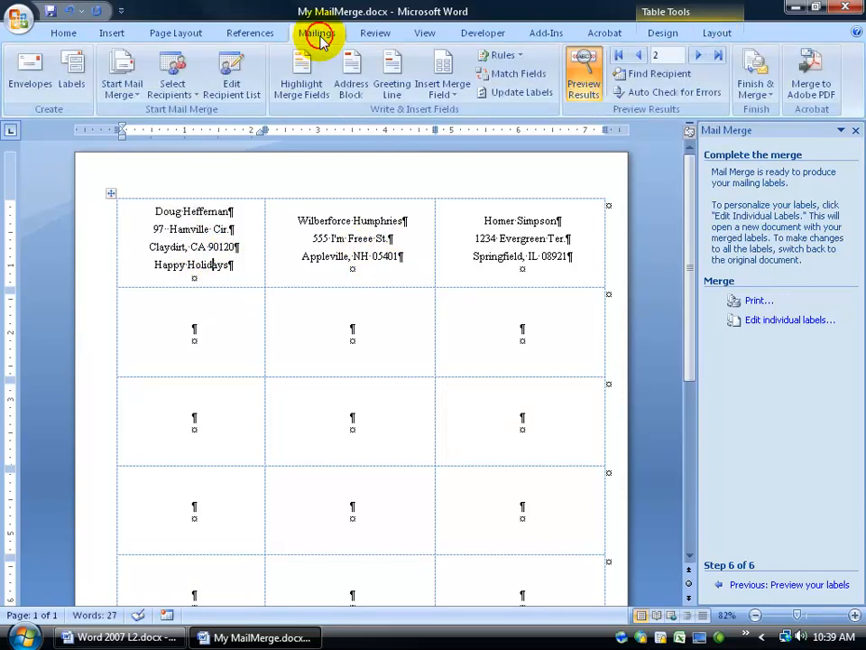
left_click(521, 92)
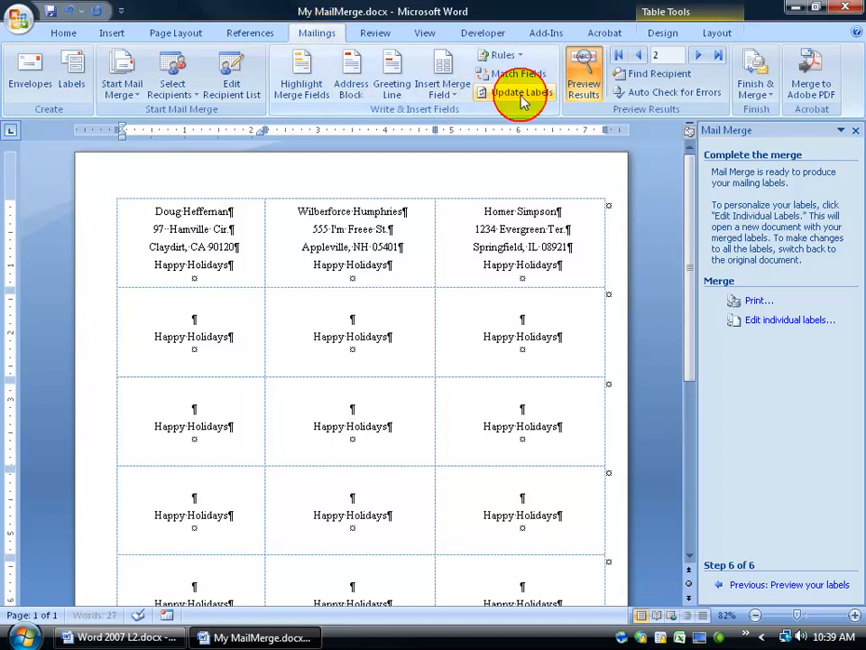
left_click(520, 92)
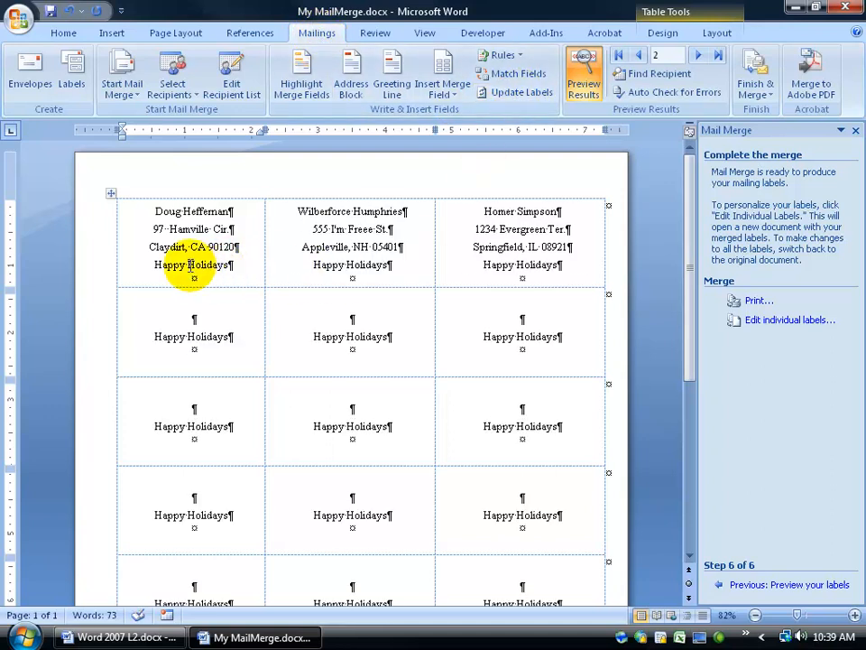
double_click(192, 264)
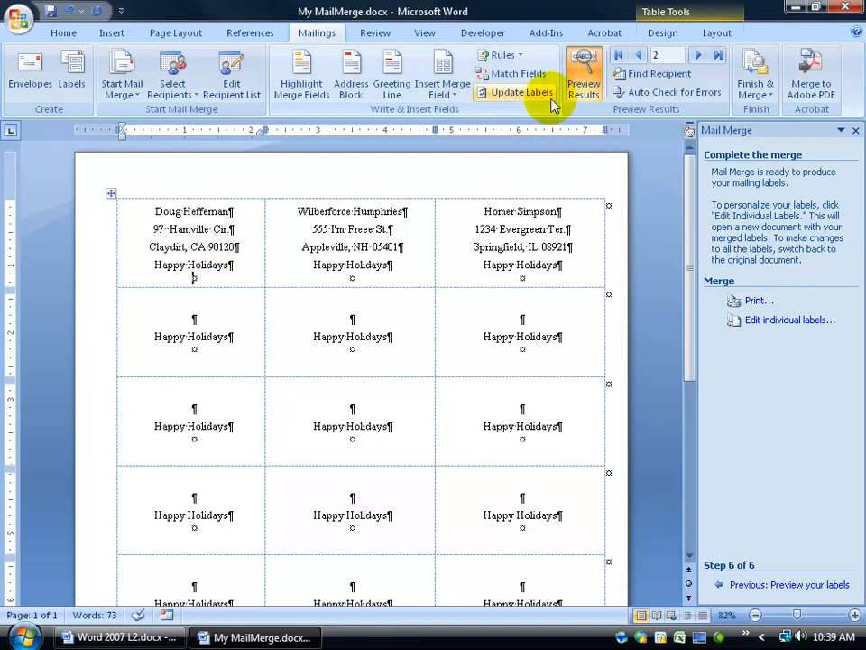
mouse_move(180, 219)
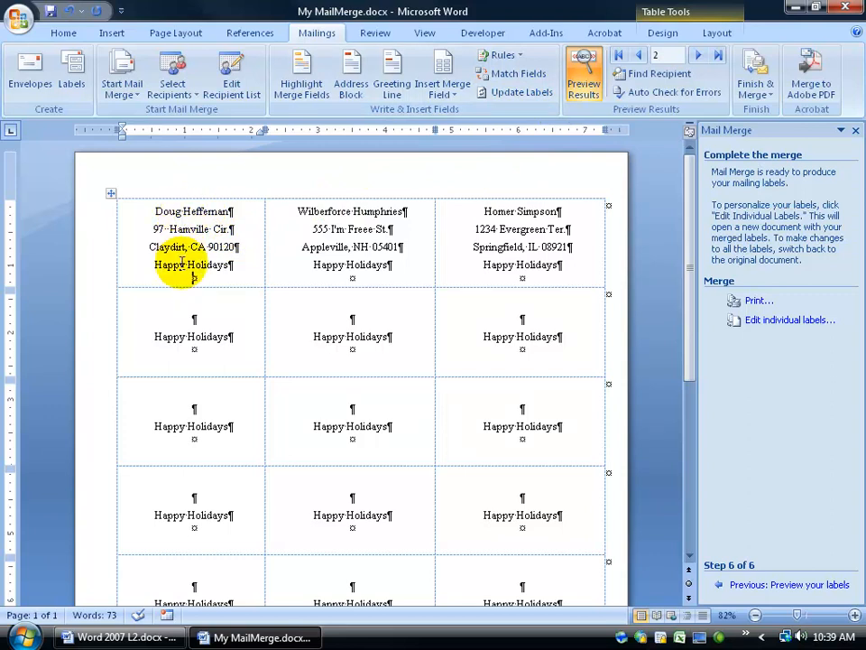
mouse_move(521, 92)
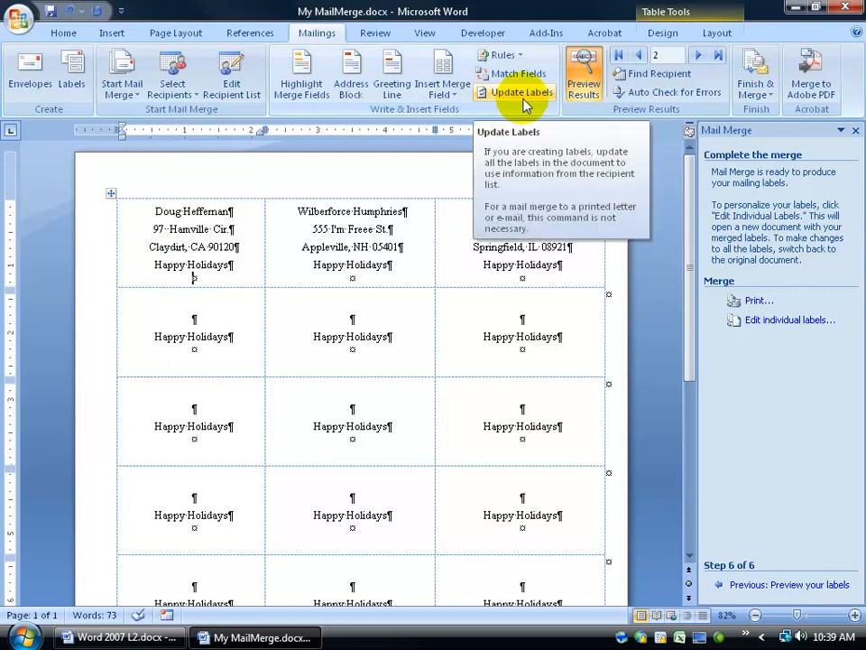
left_click(522, 92)
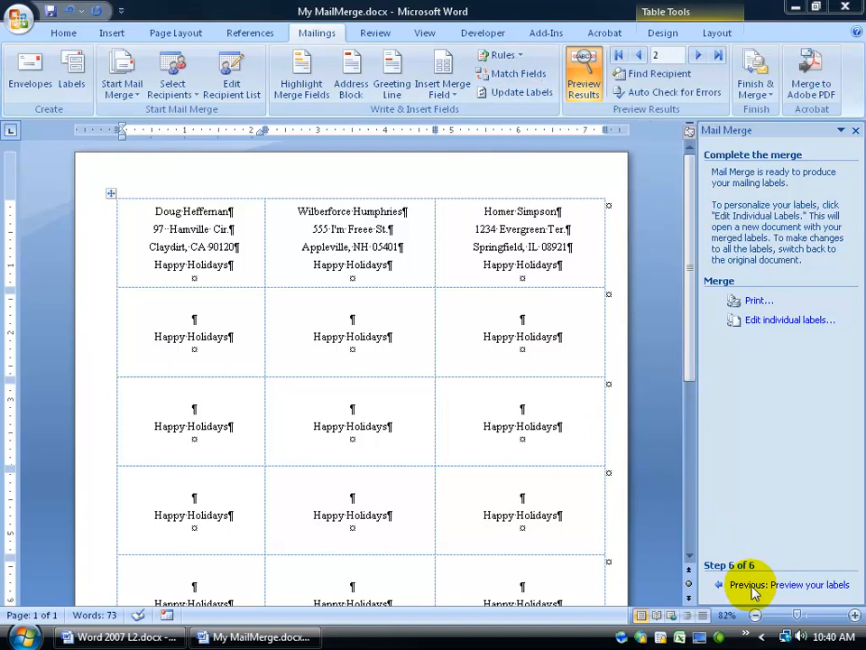
Step the wizard back to step 1, hiding marks and gridlines, with Labels selected
left_click(789, 584)
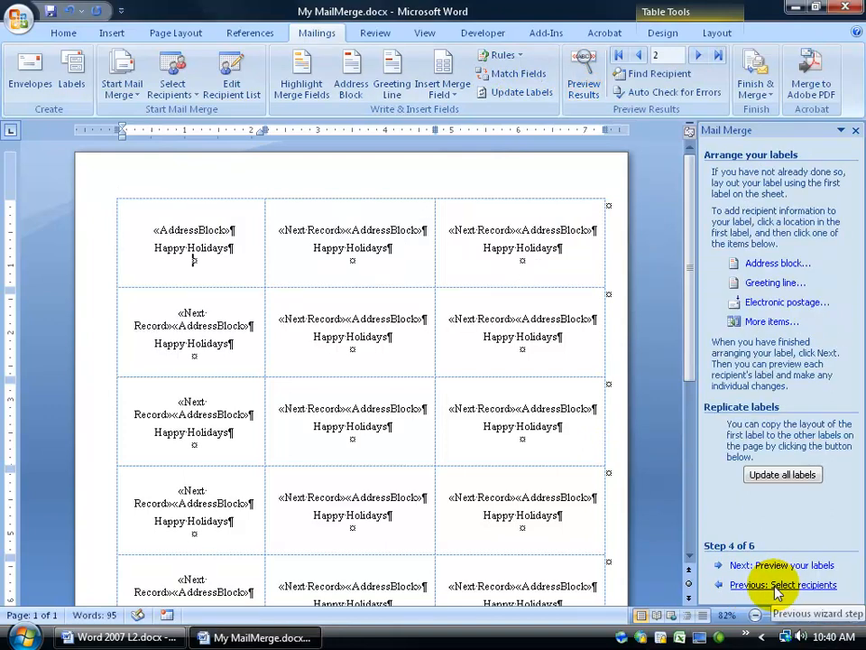
left_click(784, 584)
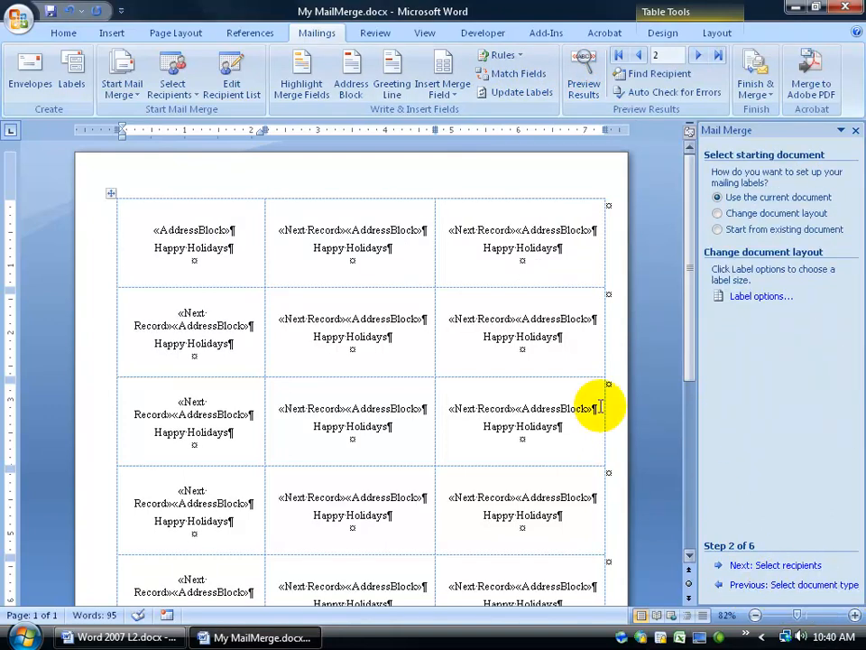
left_click(64, 32)
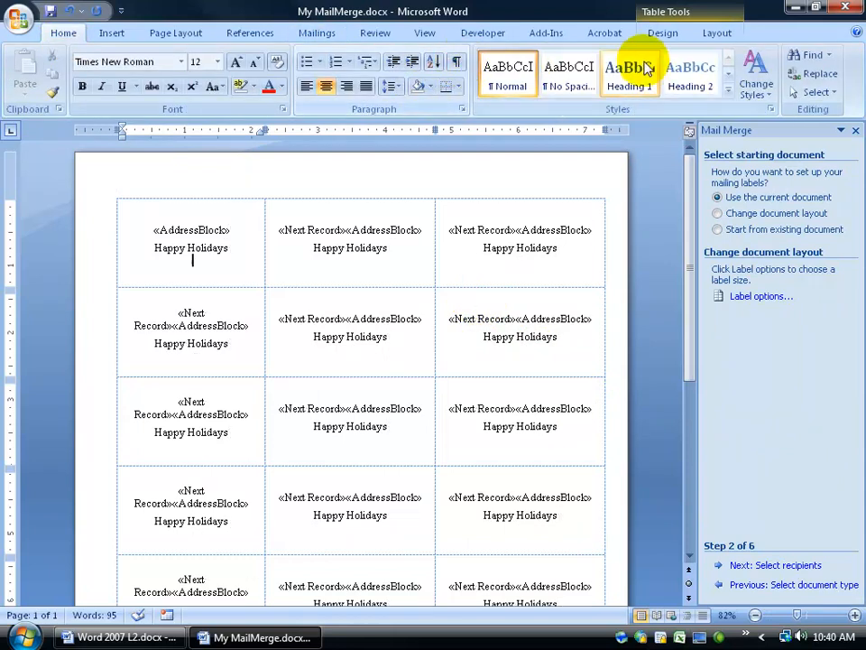
left_click(717, 33)
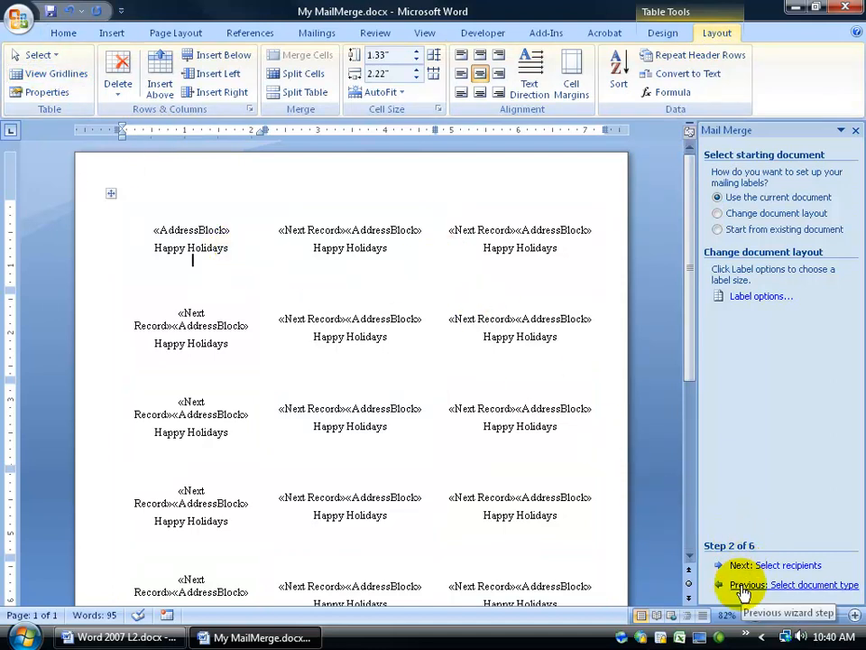
left_click(794, 584)
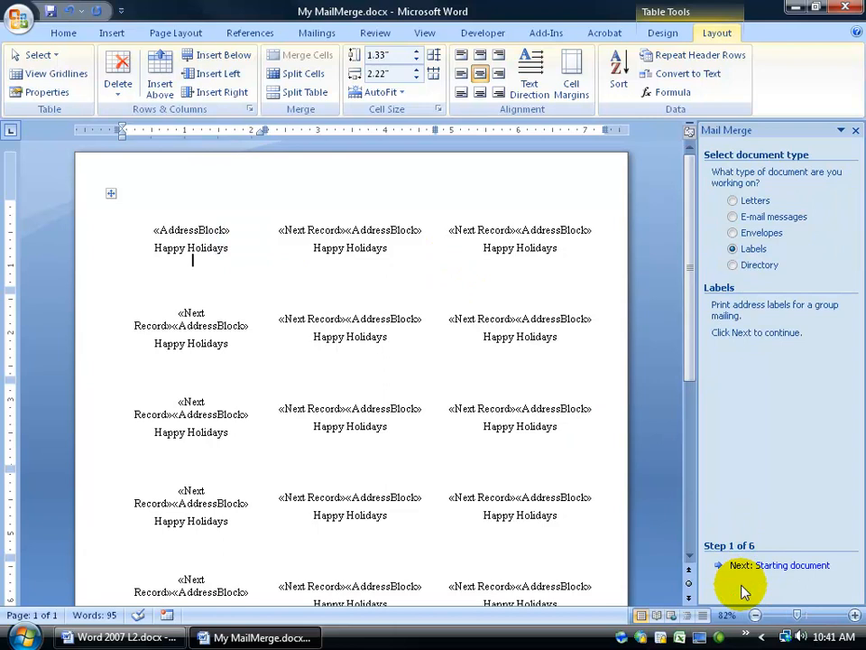
left_click(316, 33)
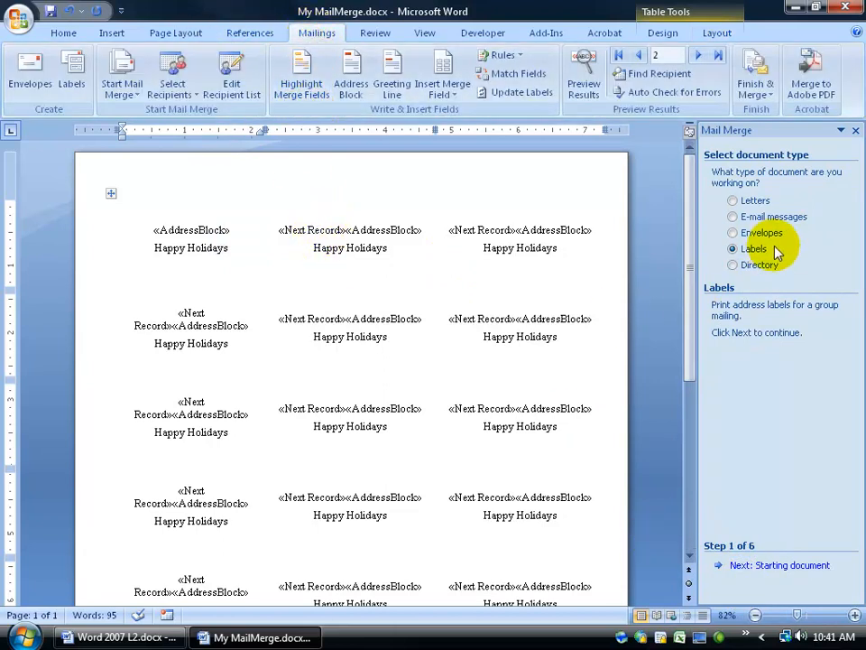
mouse_move(757, 201)
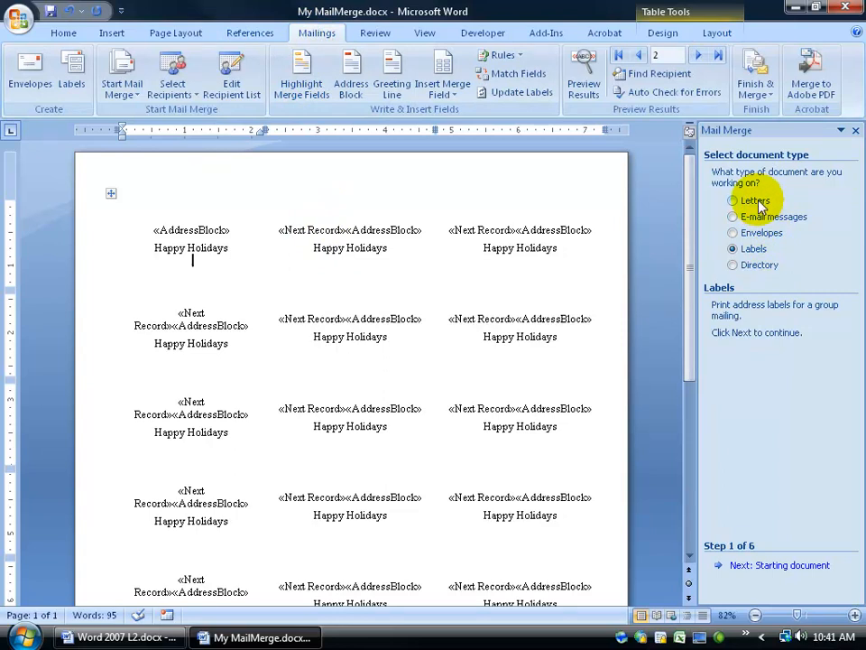
left_click(733, 248)
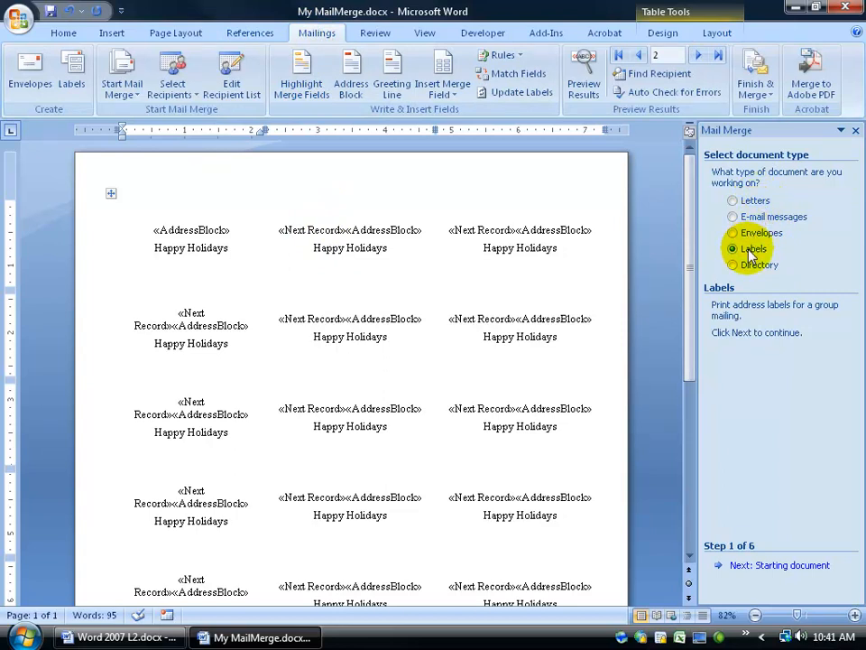
mouse_move(608, 272)
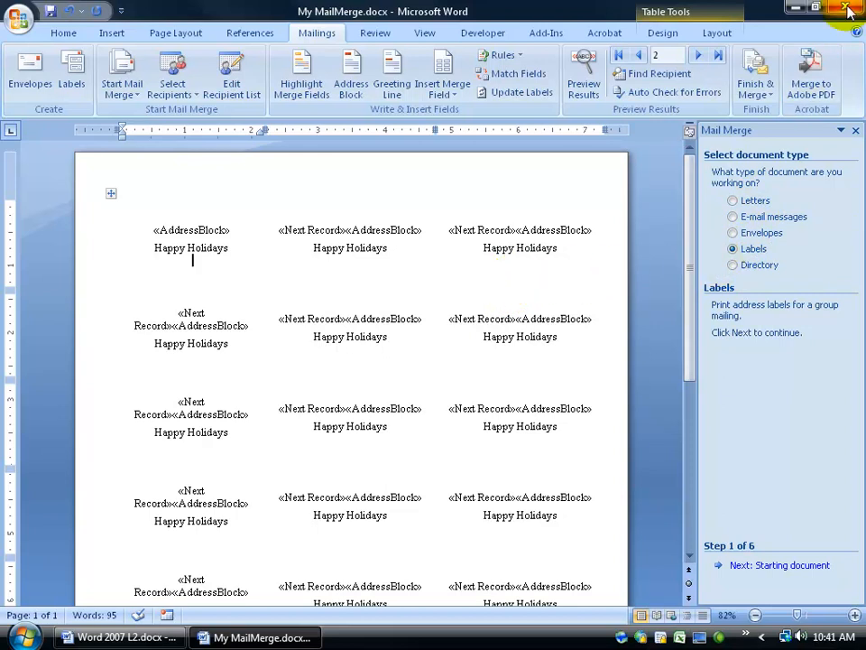
Close the label sheet via the save prompt, returning to Homer Simpson's letter
left_click(846, 7)
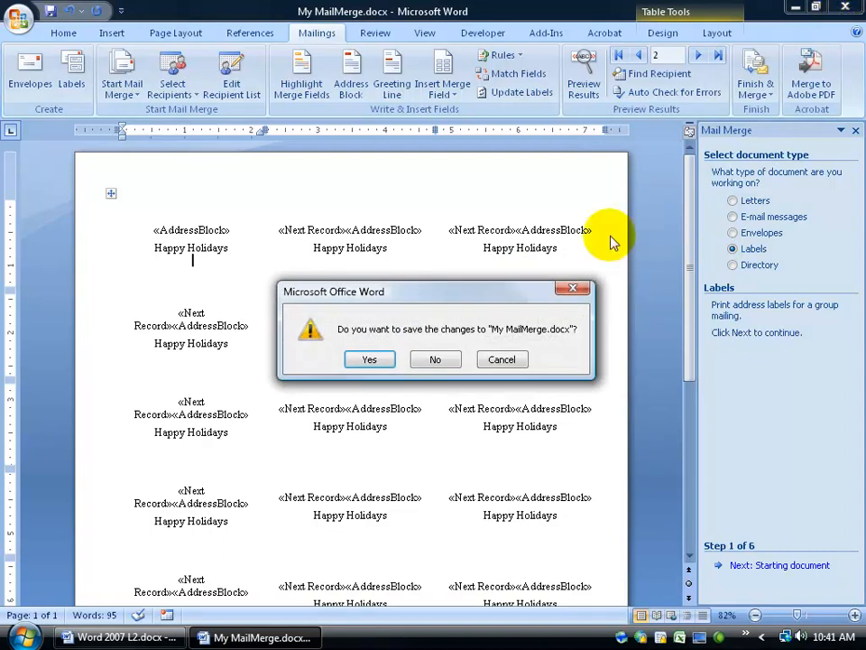
left_click(435, 359)
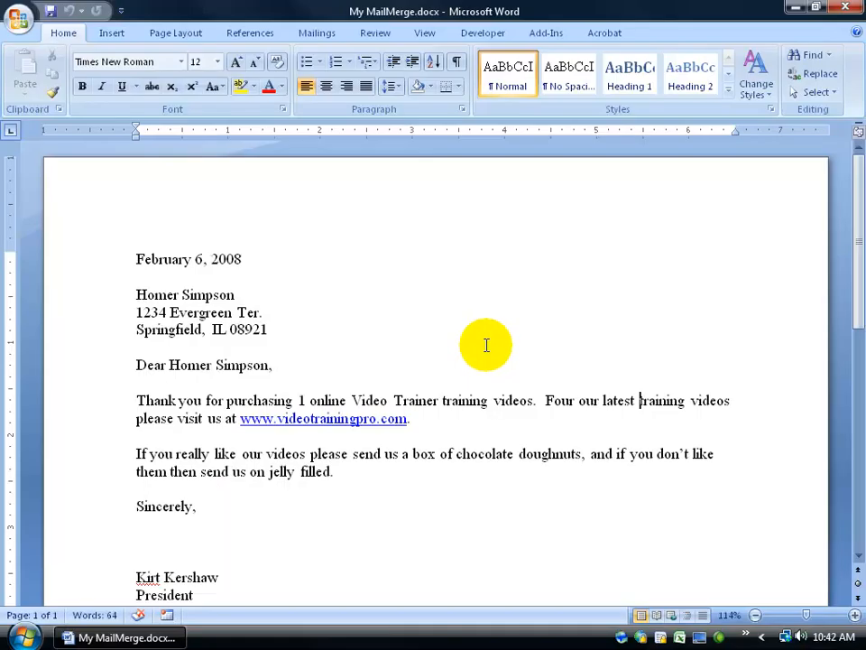
mouse_move(319, 234)
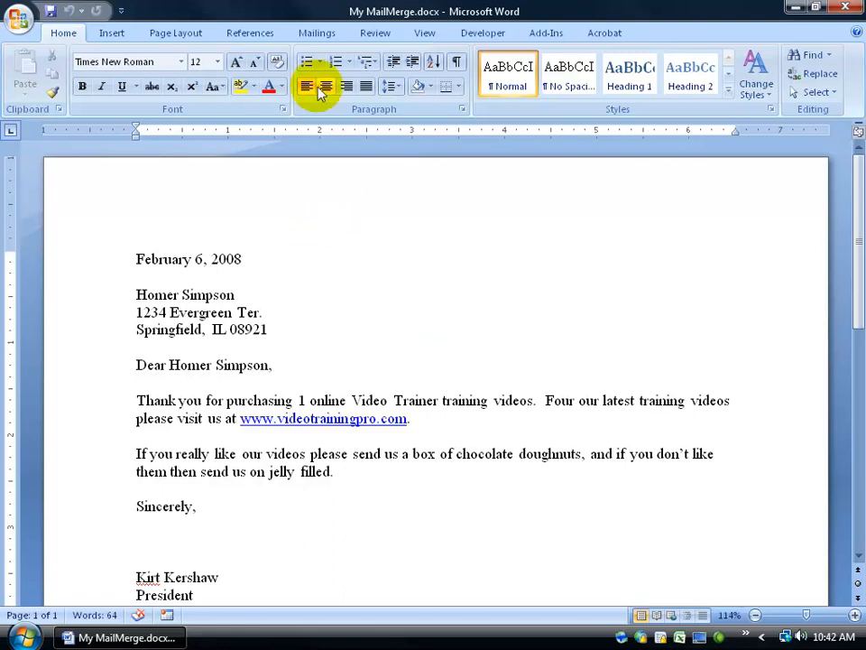
Keep Letters as the merge document type, dismiss the Mail Merge pane, and click after the date
left_click(121, 77)
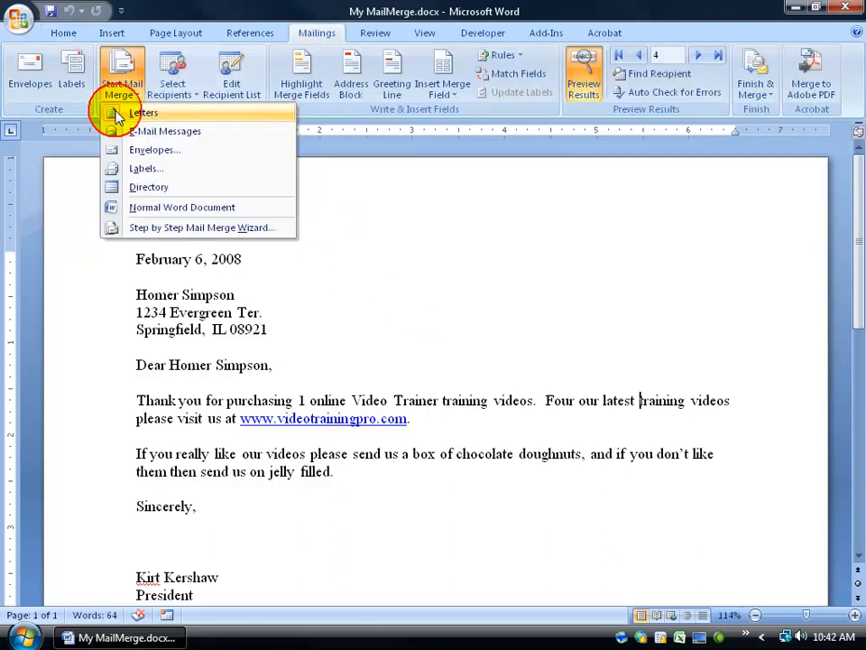
left_click(200, 227)
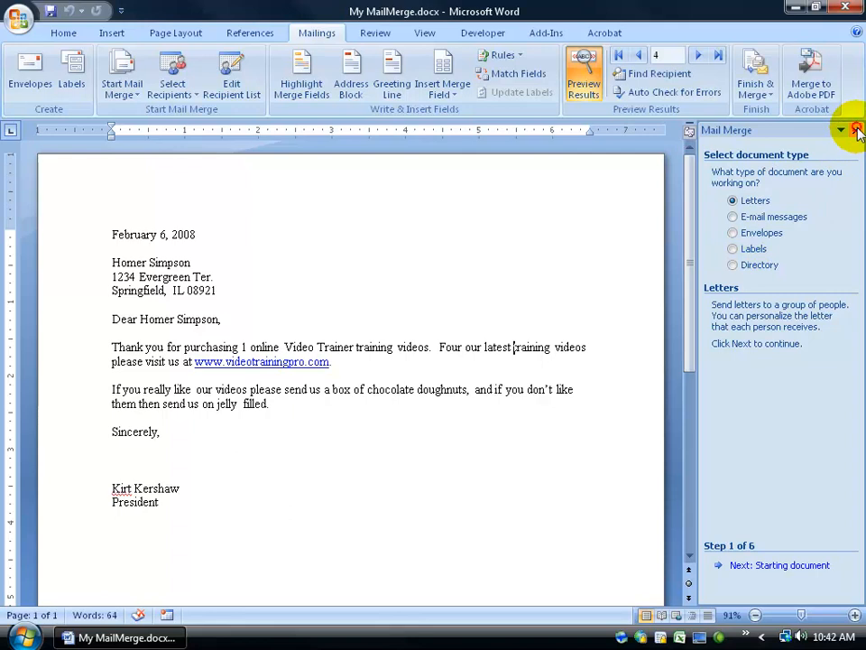
left_click(856, 130)
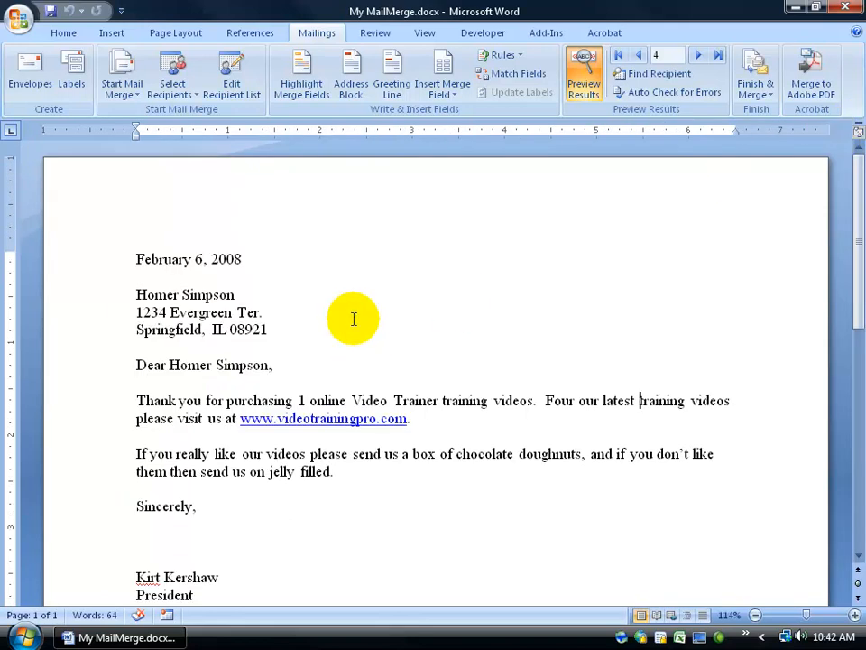
mouse_move(347, 243)
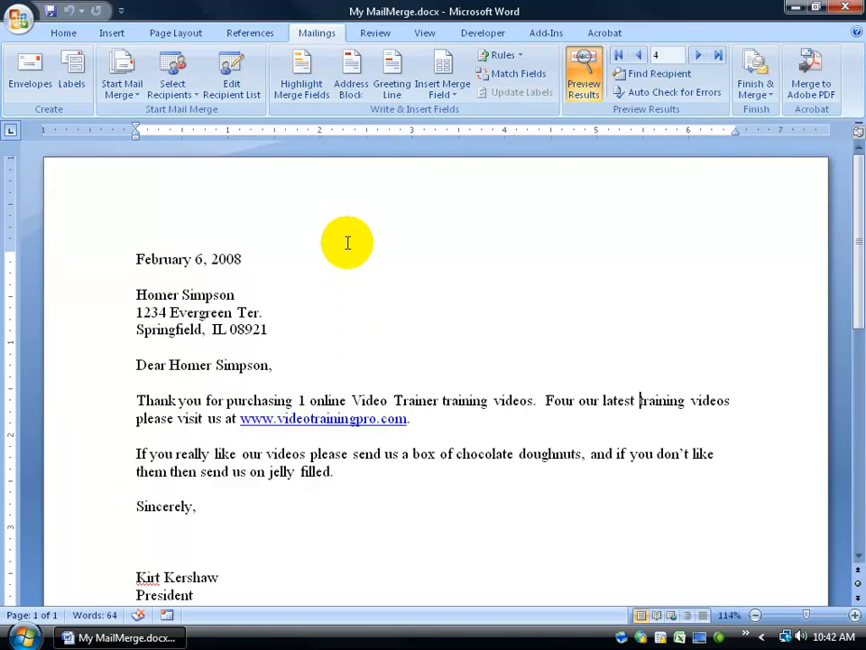
left_click(122, 74)
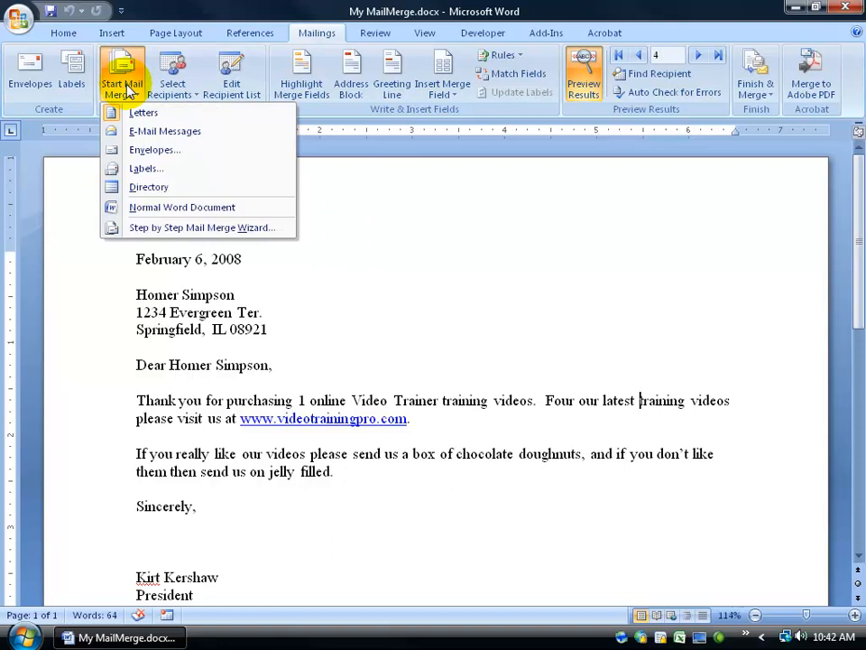
left_click(387, 201)
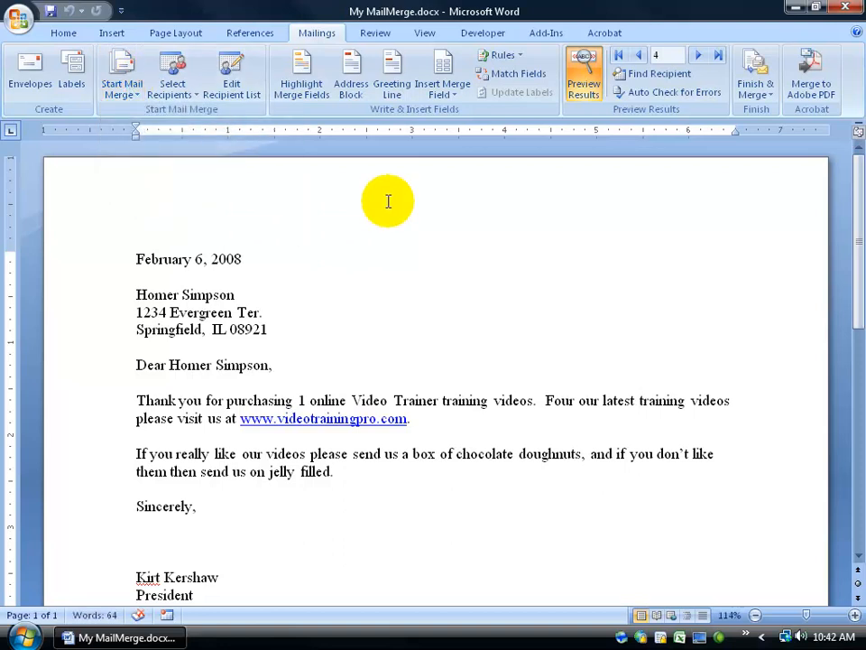
mouse_move(680, 155)
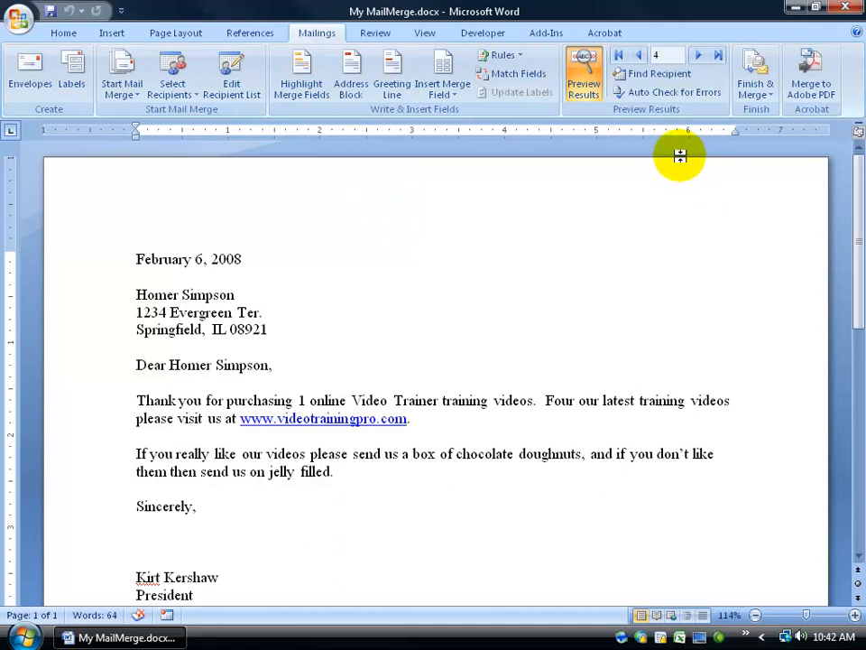
mouse_move(520, 189)
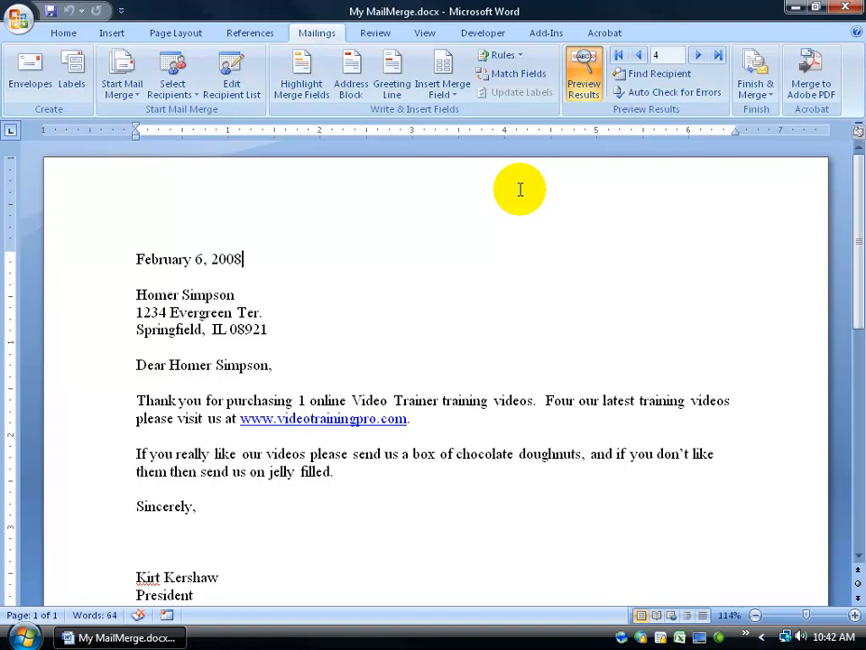
left_click(442, 72)
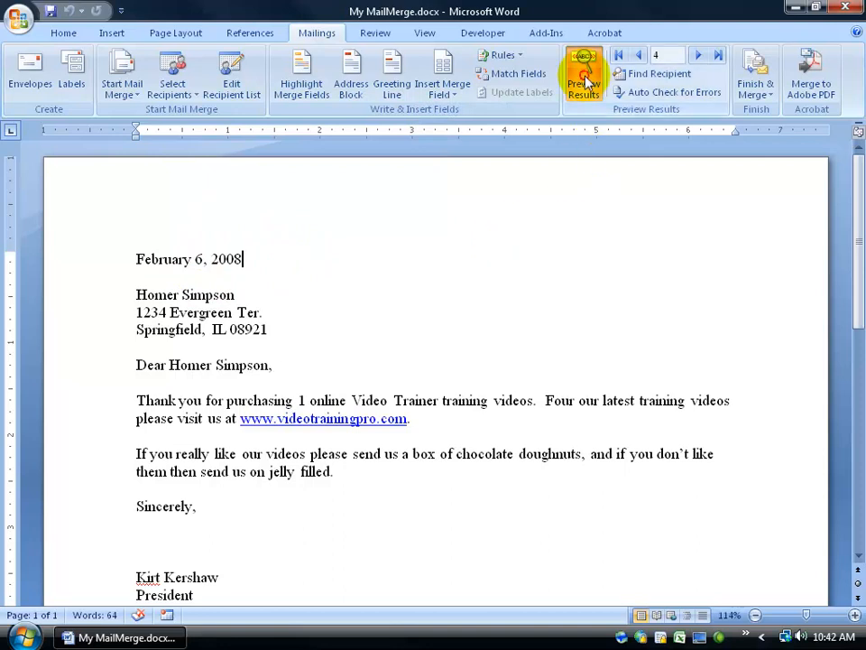
Toggle Preview Results, then open and cancel Find Recipient and the recipient list unchanged
left_click(583, 77)
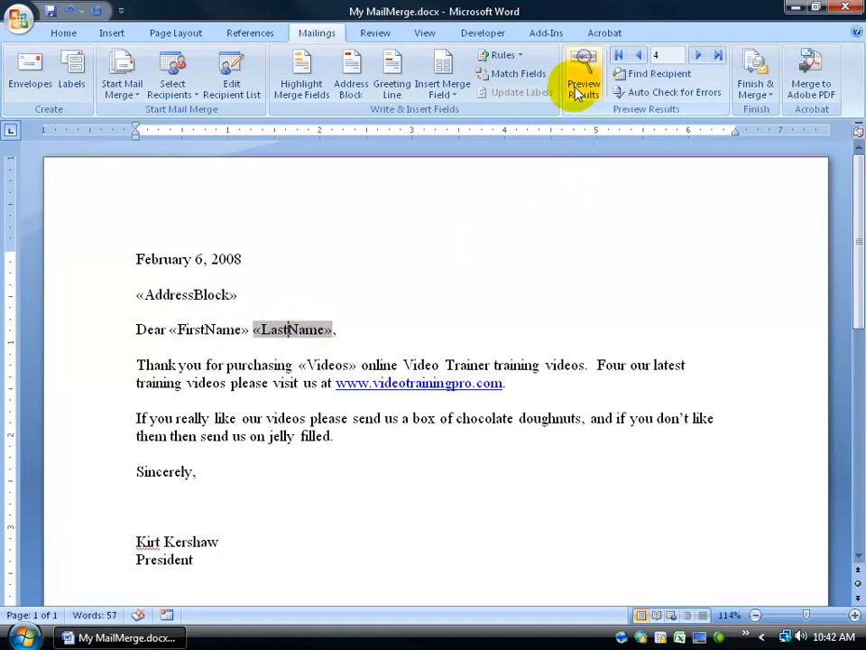
left_click(583, 86)
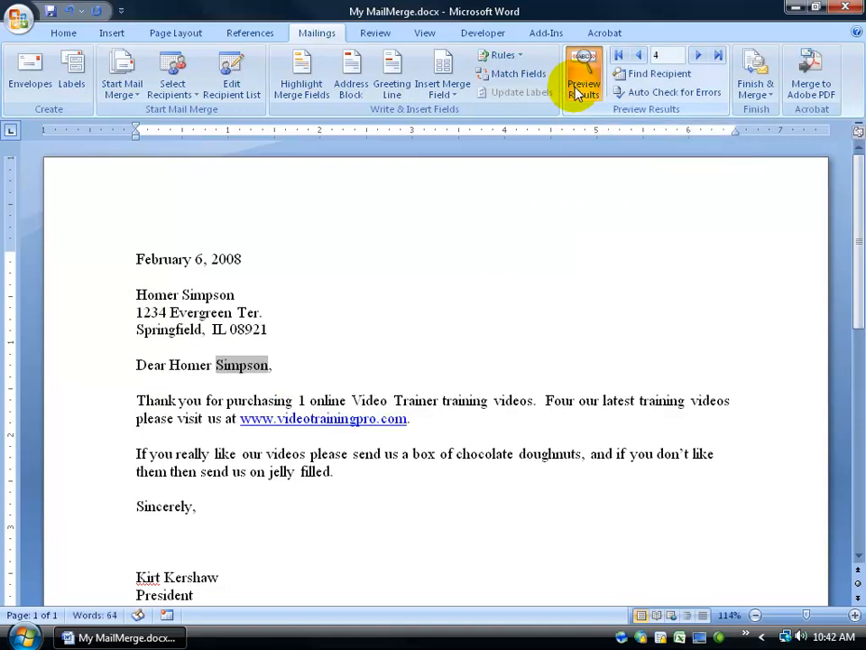
left_click(654, 73)
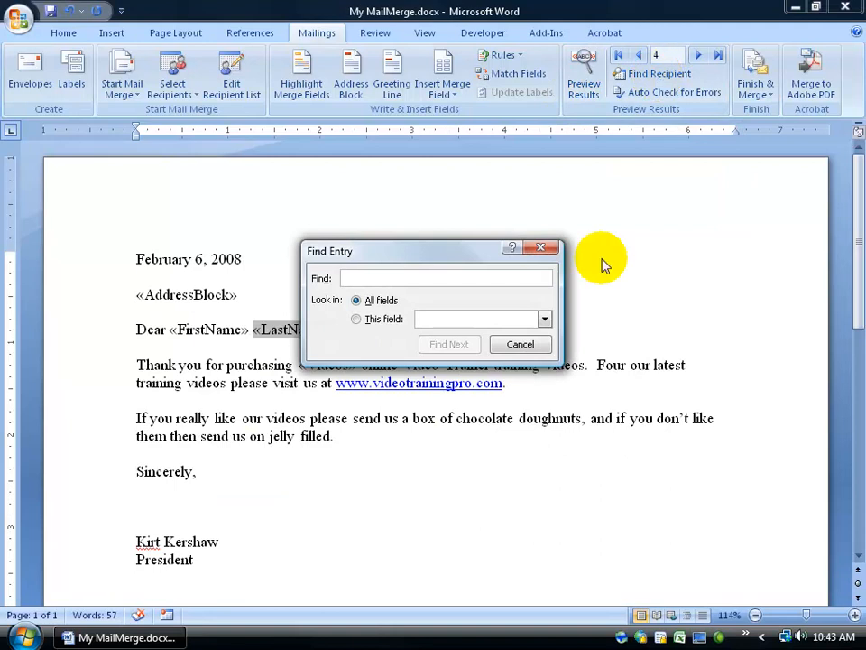
left_click(521, 344)
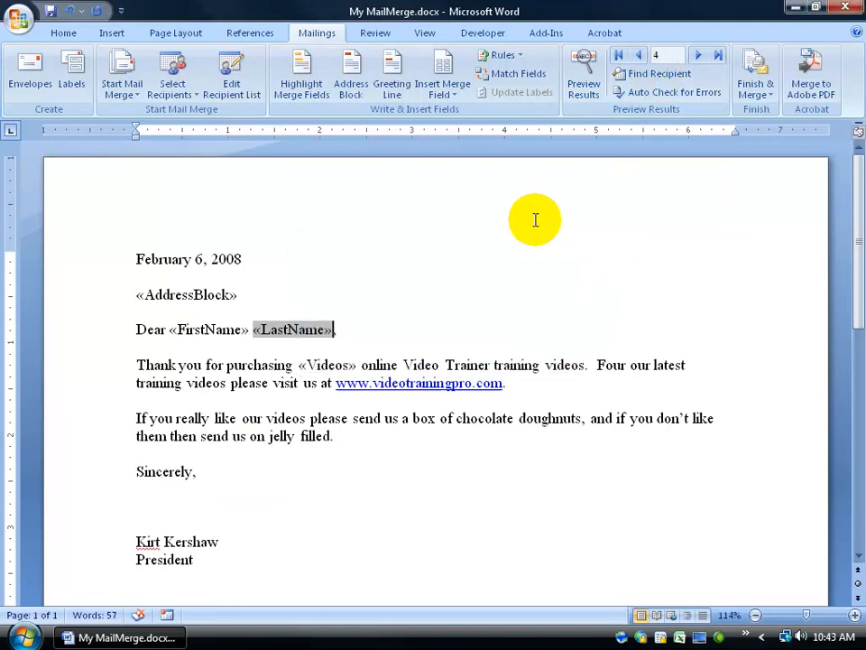
left_click(232, 75)
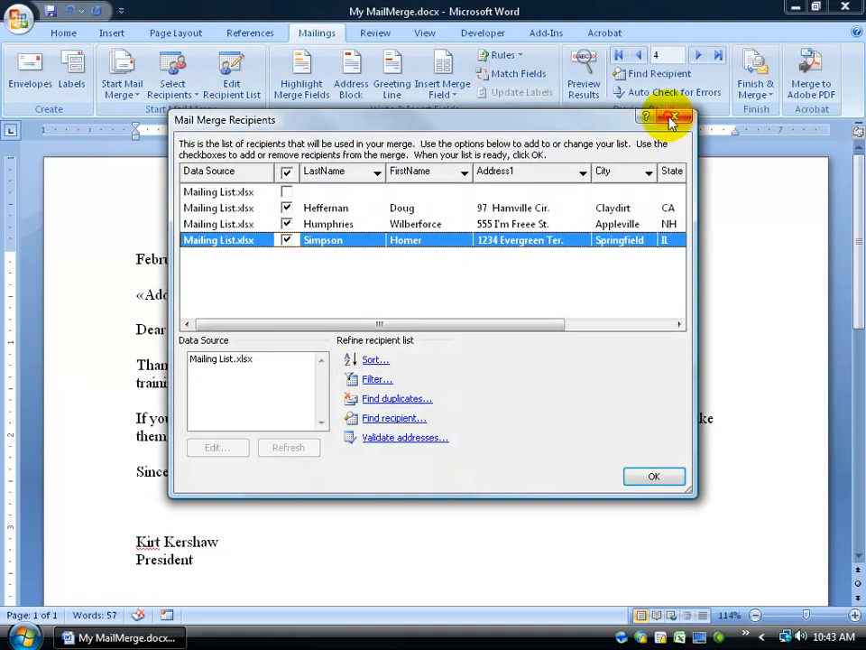
left_click(675, 118)
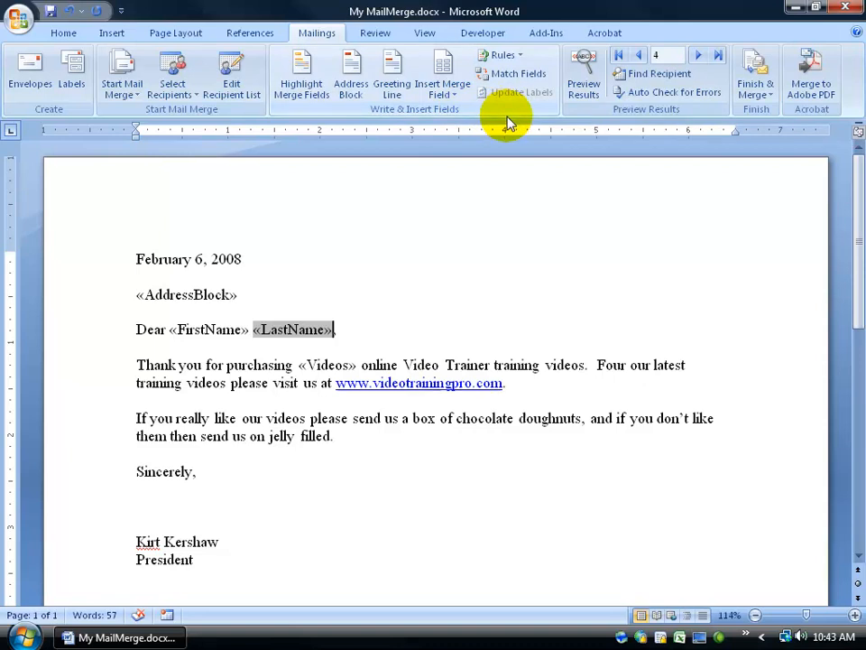
mouse_move(487, 115)
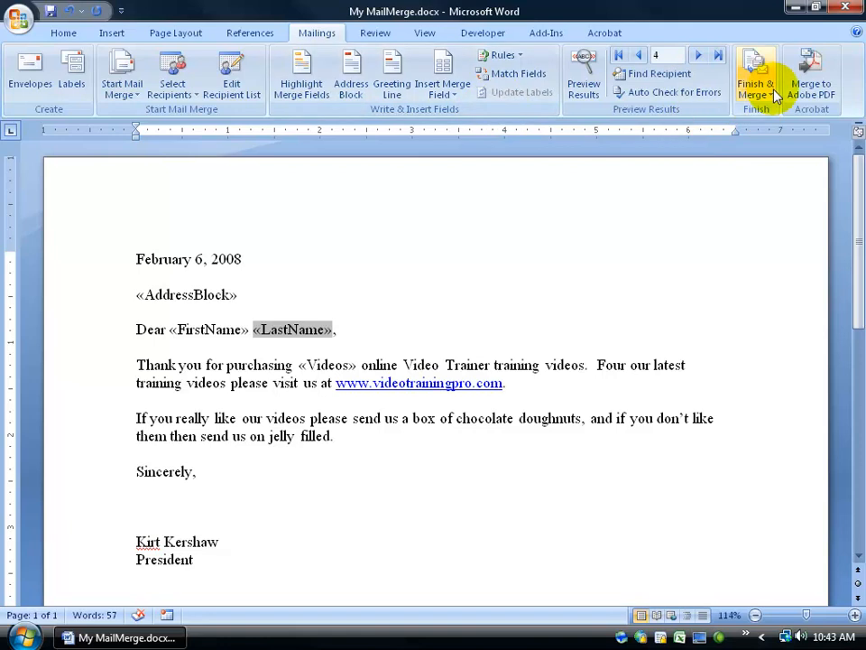
Merge all records via Edit Individual Documents into Directory1 and scroll through the letters
left_click(757, 77)
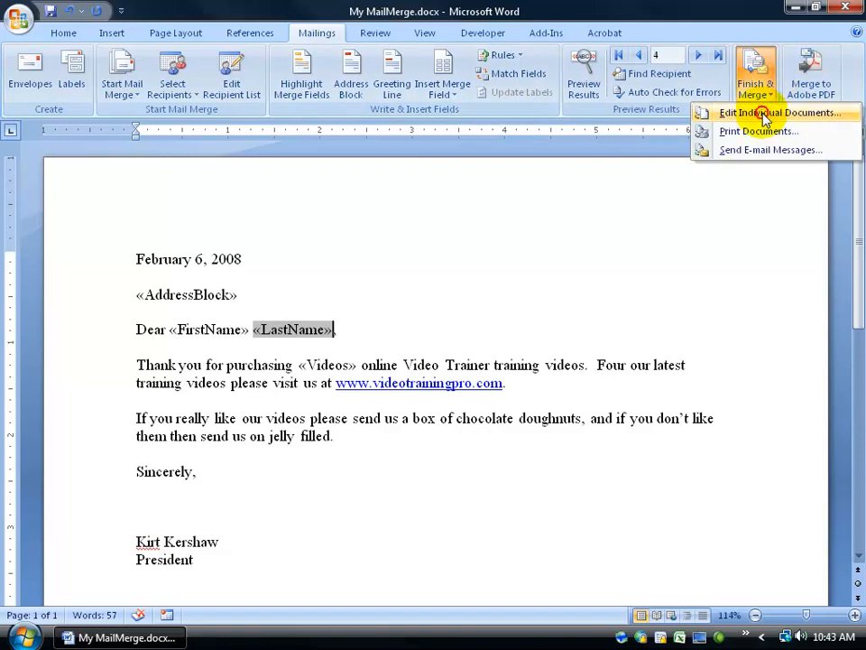
left_click(775, 112)
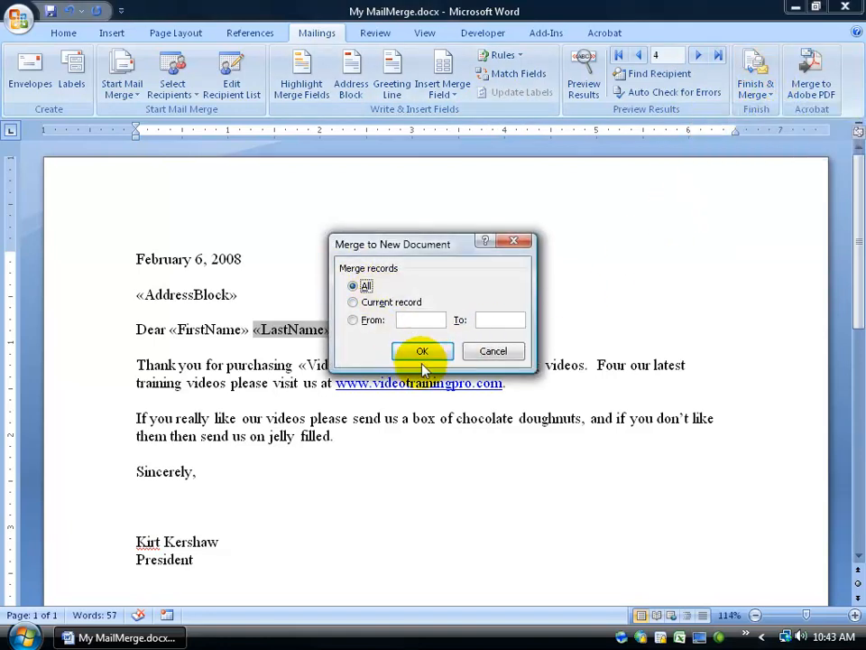
left_click(421, 351)
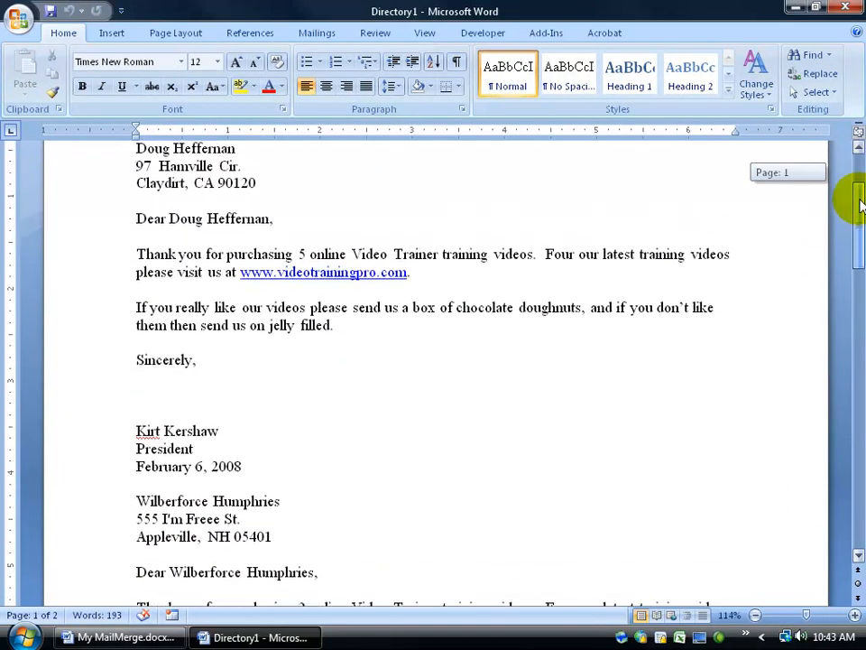
scroll("up", 3)
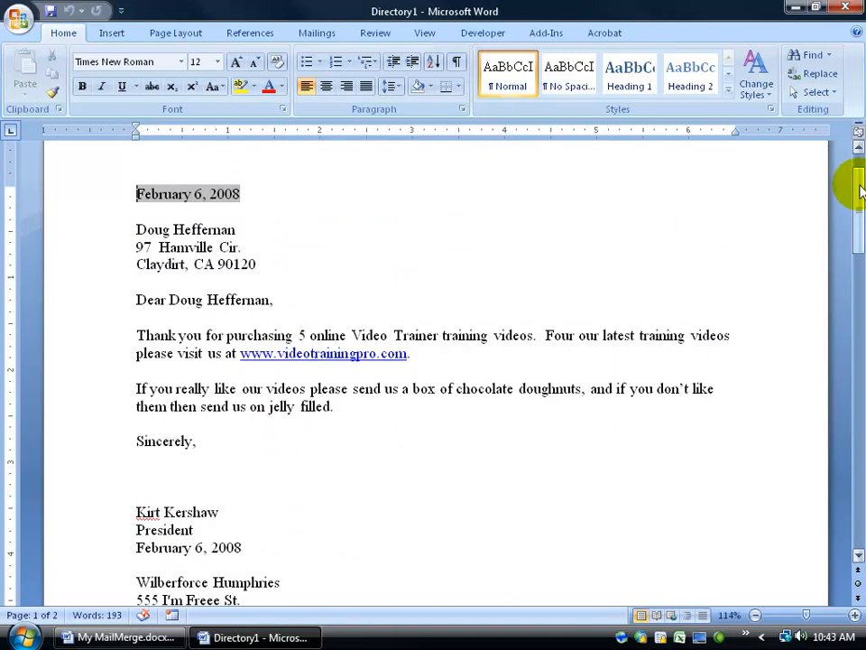
scroll("down", 3)
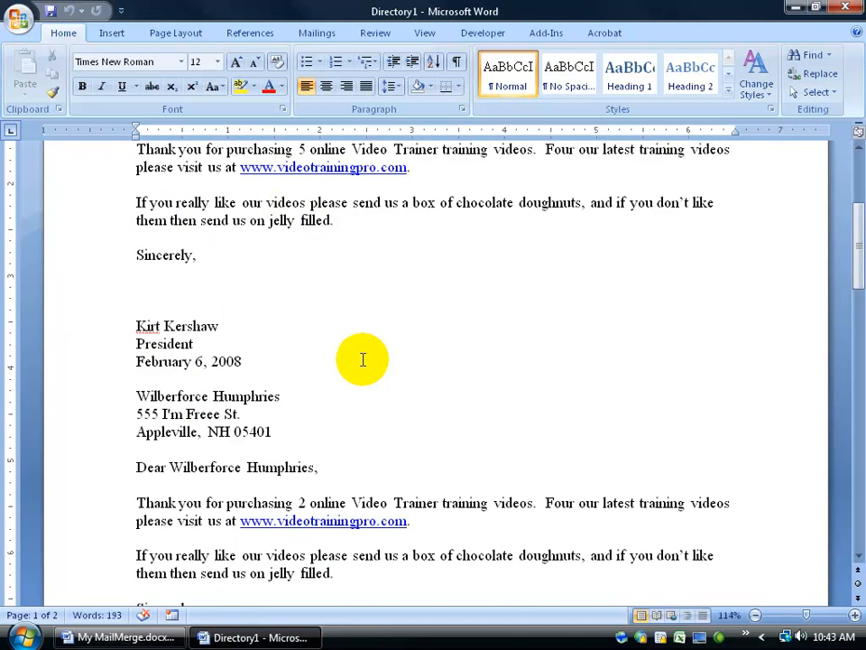
mouse_move(247, 361)
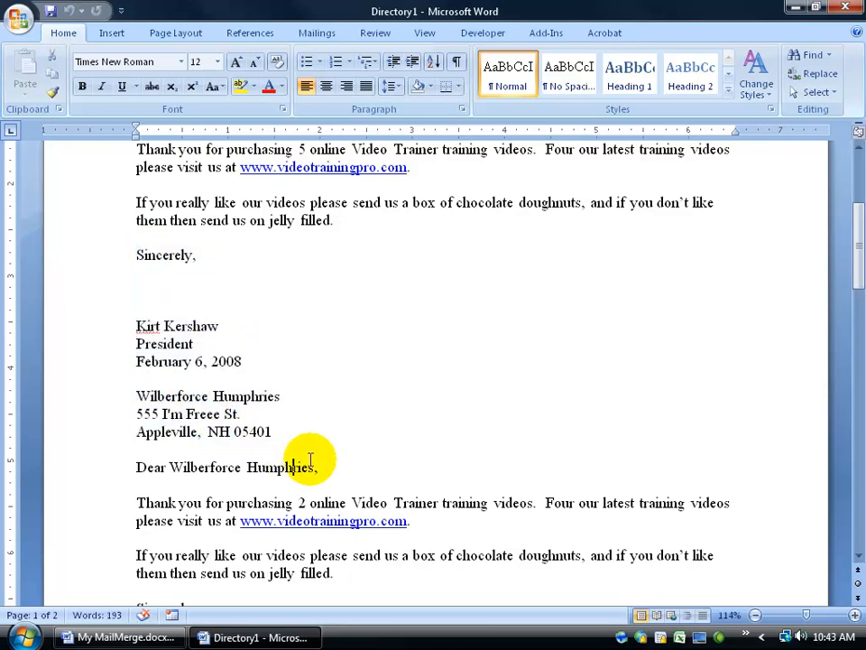
mouse_move(291, 304)
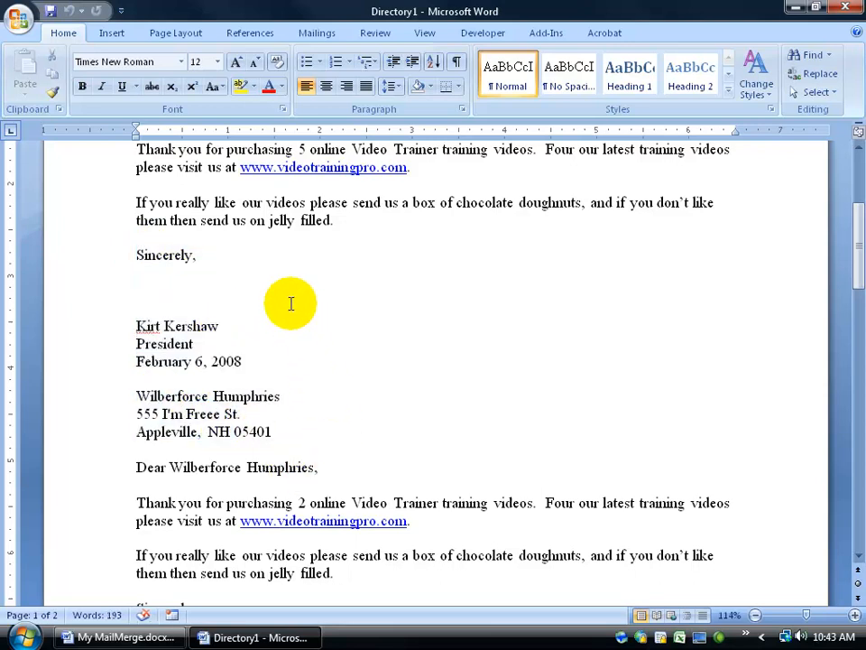